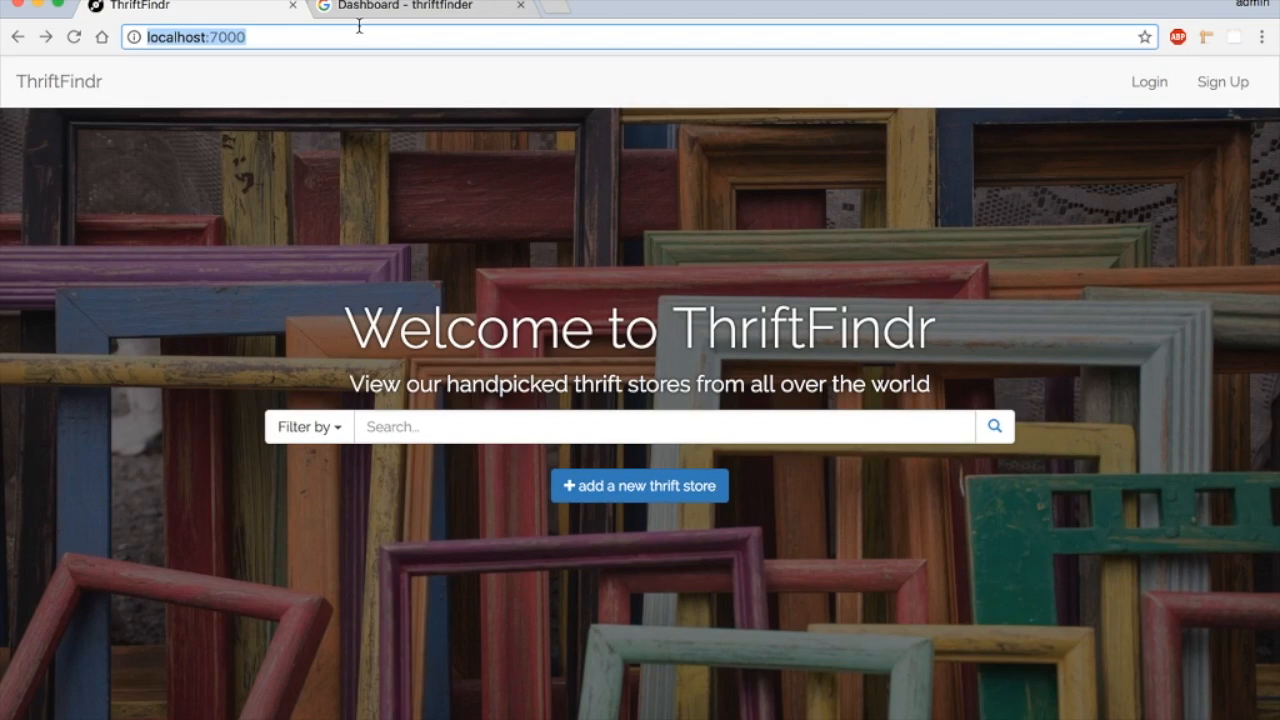
mouse_move(528, 190)
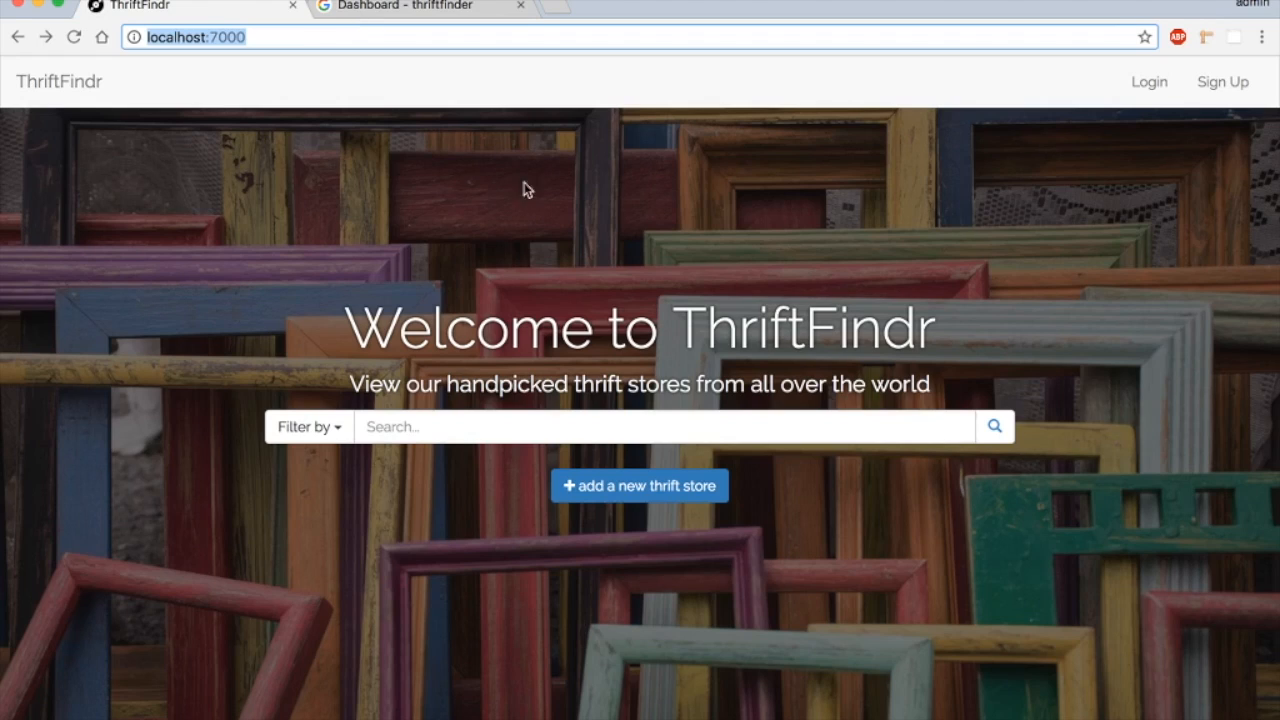
Enter 'toronto' into the ThriftFindr thrift store search field without submitting.
left_click(660, 426)
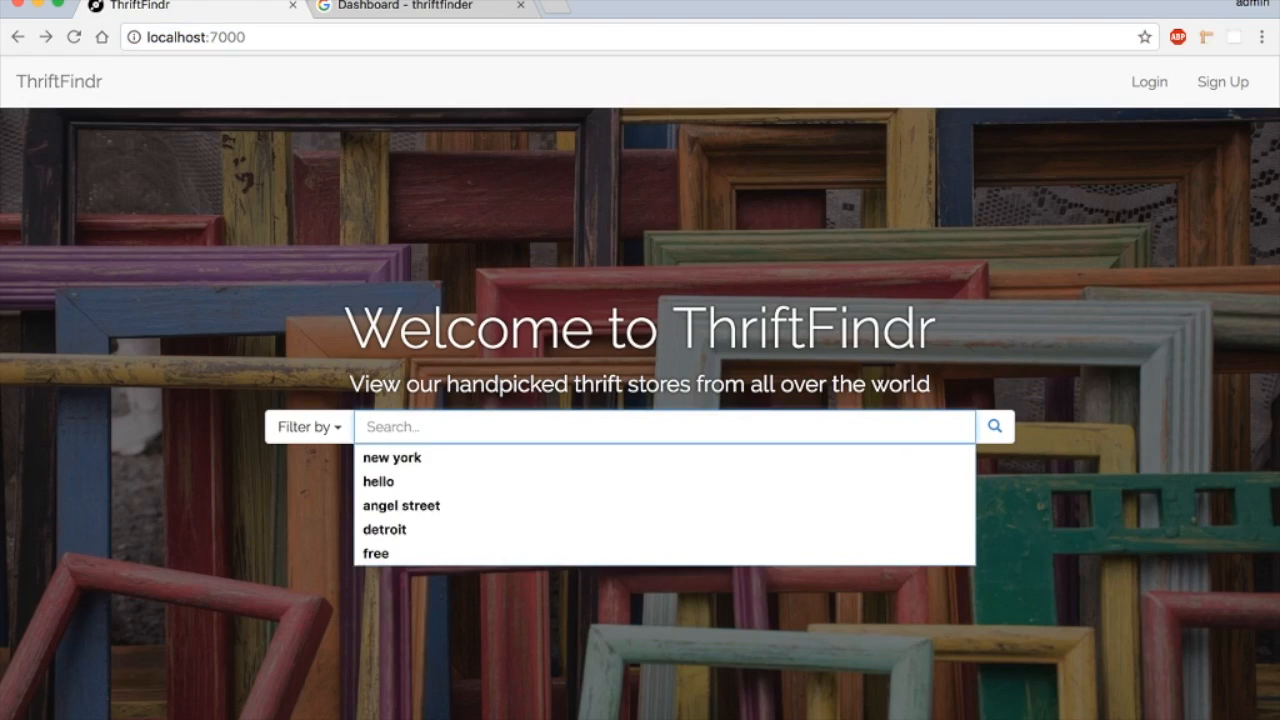
type("toronto")
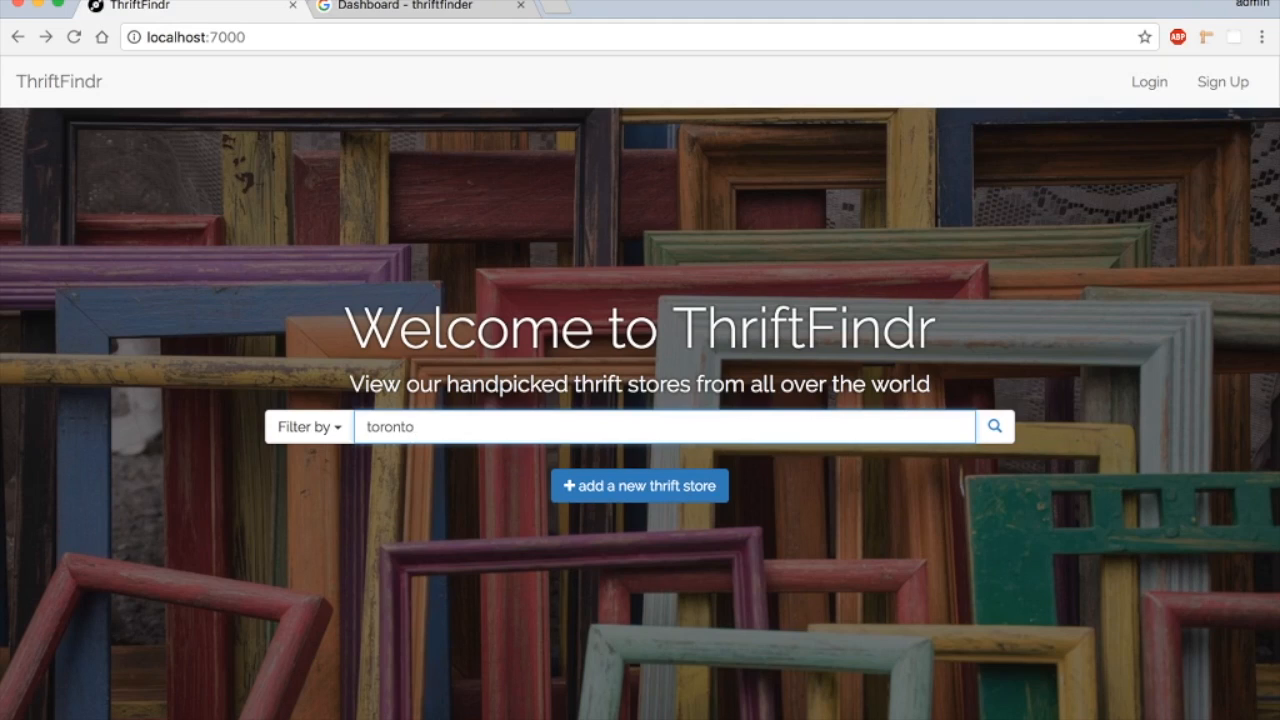
left_click(410, 426)
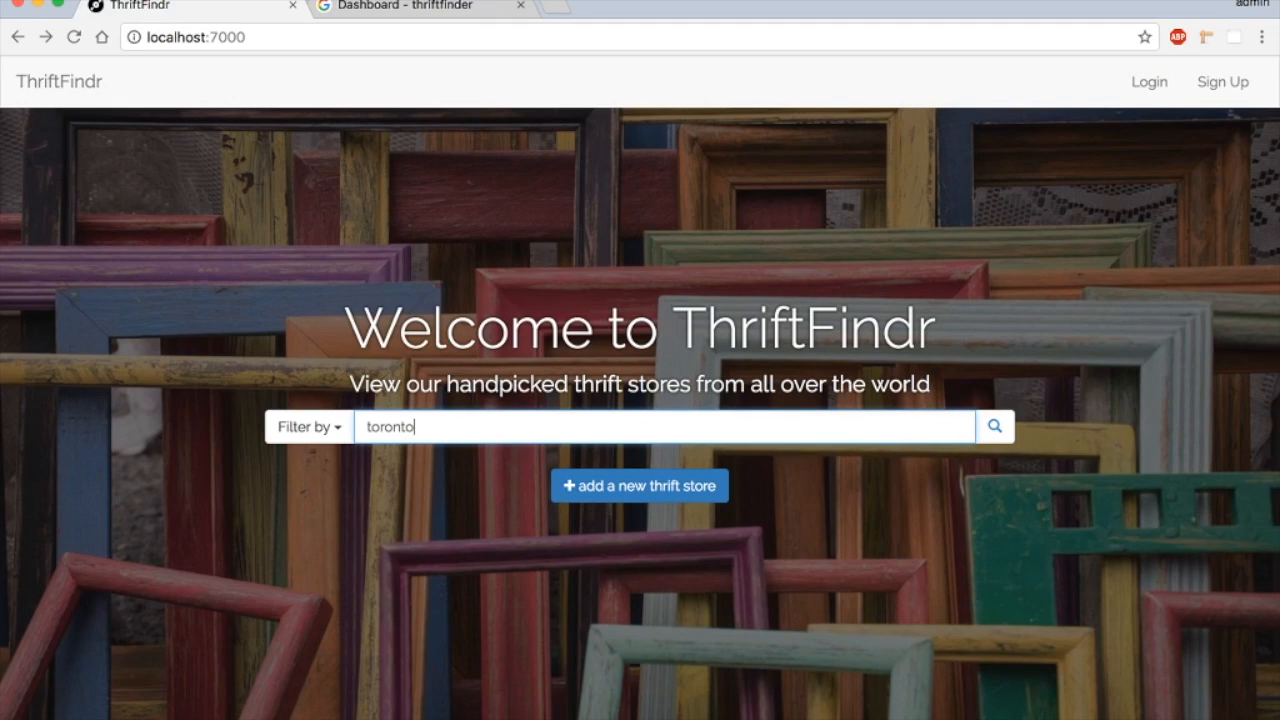
Switch to the thriftfinder API dashboard tab and go to the API Library.
left_click(410, 6)
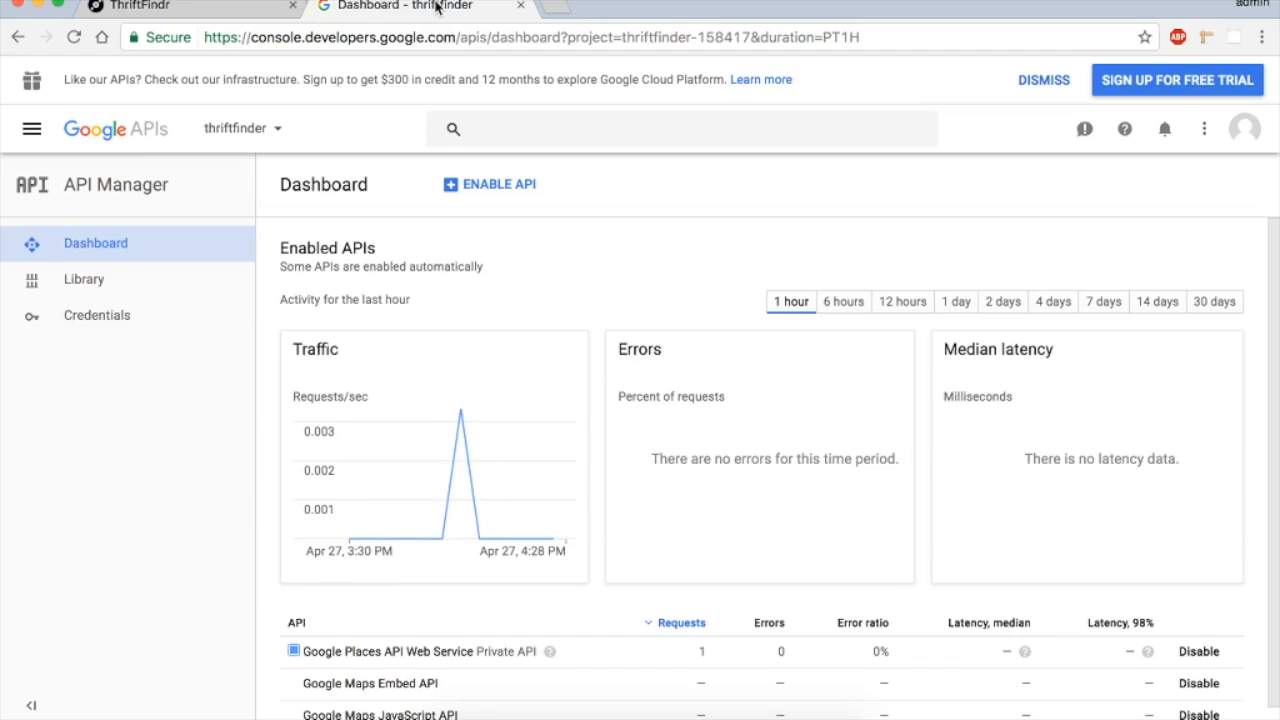
mouse_move(454, 55)
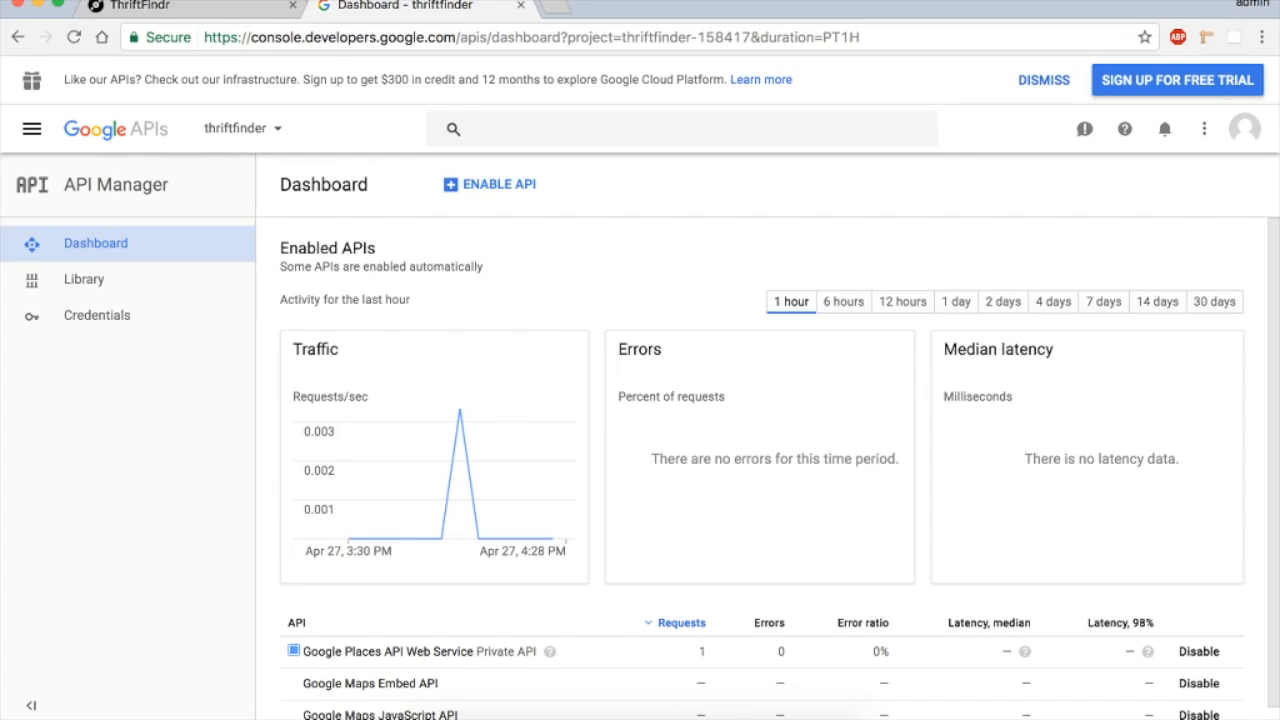
mouse_move(531, 270)
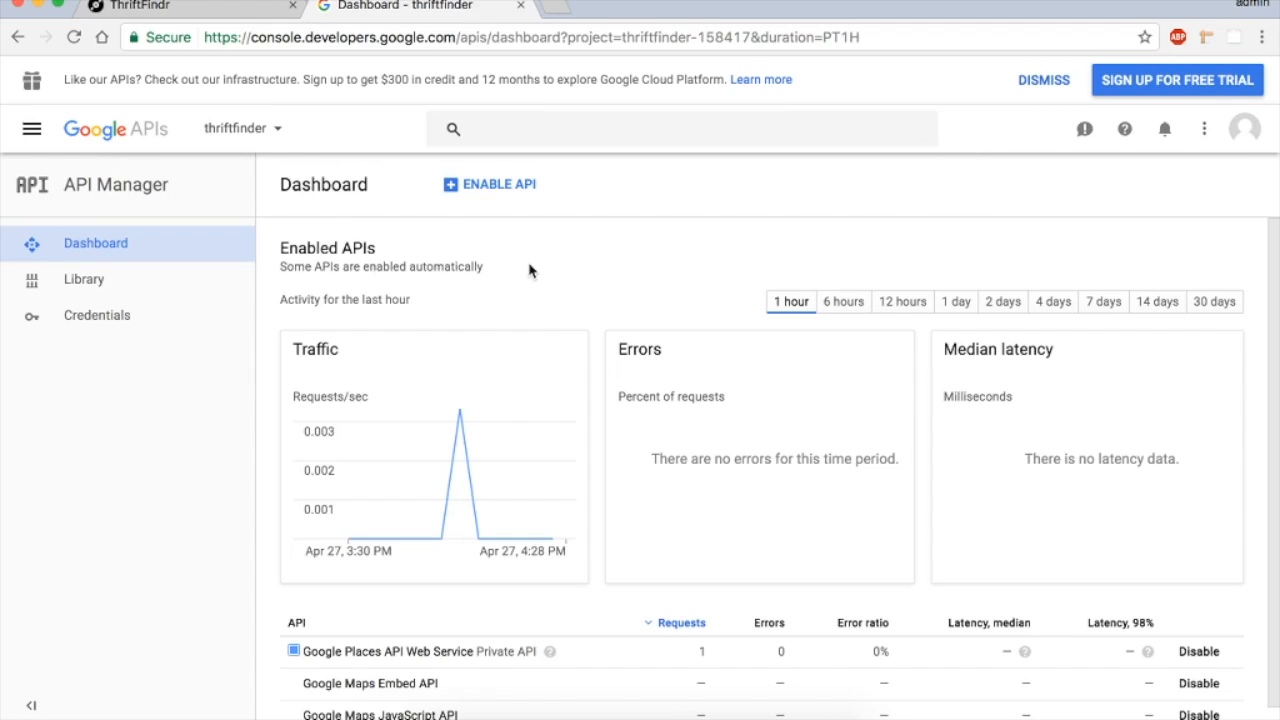
left_click(83, 279)
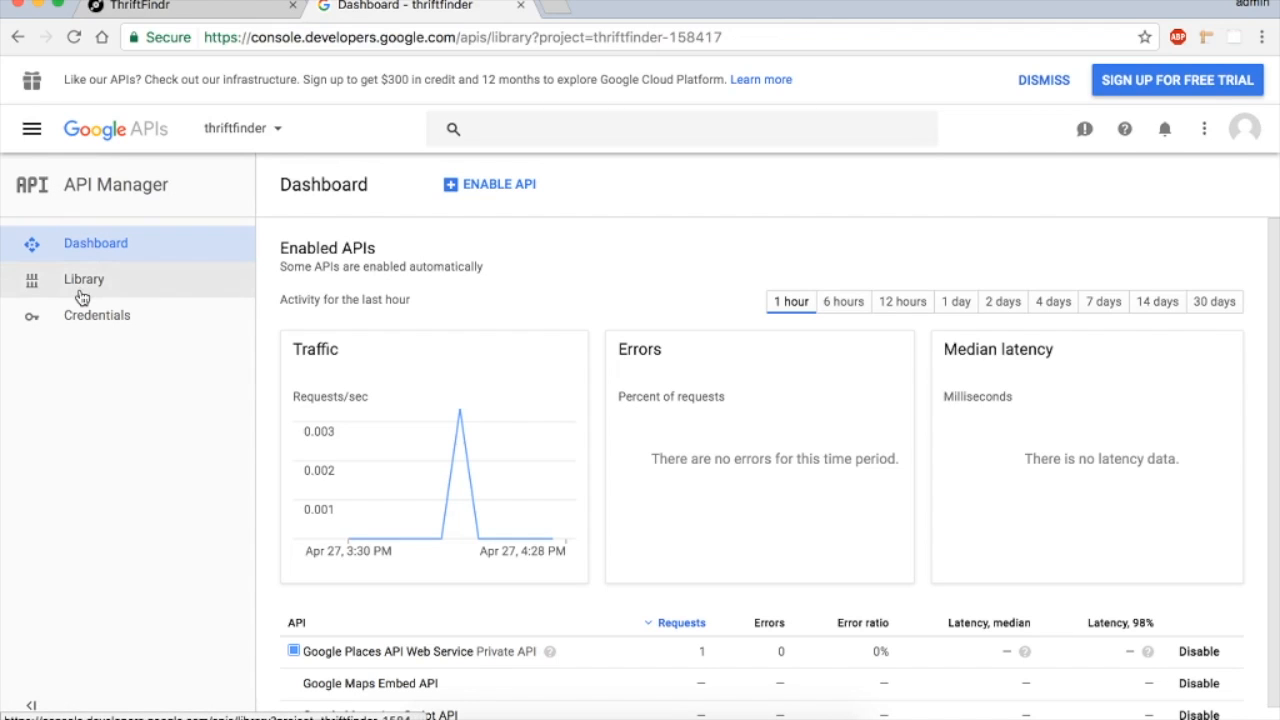
Expand the Google Maps APIs list, view the enabled Maps JavaScript API, then return to the library.
left_click(84, 279)
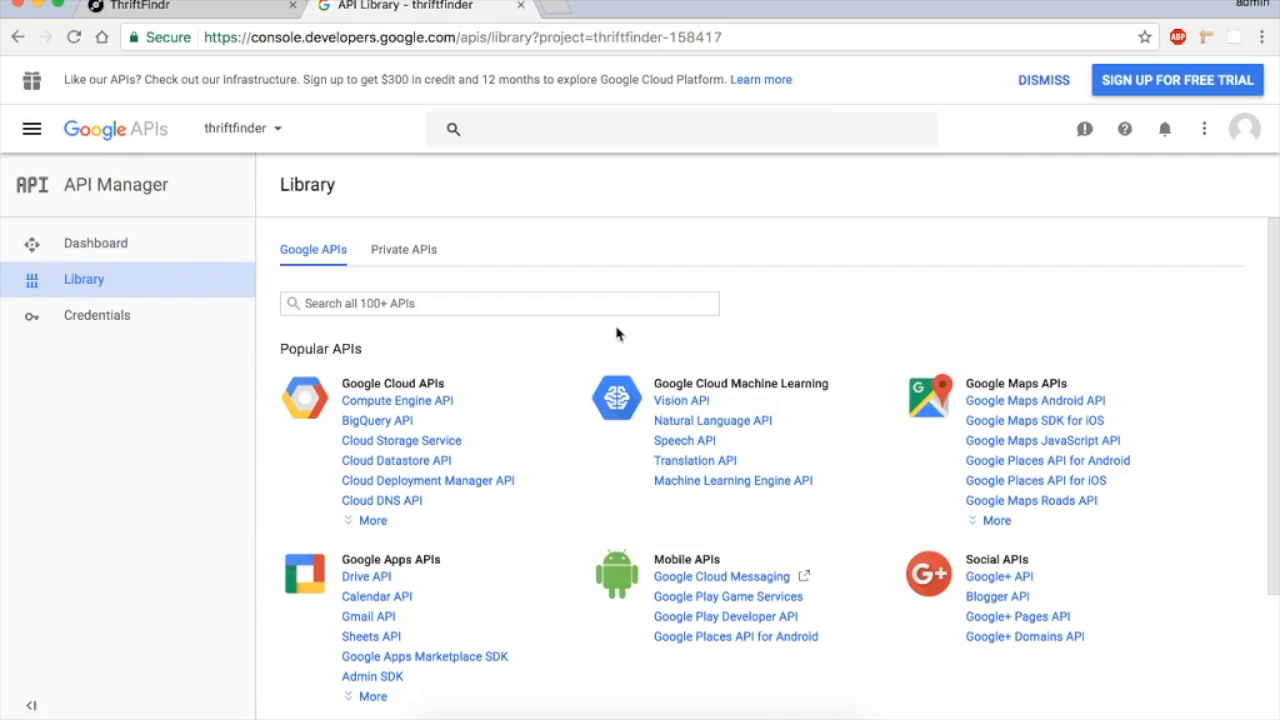
mouse_move(630, 332)
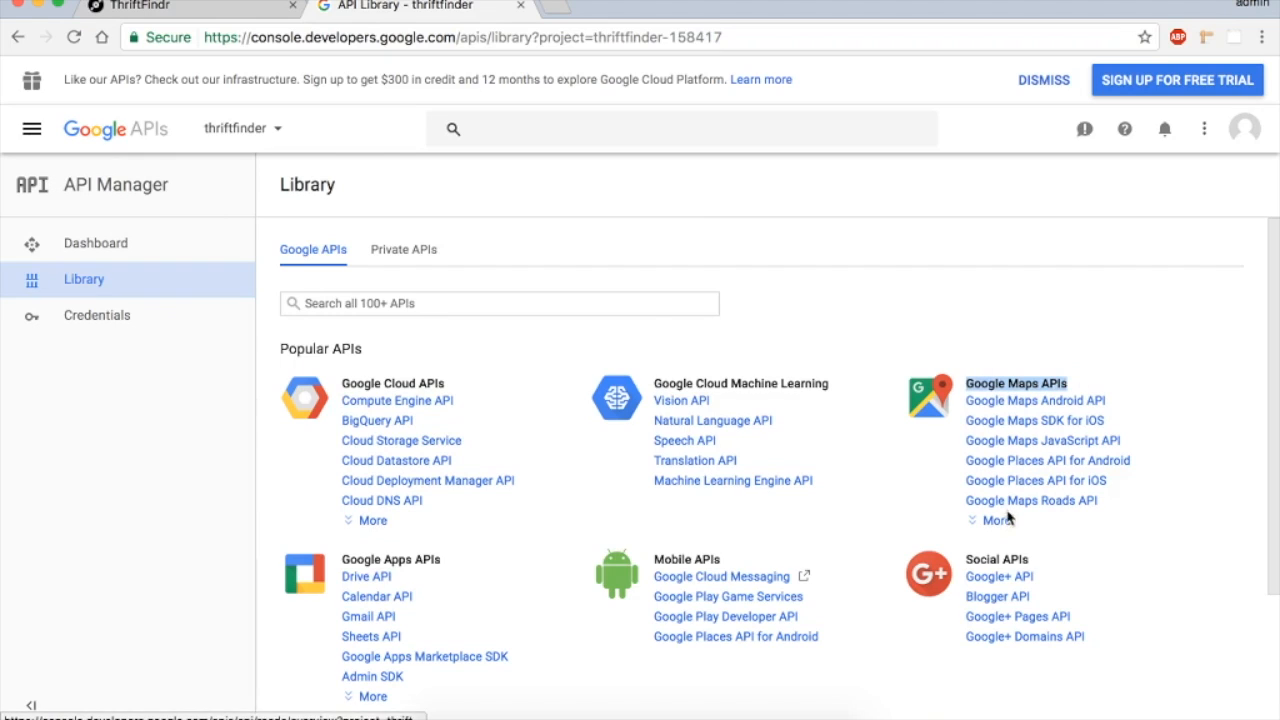
left_click(994, 519)
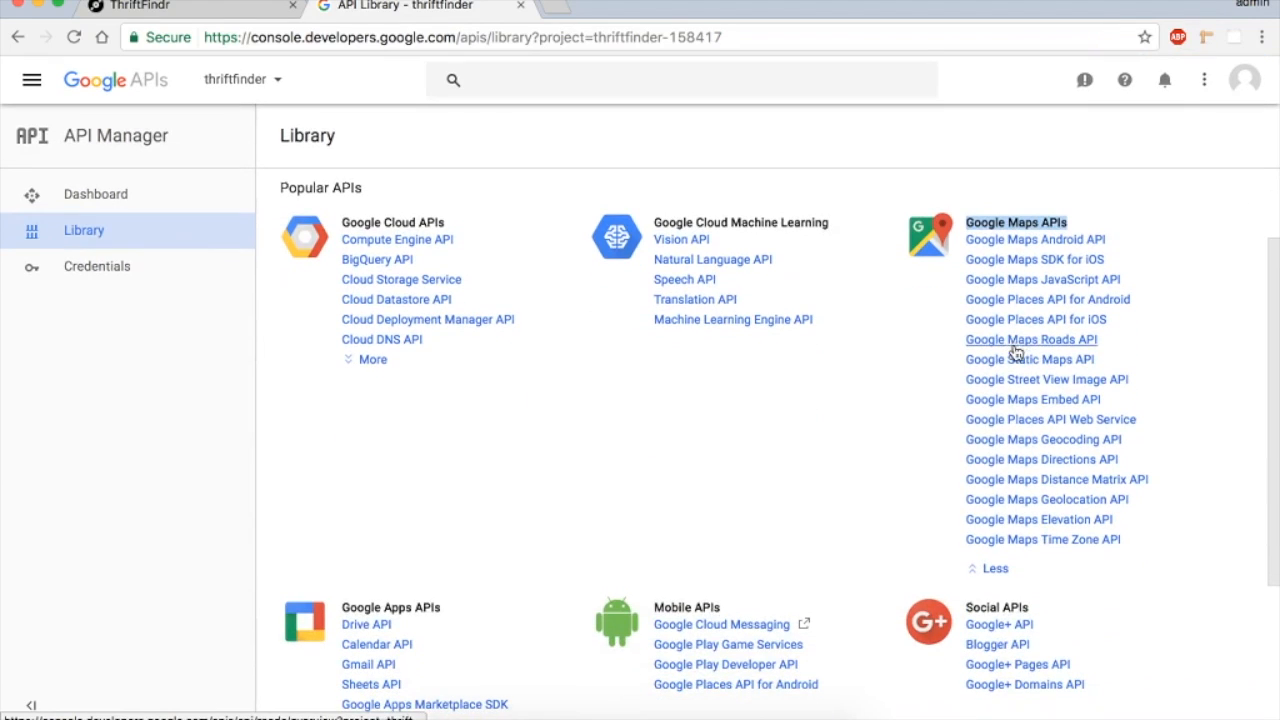
mouse_move(1032, 399)
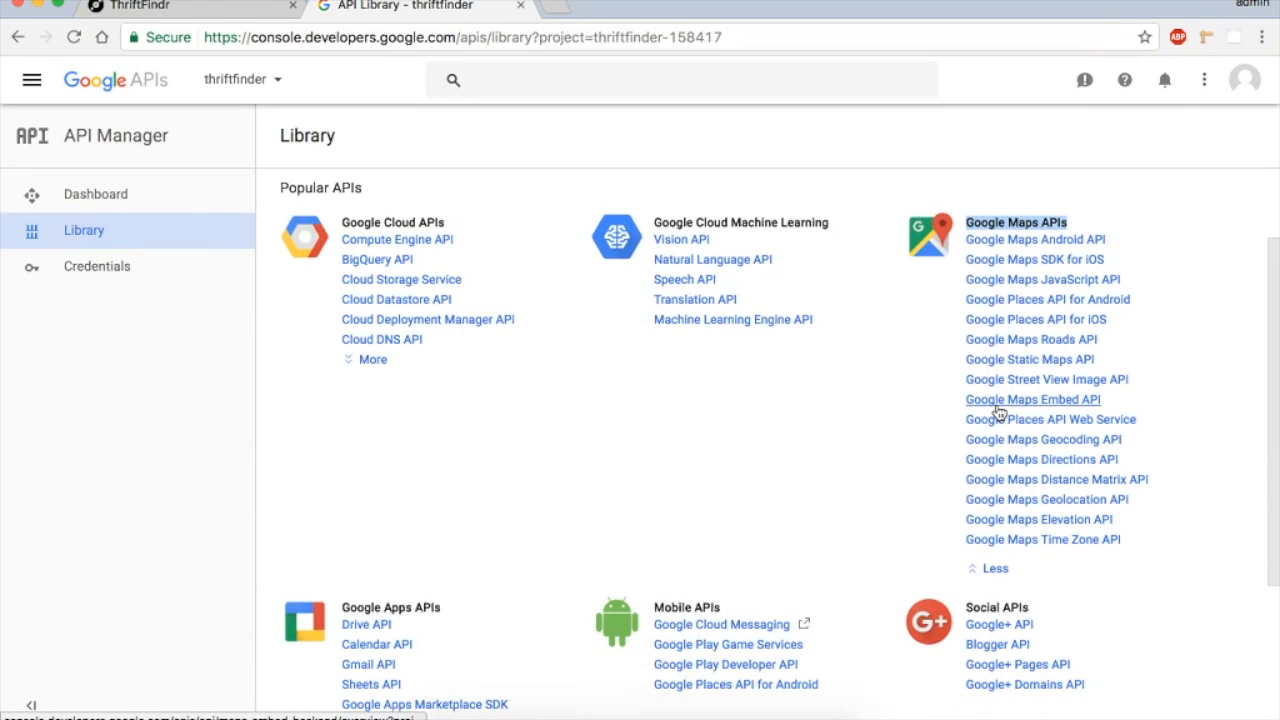
mouse_move(1001, 285)
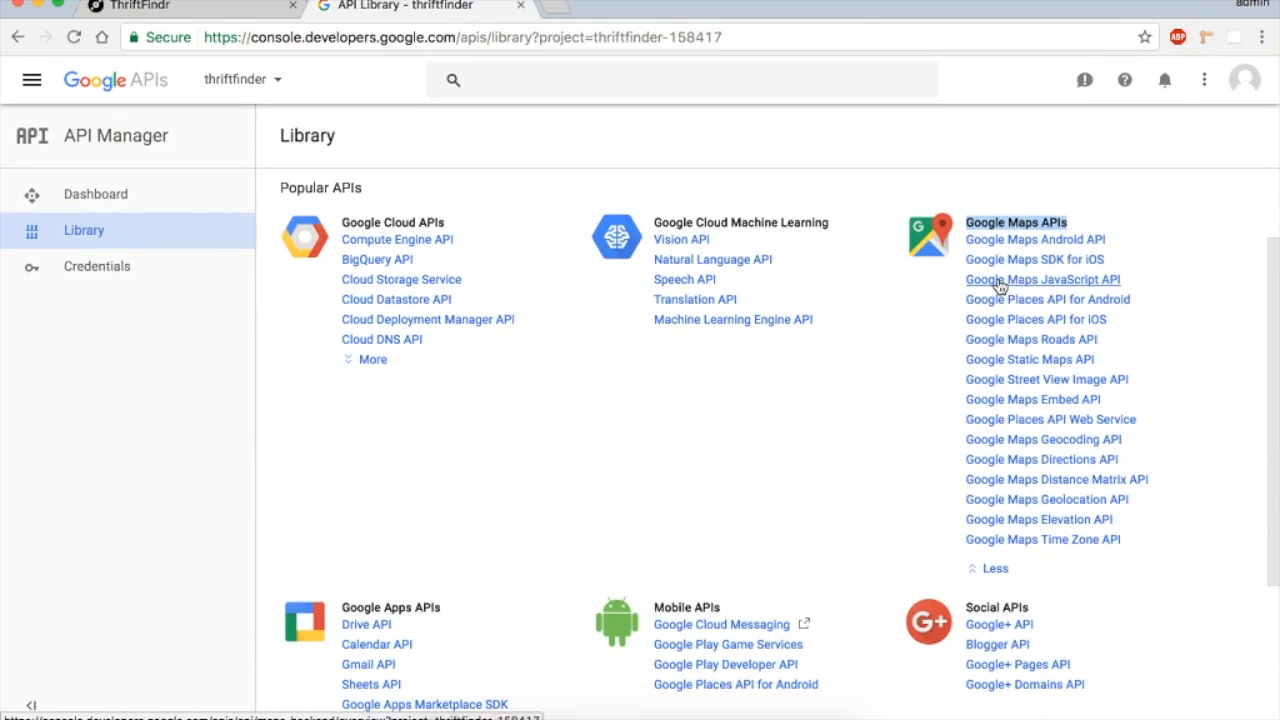
left_click(1042, 279)
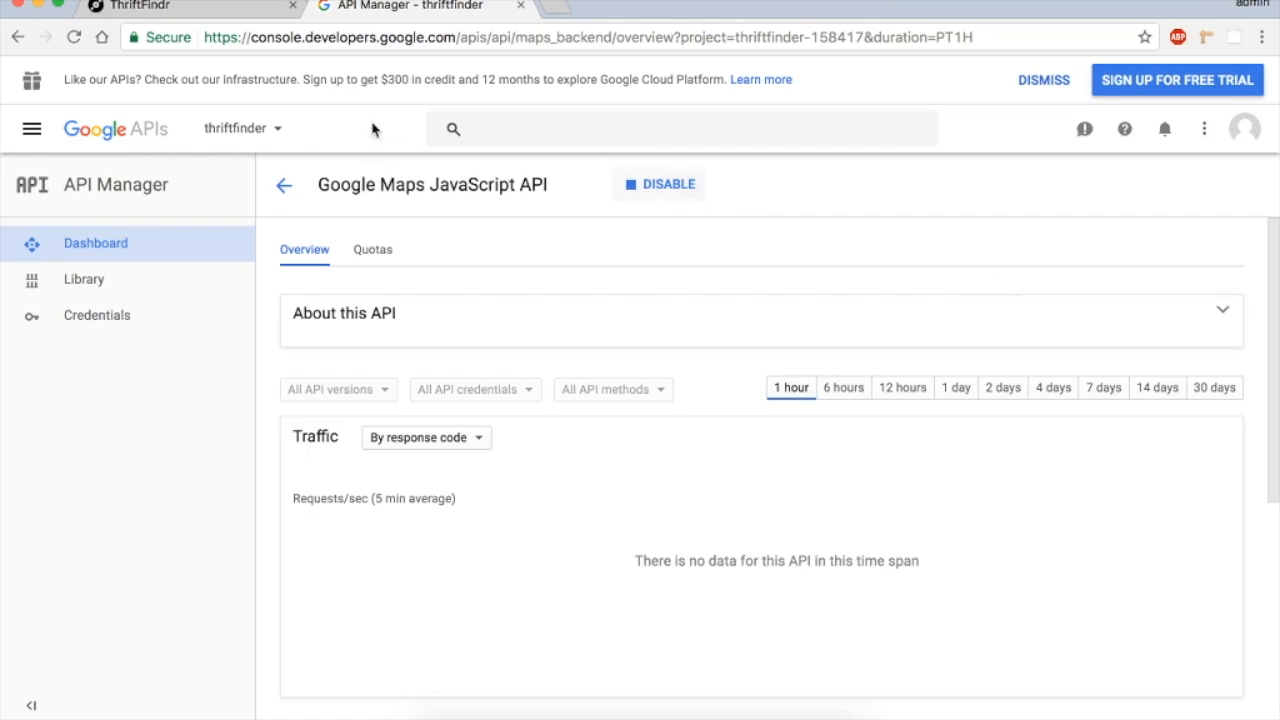
left_click(84, 279)
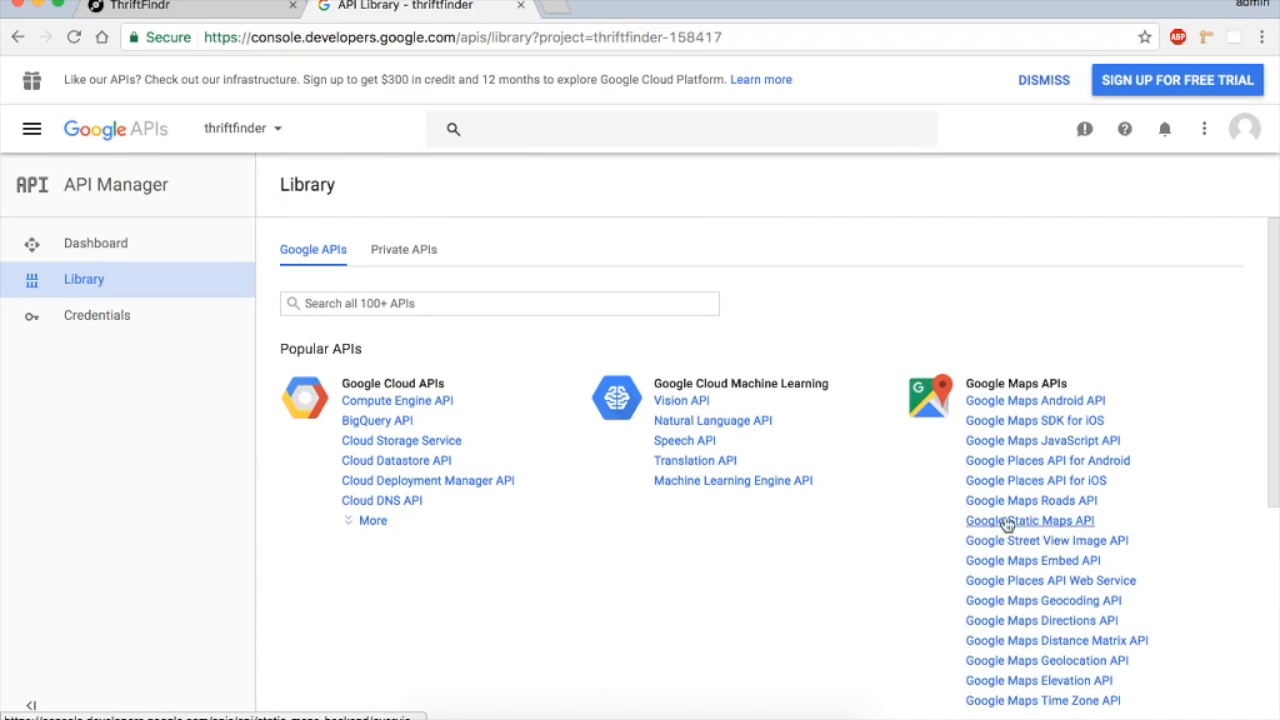
scroll("down", 3)
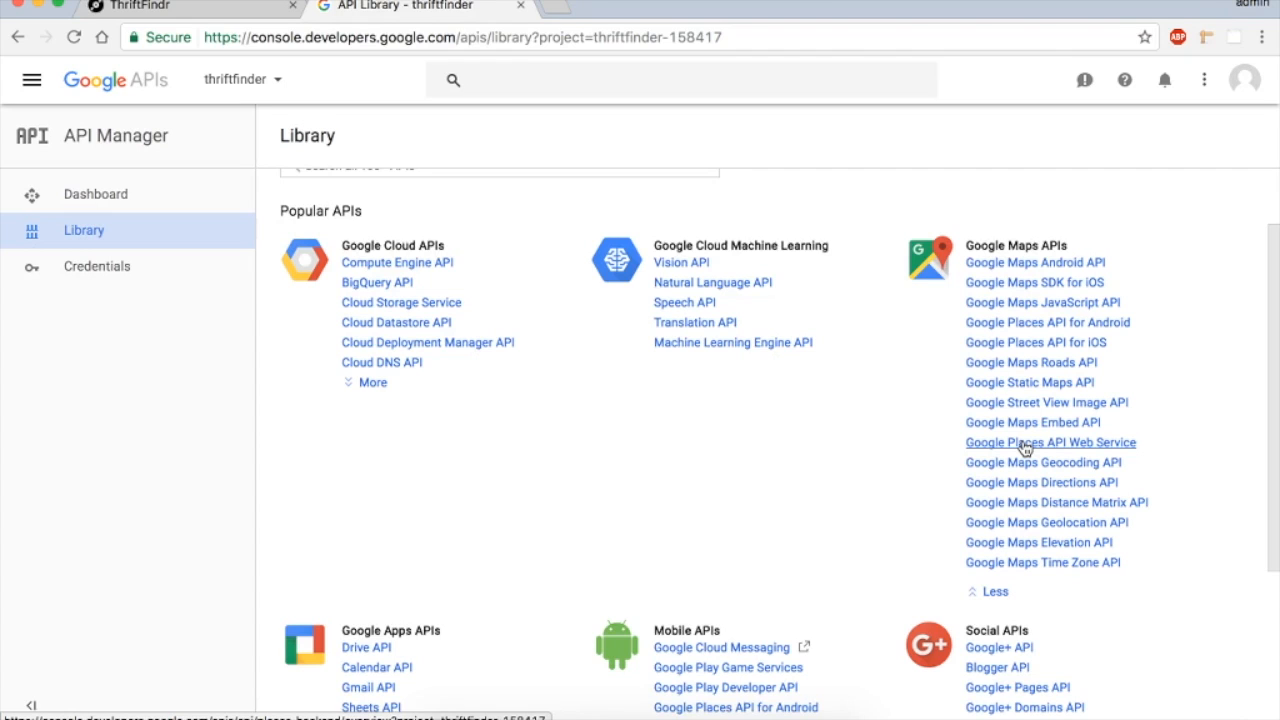
left_click(1050, 442)
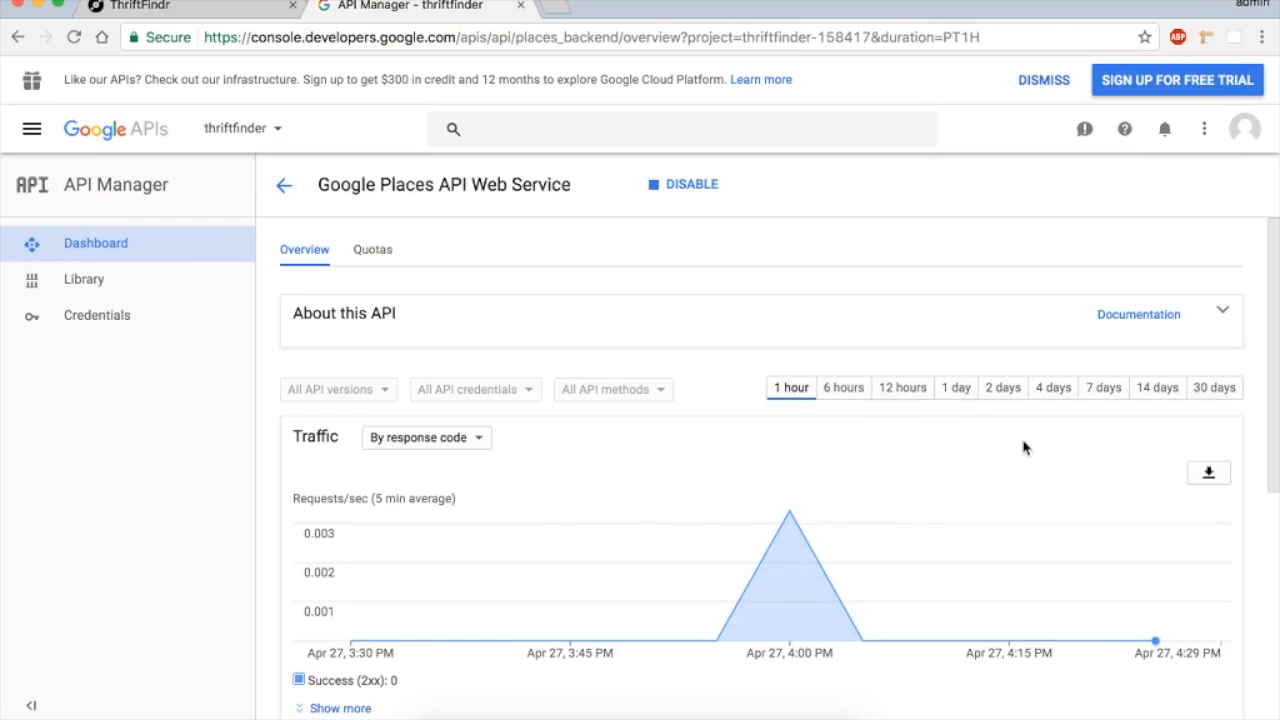
mouse_move(842, 181)
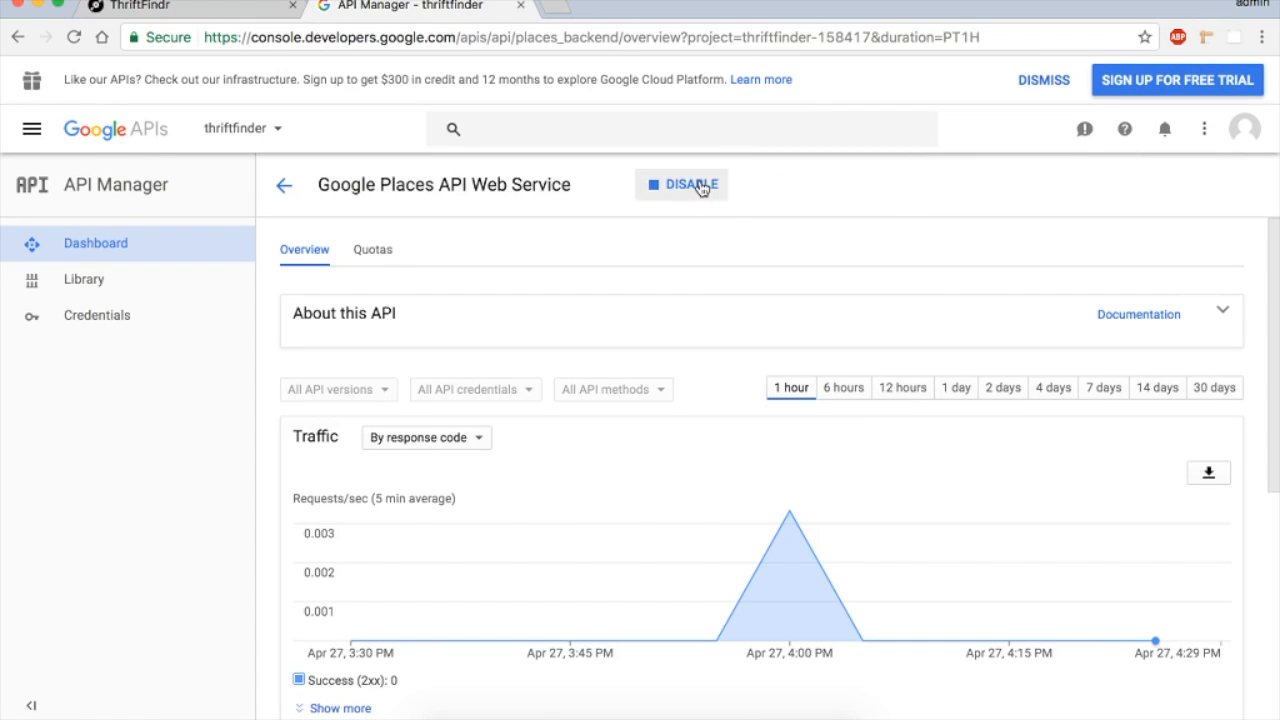
mouse_move(282, 187)
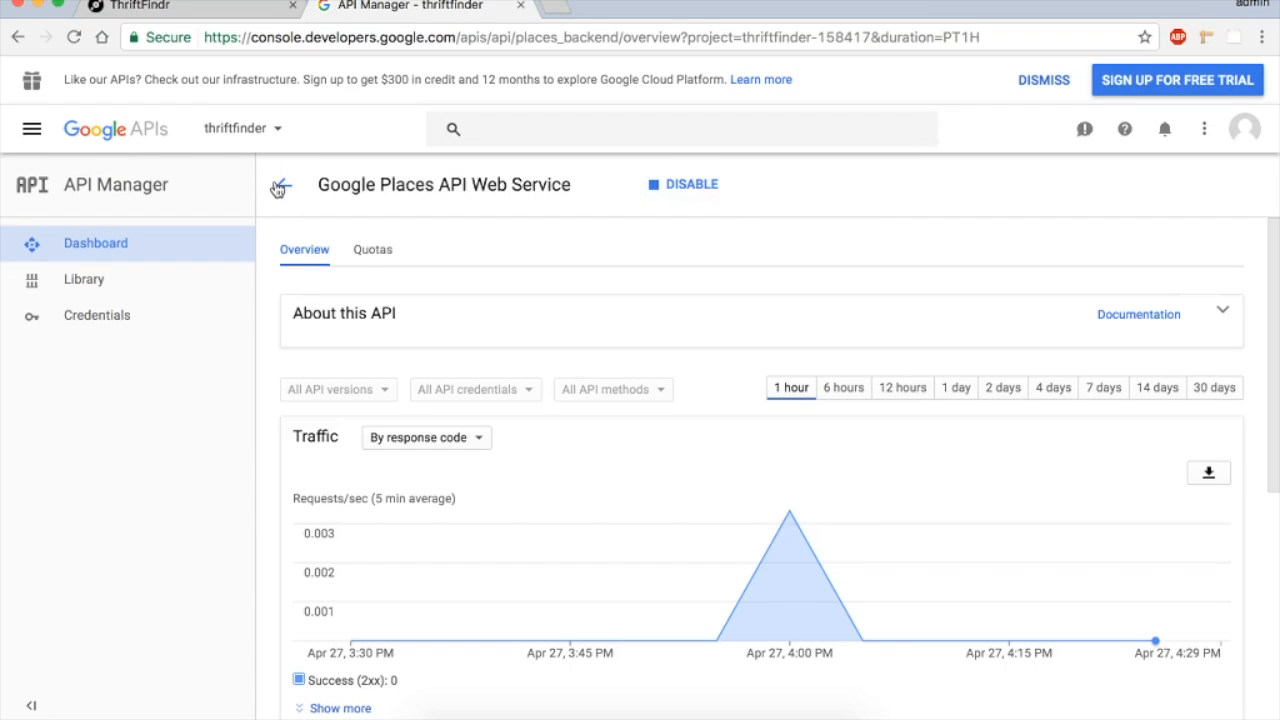
left_click(84, 279)
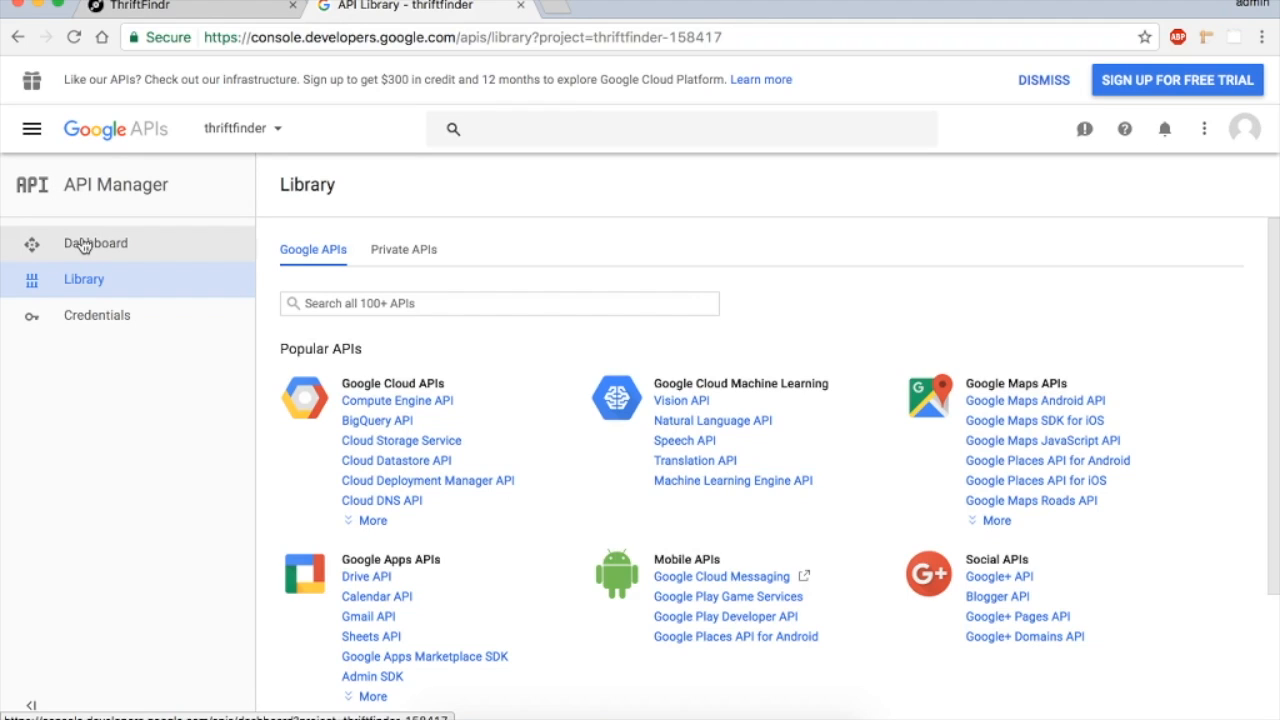
Go to Credentials and copy the project's API key value.
left_click(97, 315)
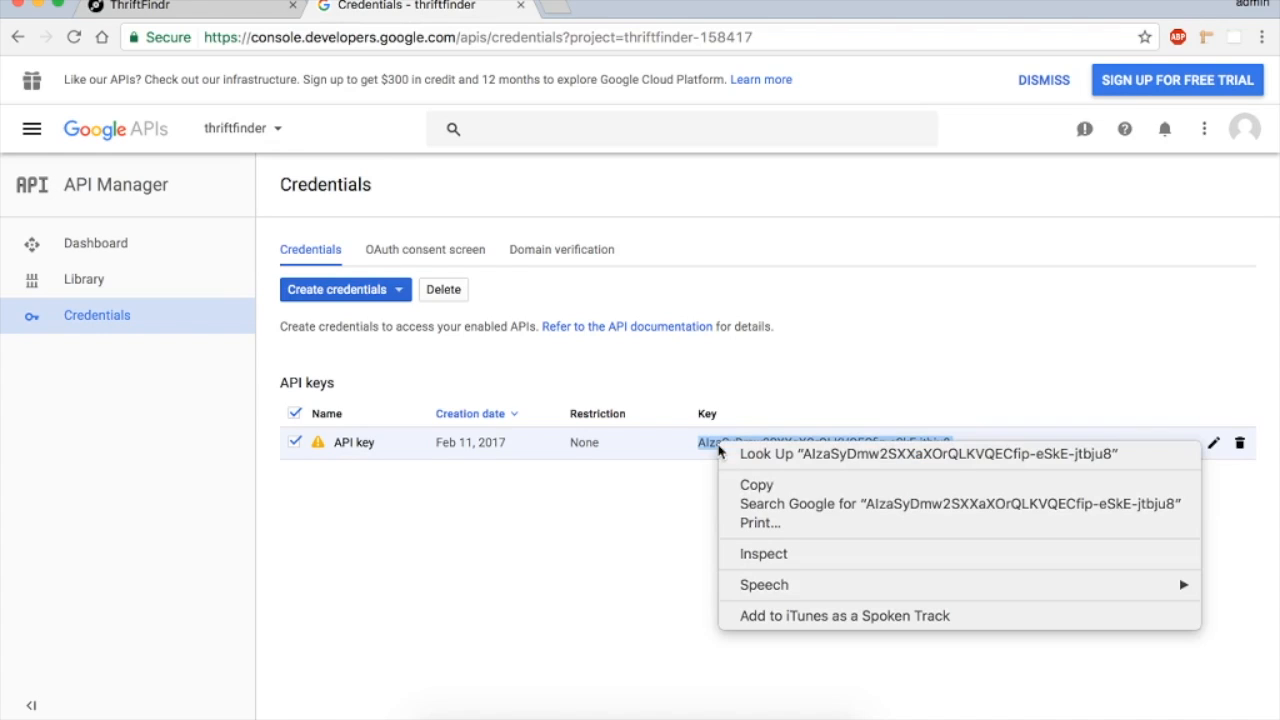
left_click(757, 484)
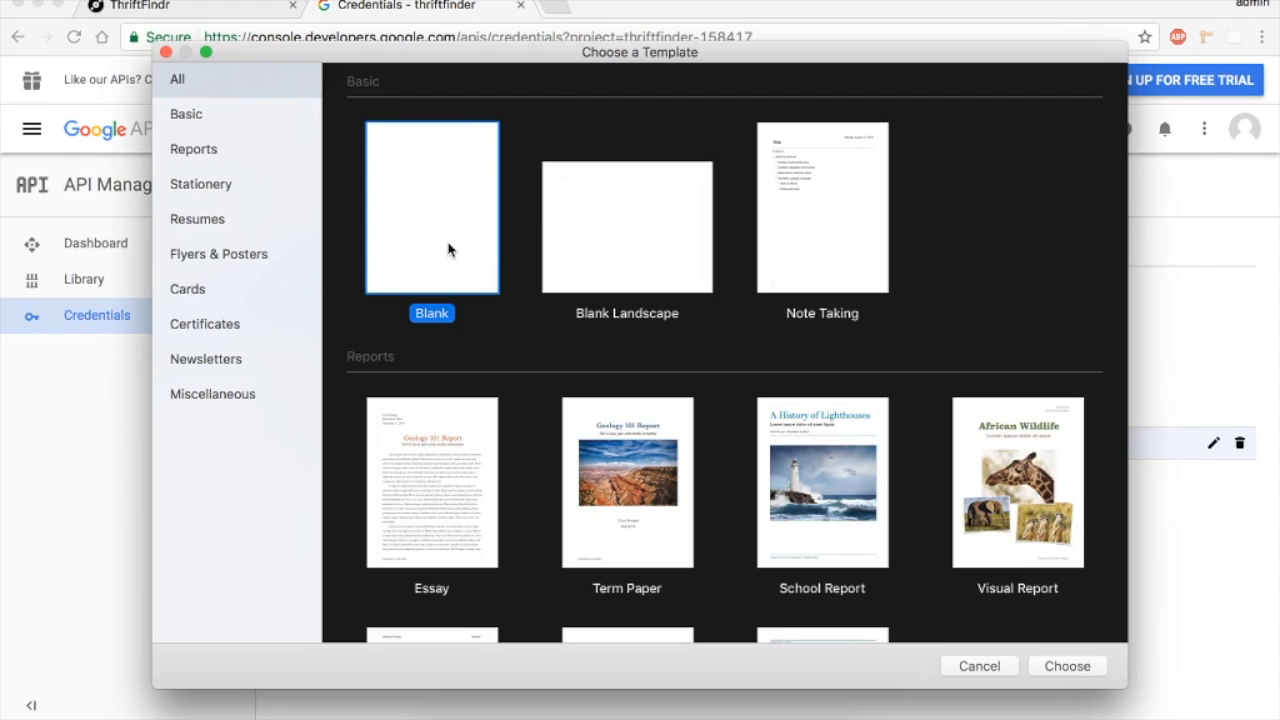
left_click(1066, 666)
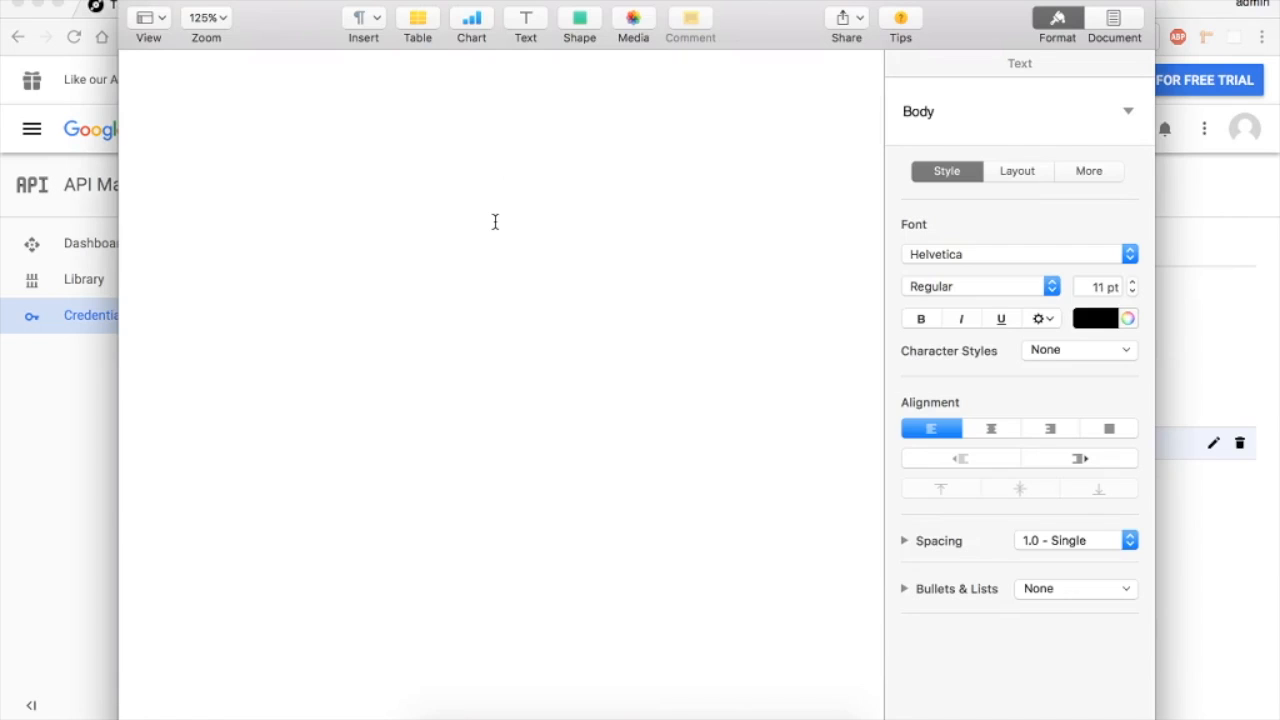
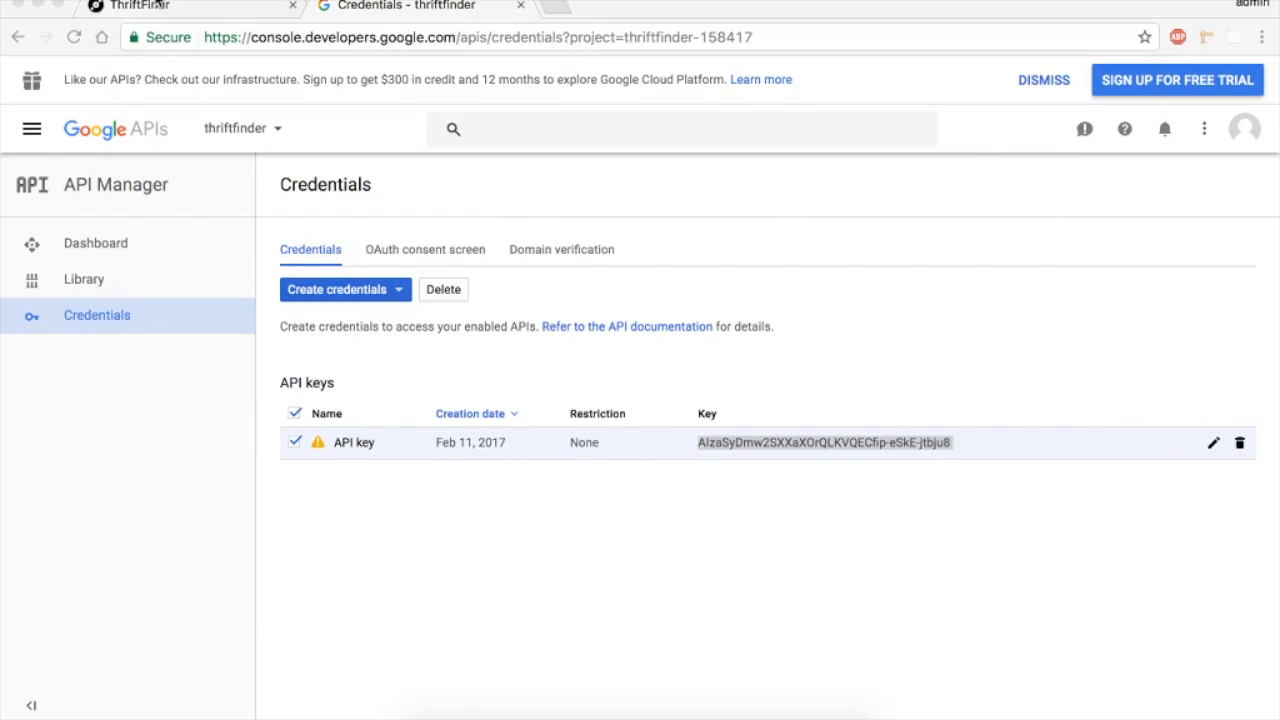
mouse_move(563, 24)
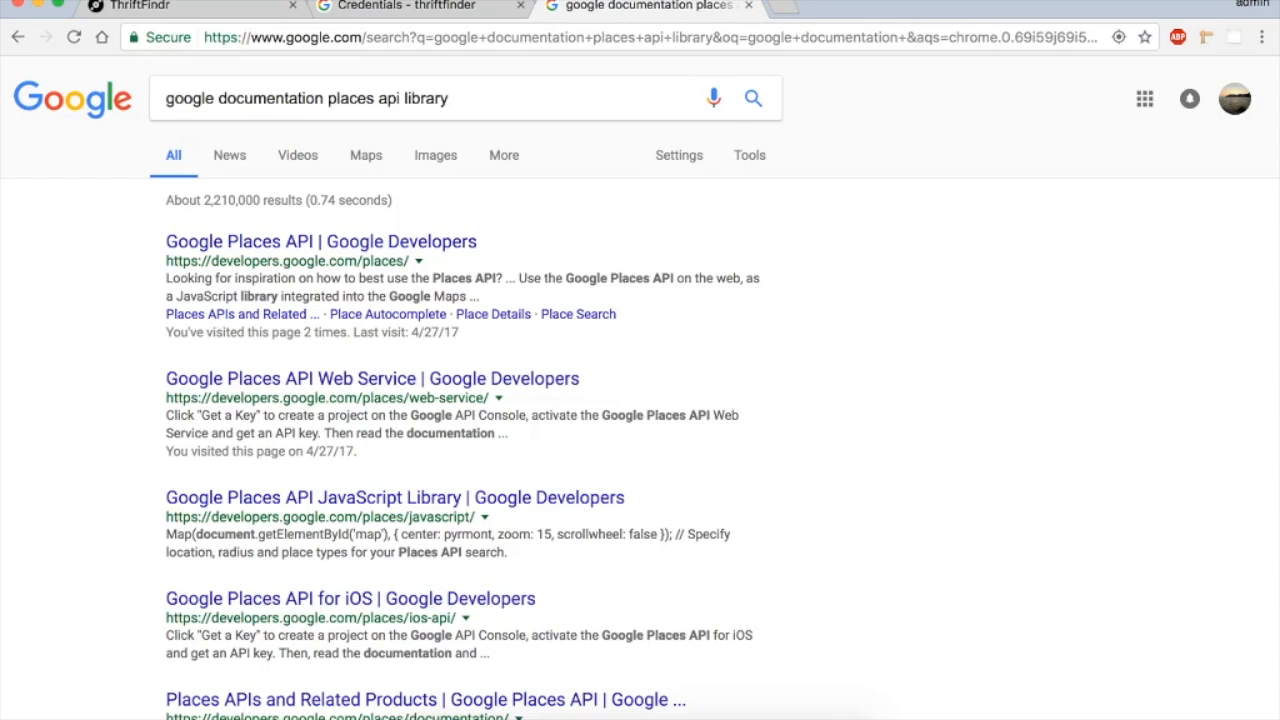
mouse_move(303, 310)
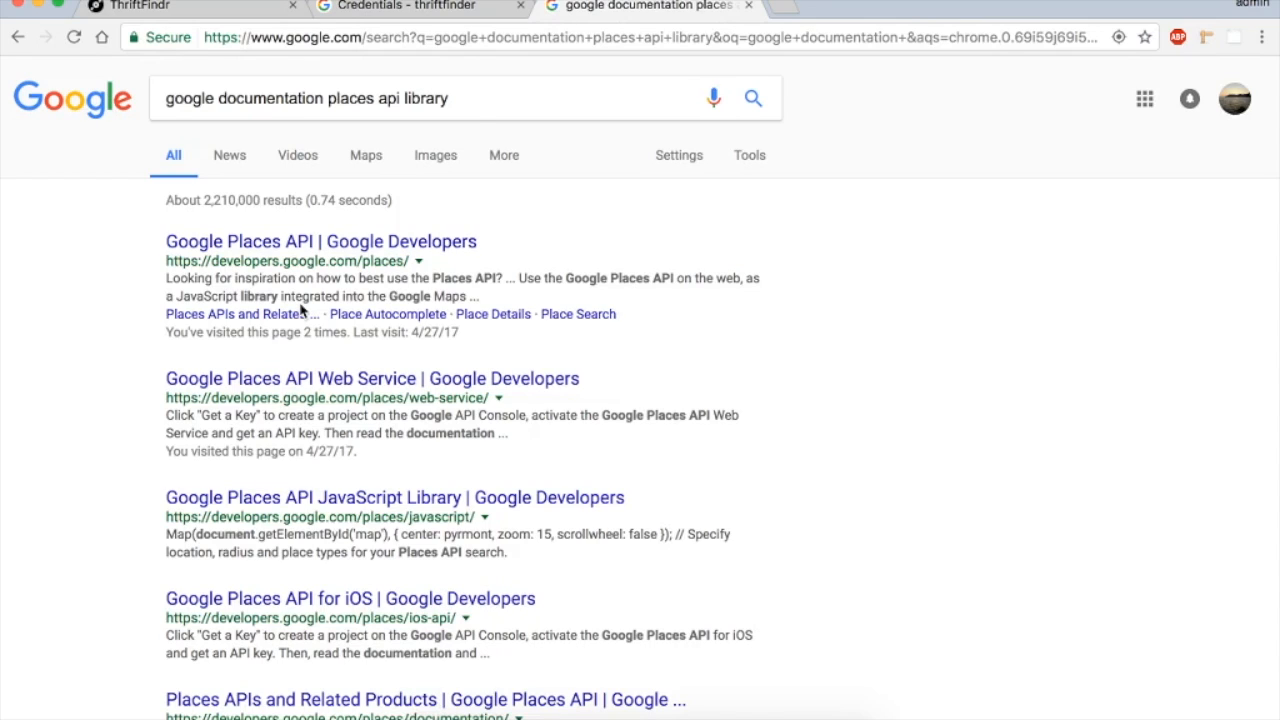
Scroll the 'google documentation places api library' results down to the Places Library JavaScript API page.
left_click_drag(166, 278, 478, 296)
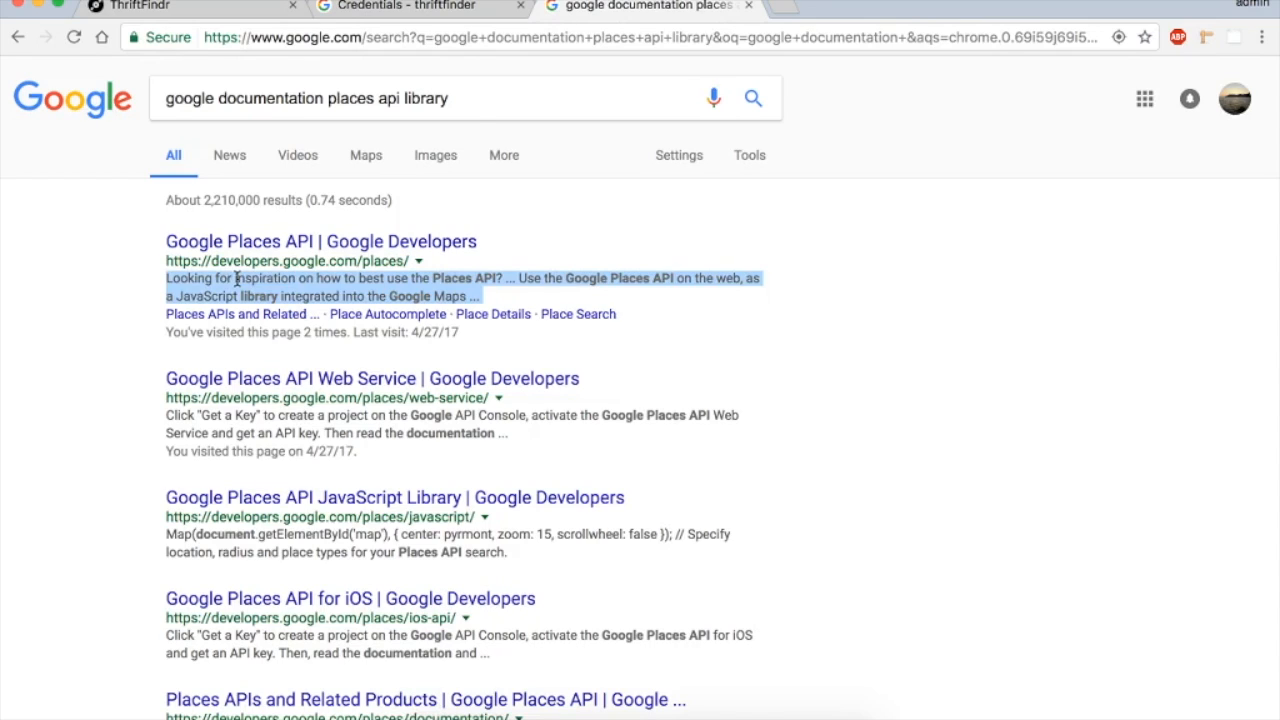
scroll("down", 3)
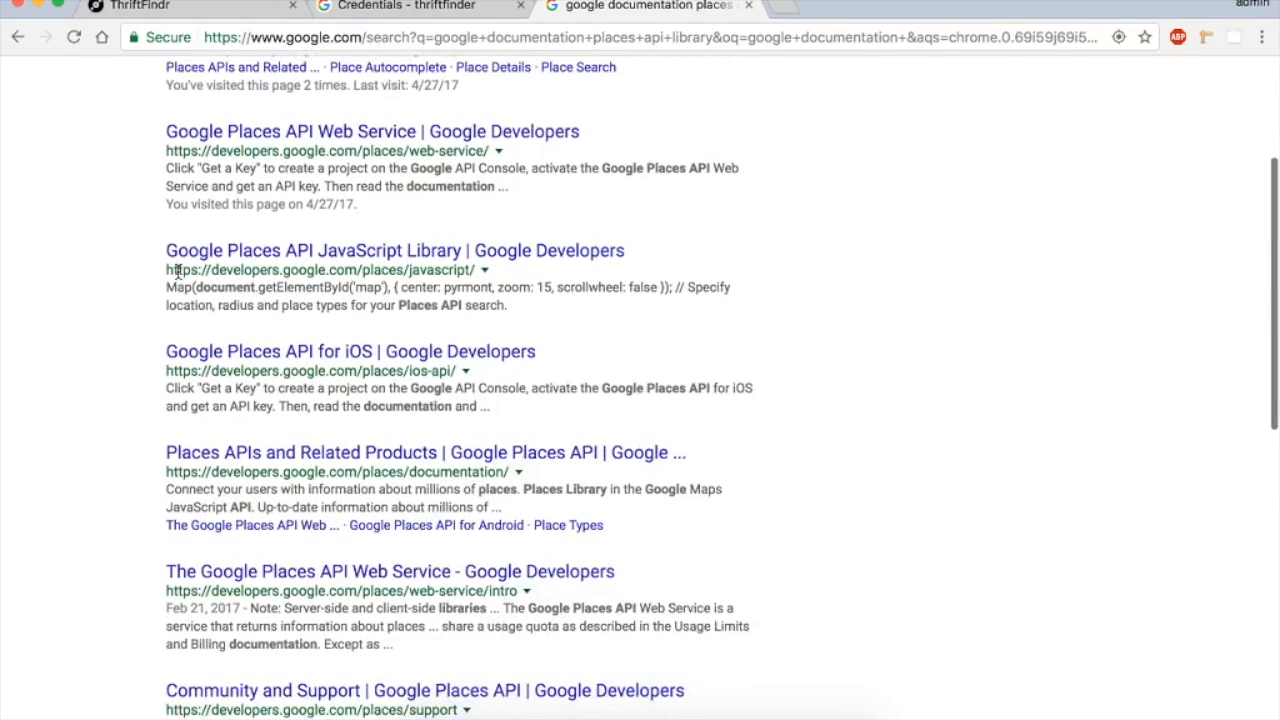
scroll("down", 3)
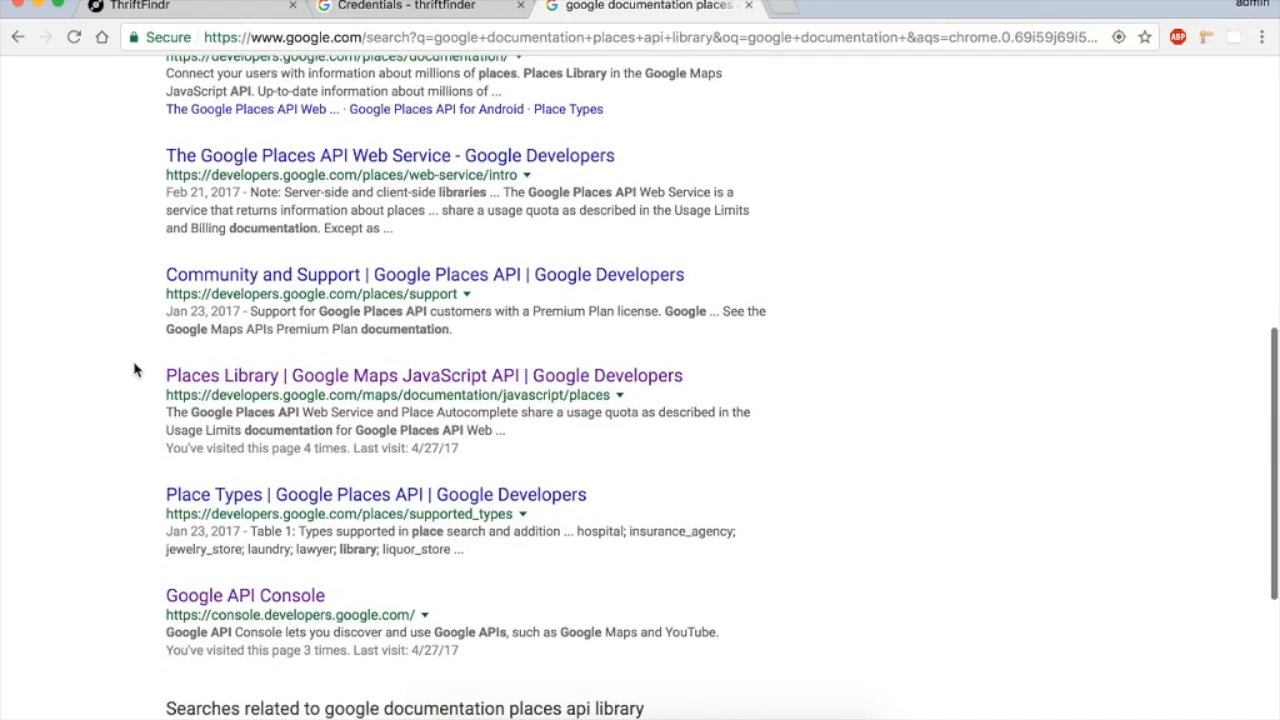
mouse_move(289, 377)
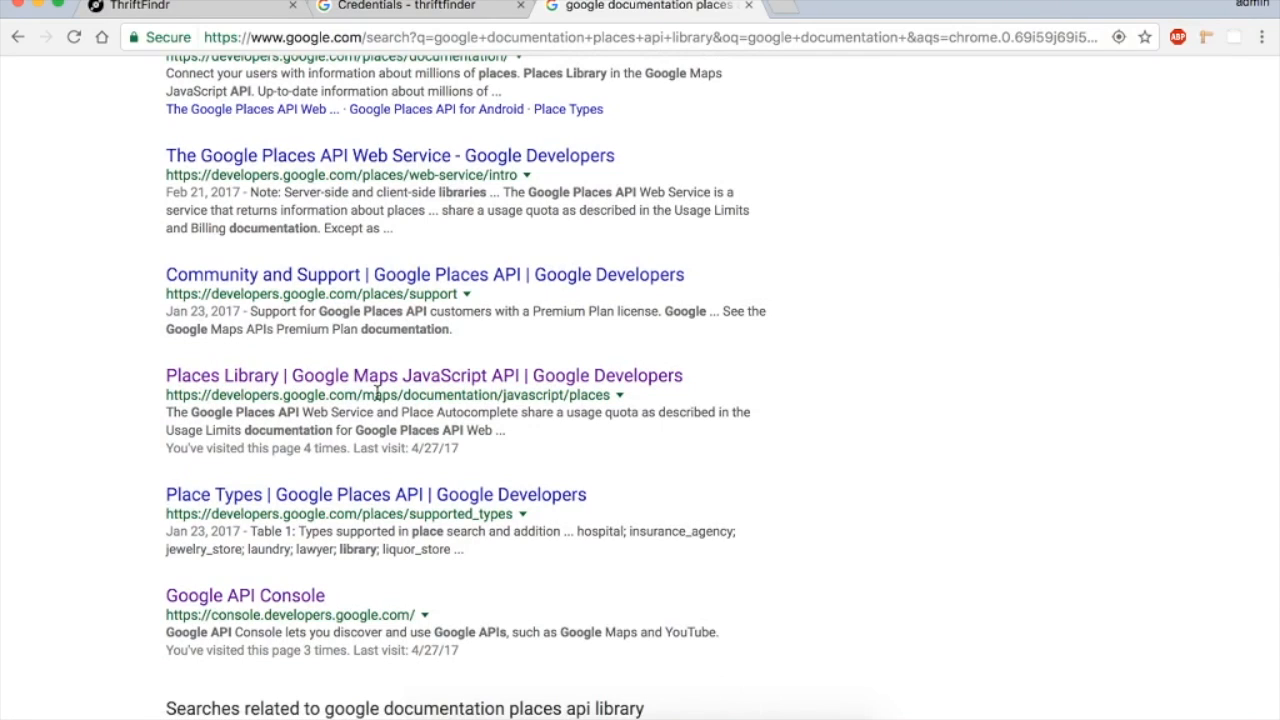
double_click(378, 394)
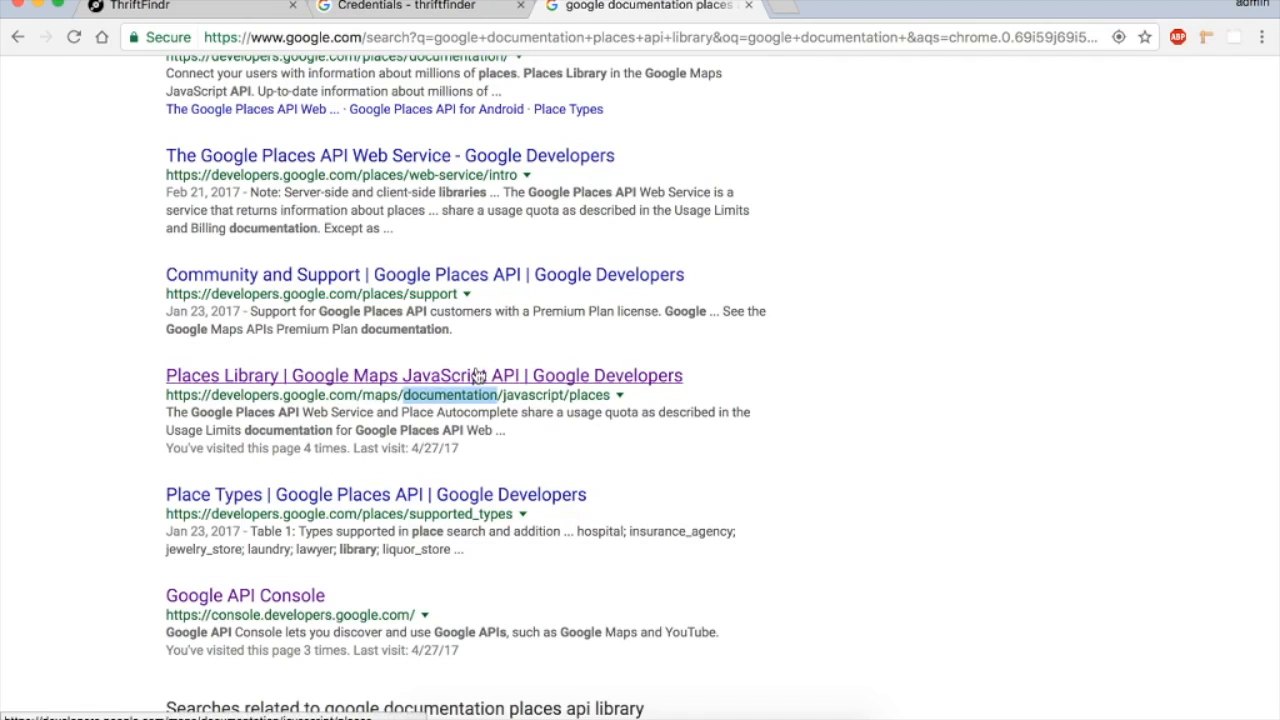
Open the Places Library page and copy the script tag under Loading the library.
left_click(423, 375)
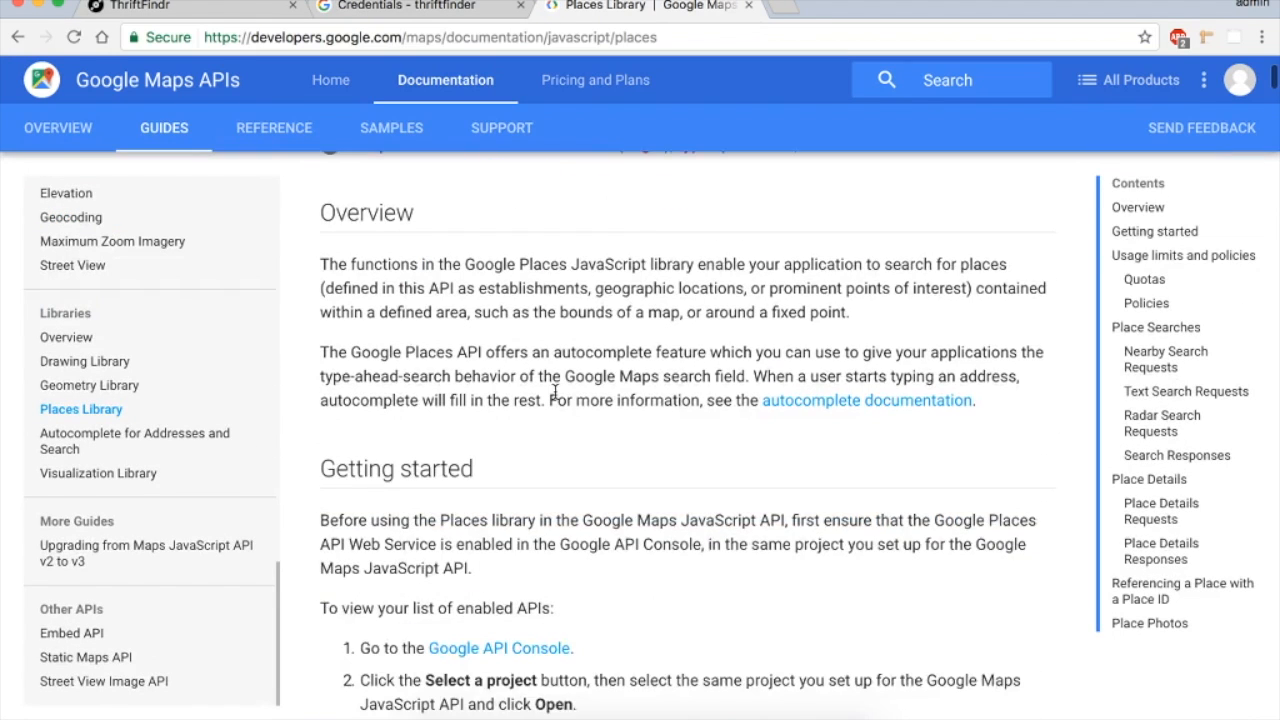
scroll("down", 3)
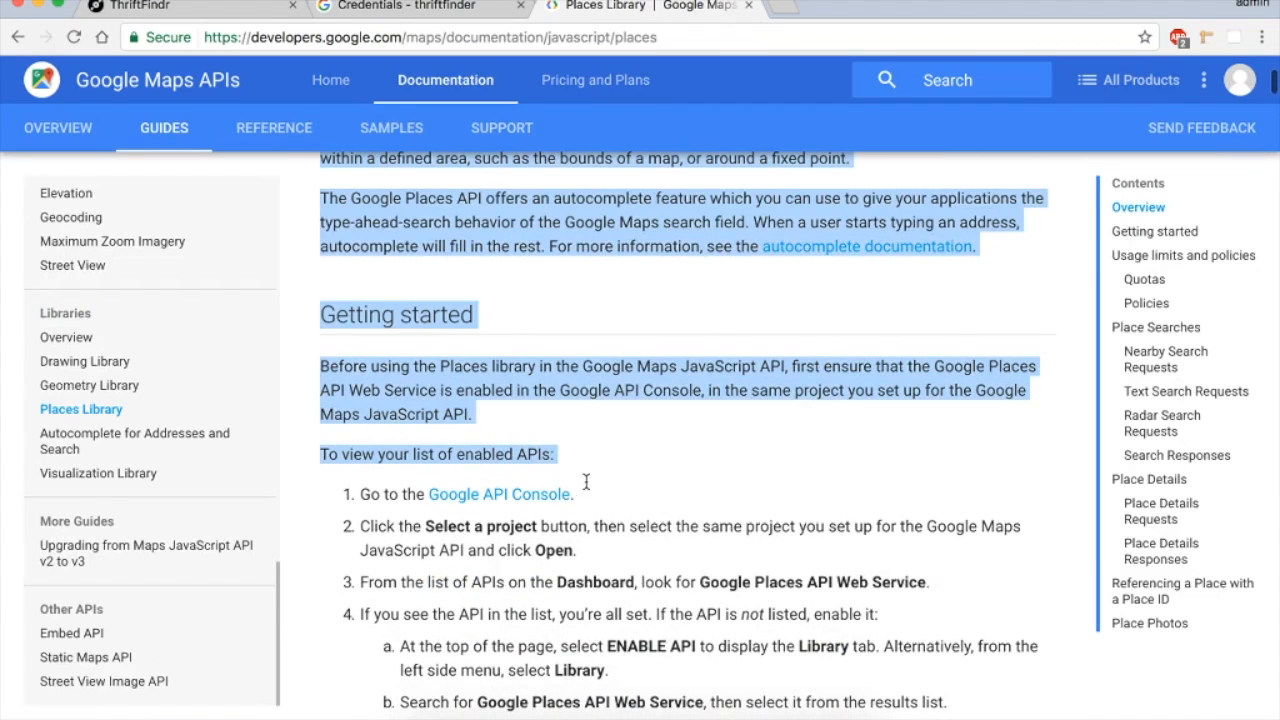
scroll("down", 3)
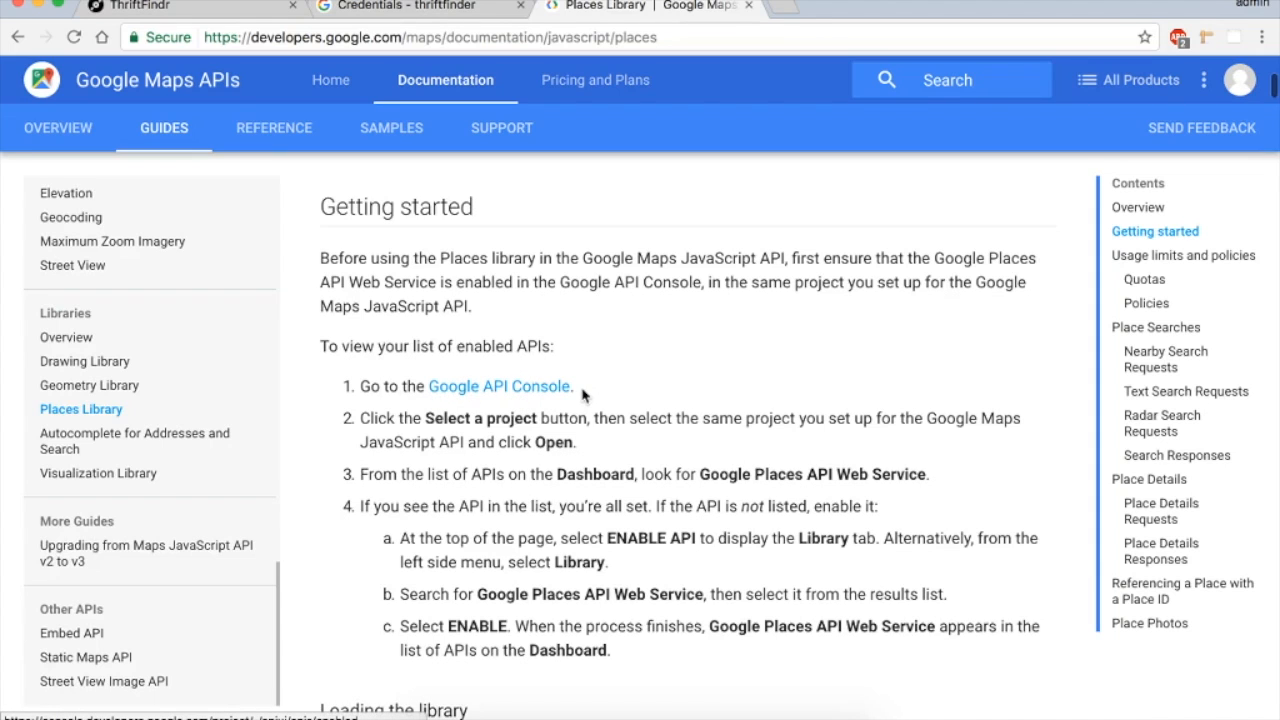
scroll("down", 3)
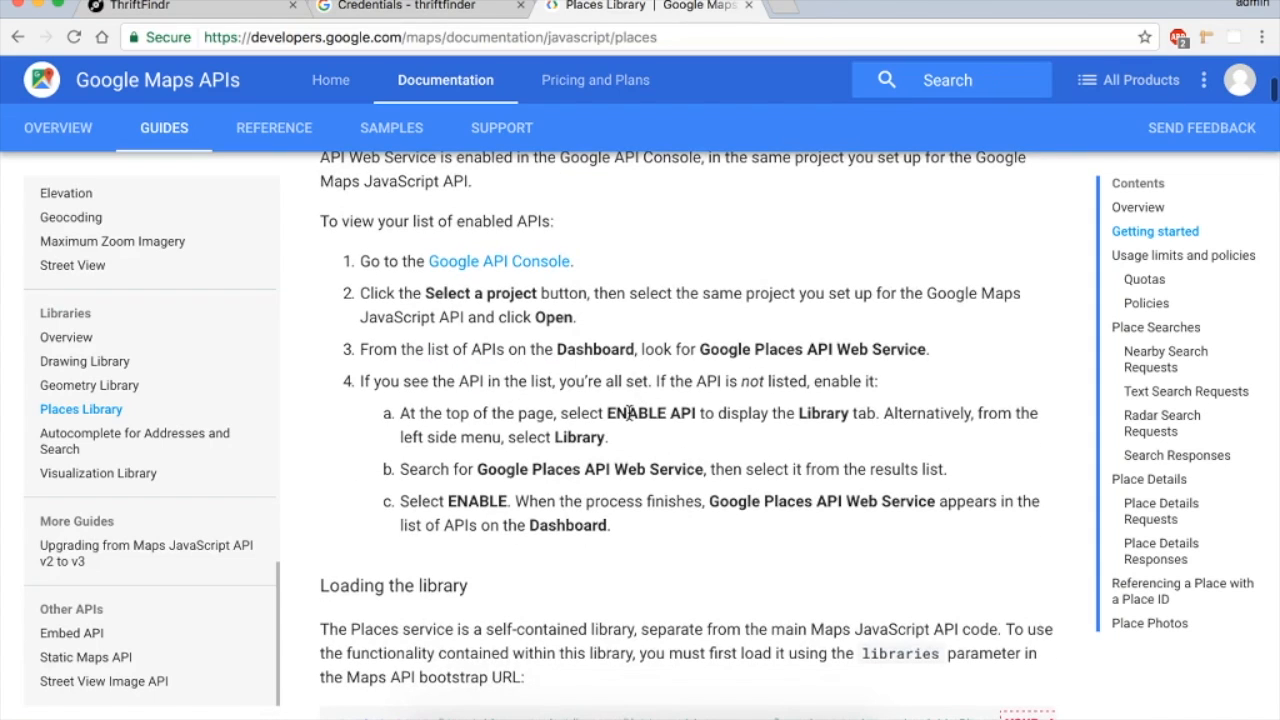
scroll("down", 3)
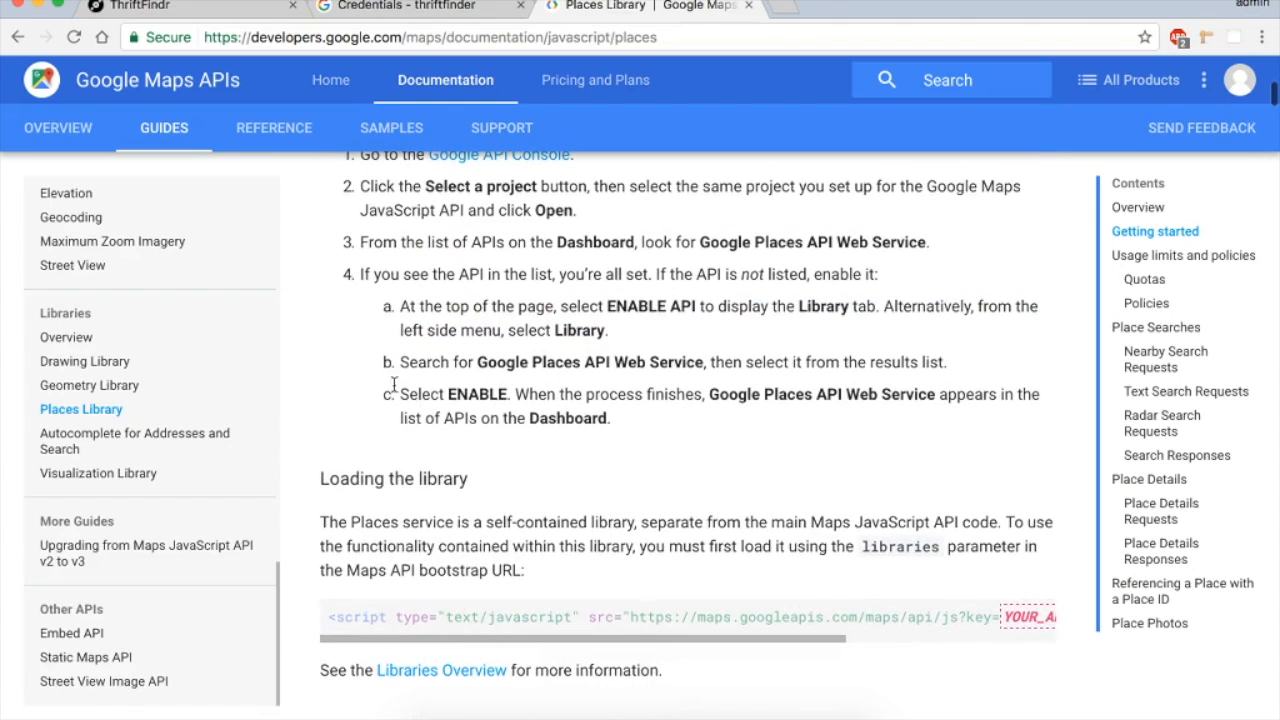
scroll("down", 3)
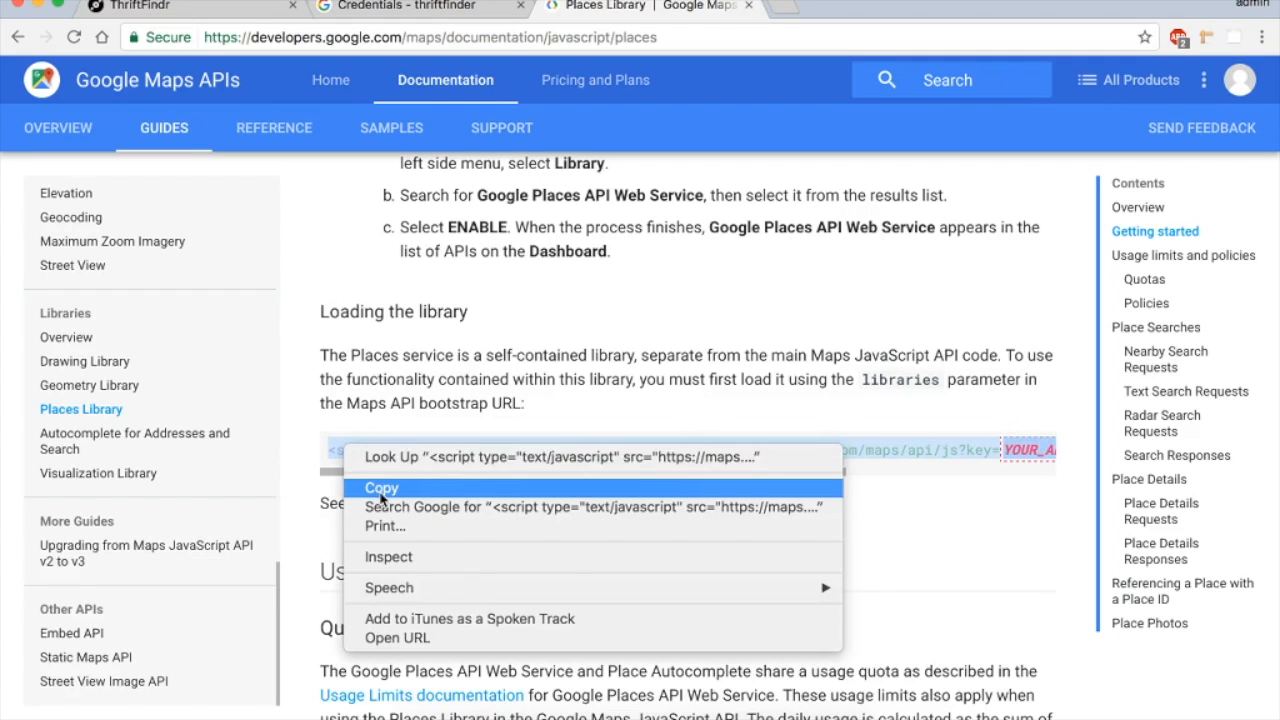
left_click(381, 488)
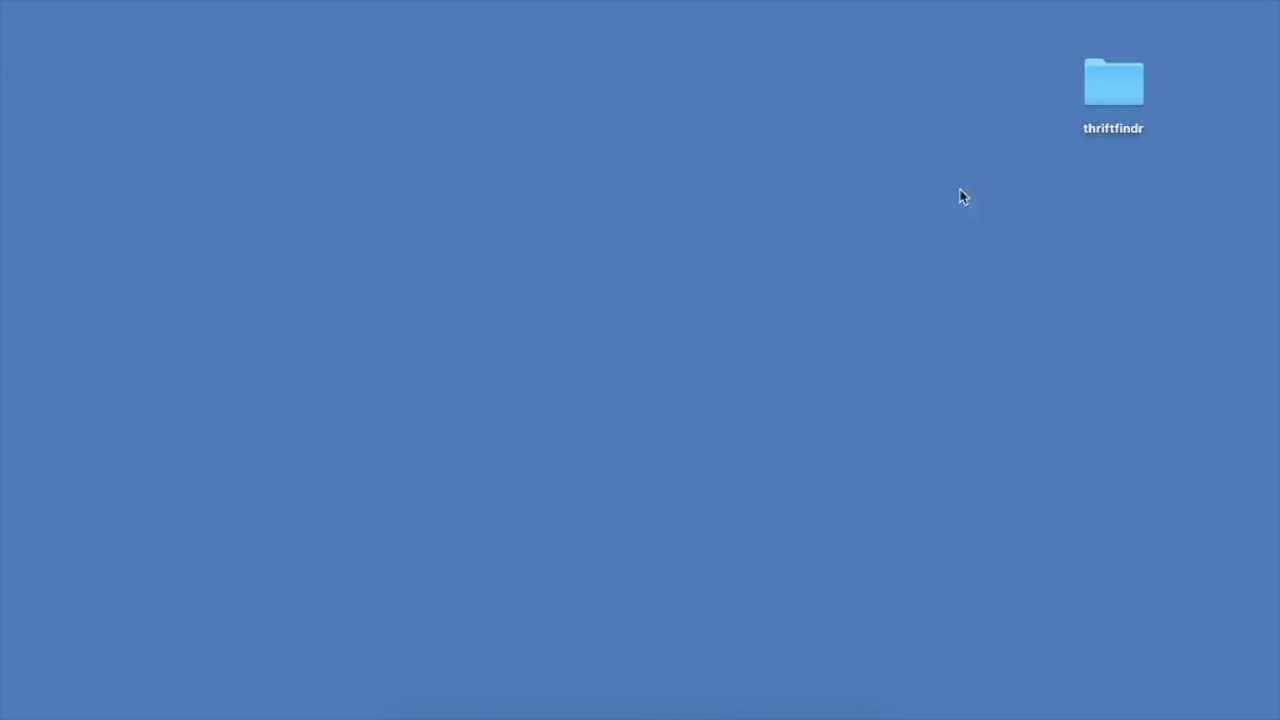
Open the thriftfindr project folder and then its views folder in Finder.
double_click(1113, 82)
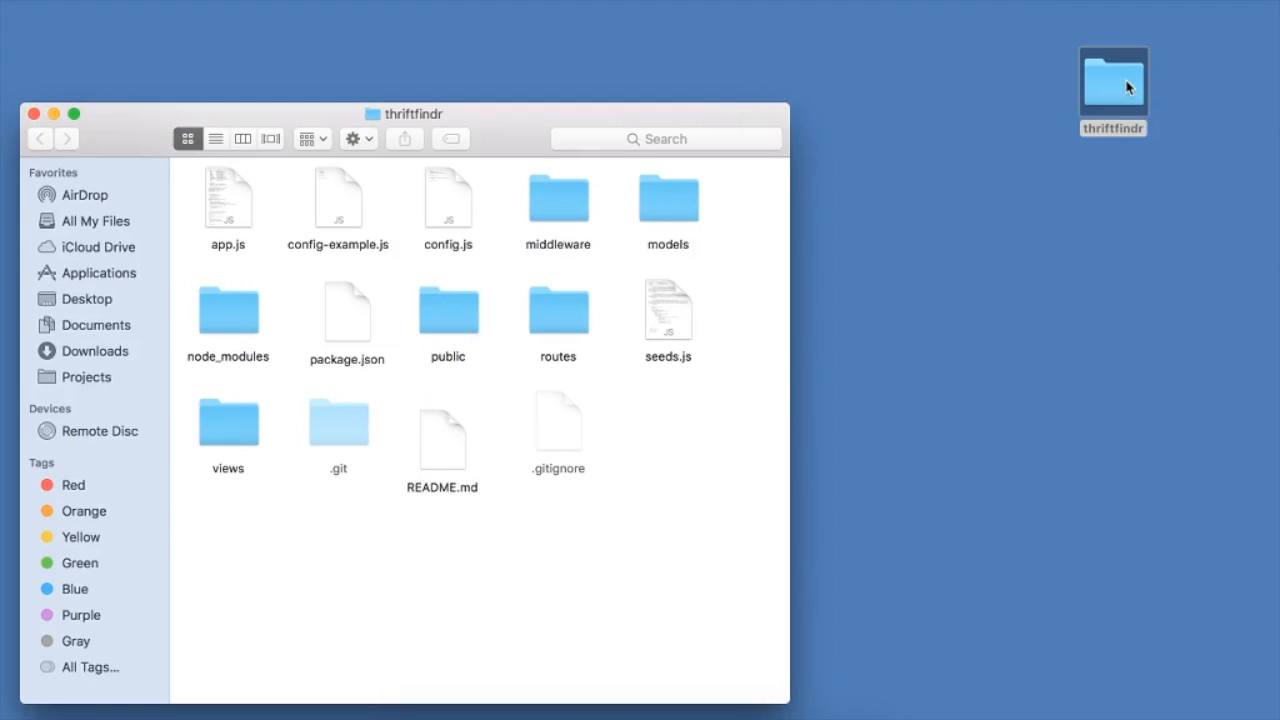
mouse_move(463, 335)
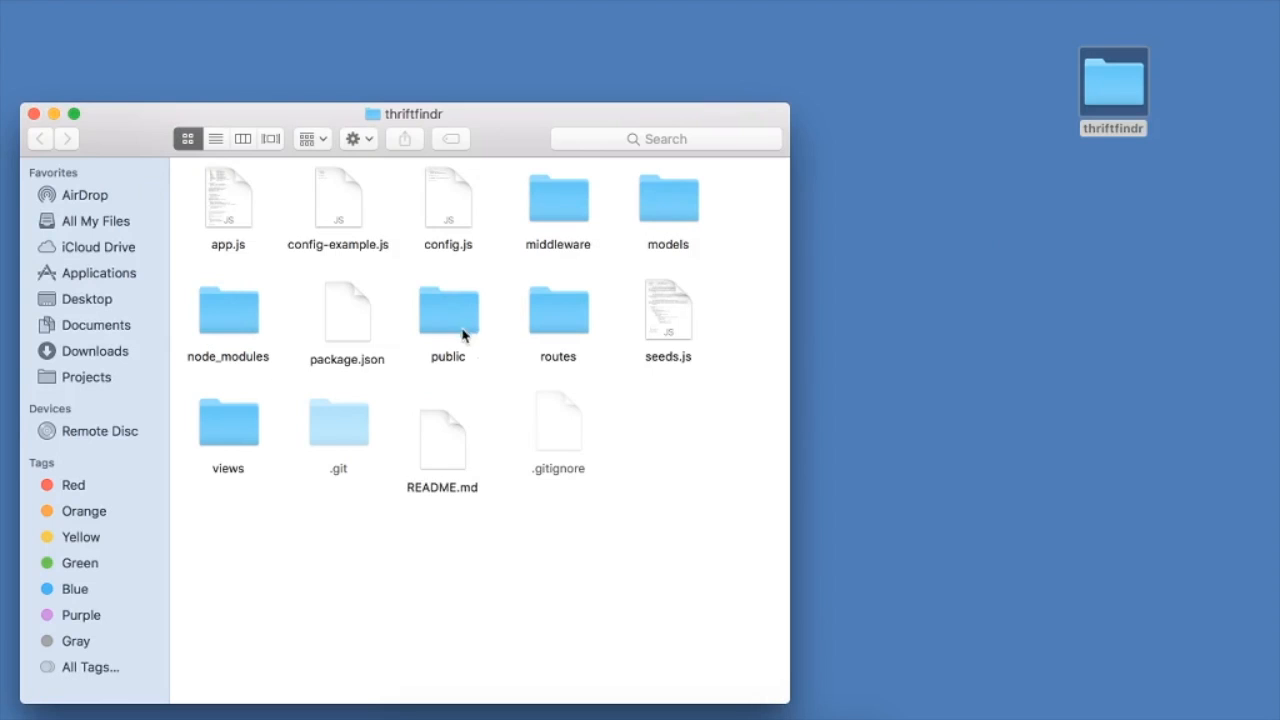
mouse_move(220, 443)
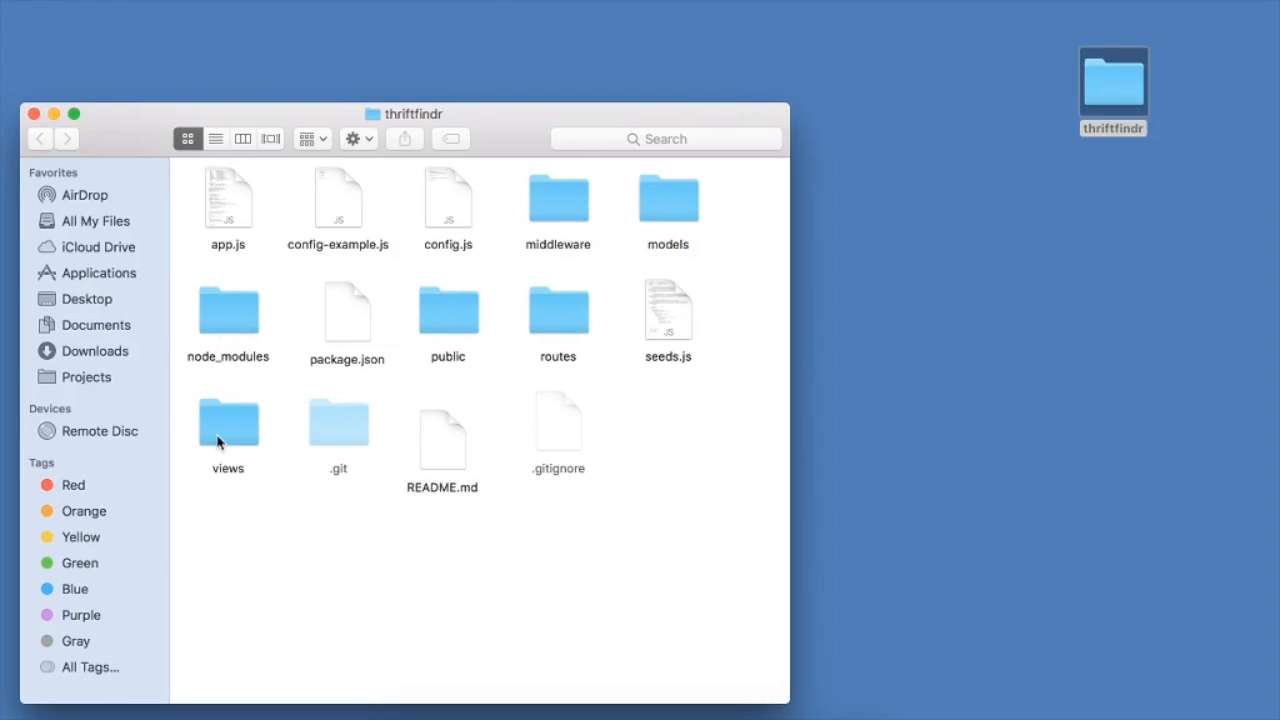
double_click(227, 420)
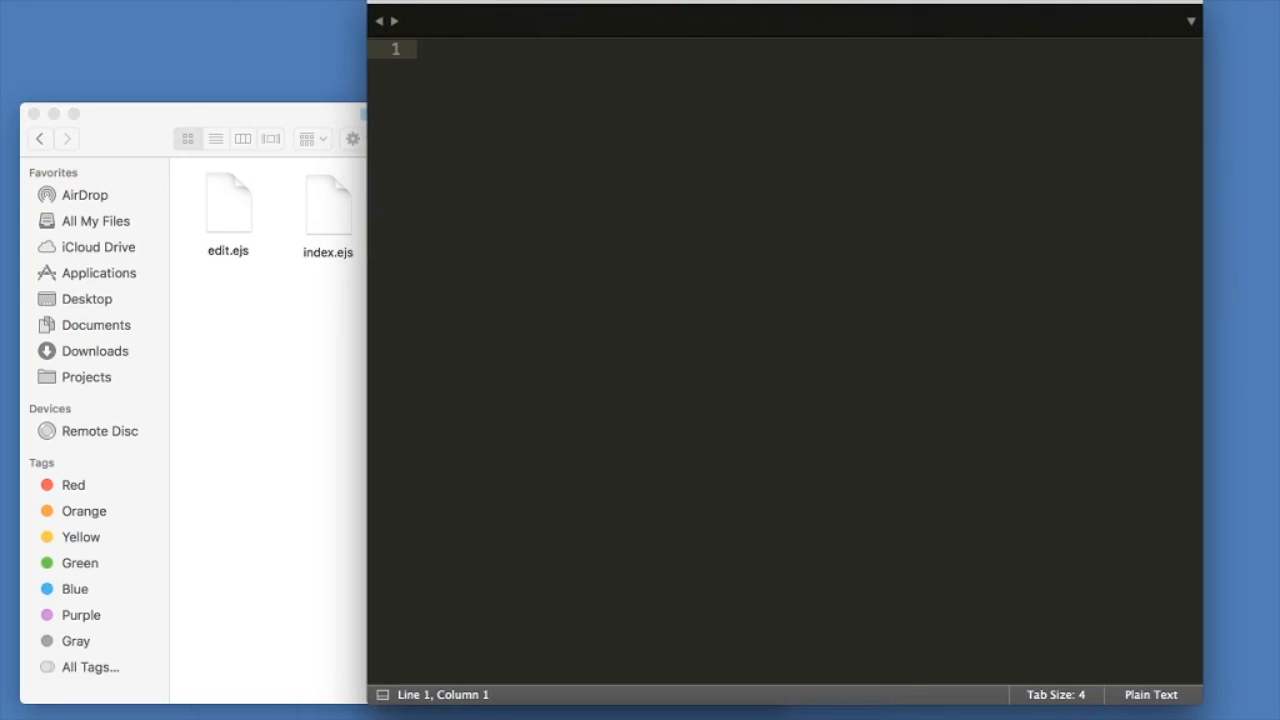
mouse_move(280, 293)
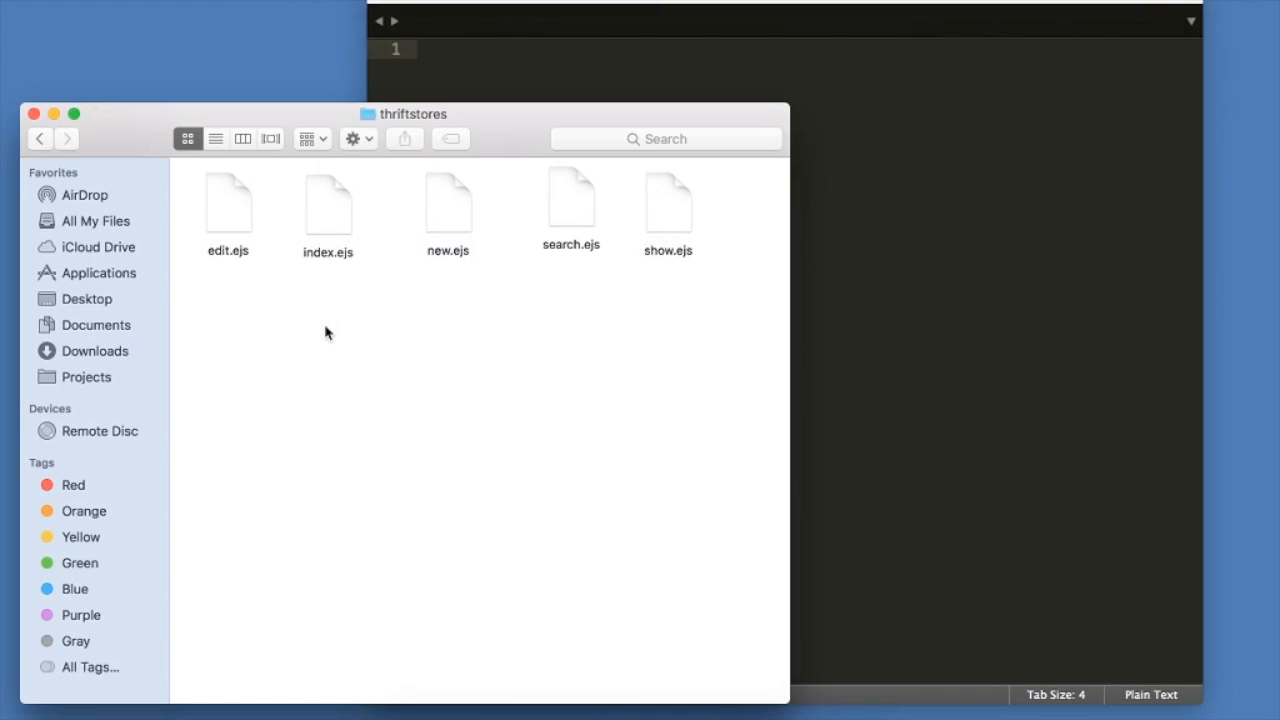
Add the maps.googleapis.com libraries=places script tag below index.ejs's searchbar script and save.
double_click(328, 203)
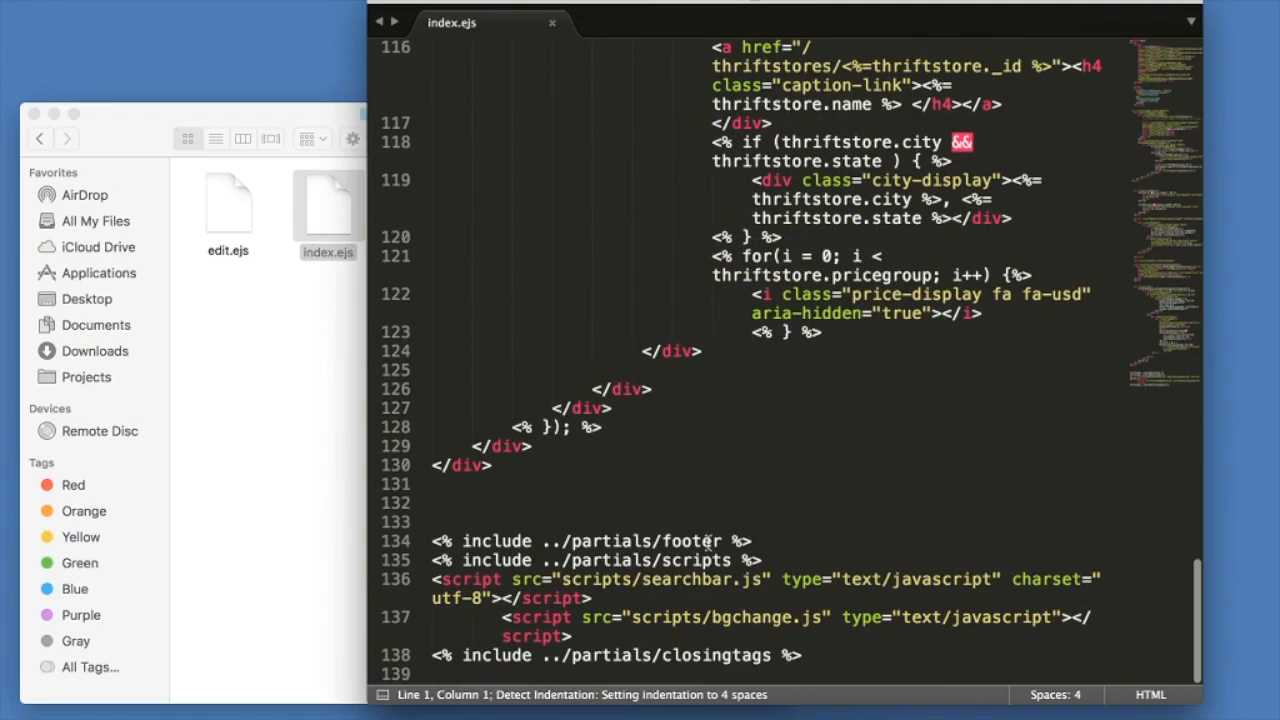
left_click(645, 591)
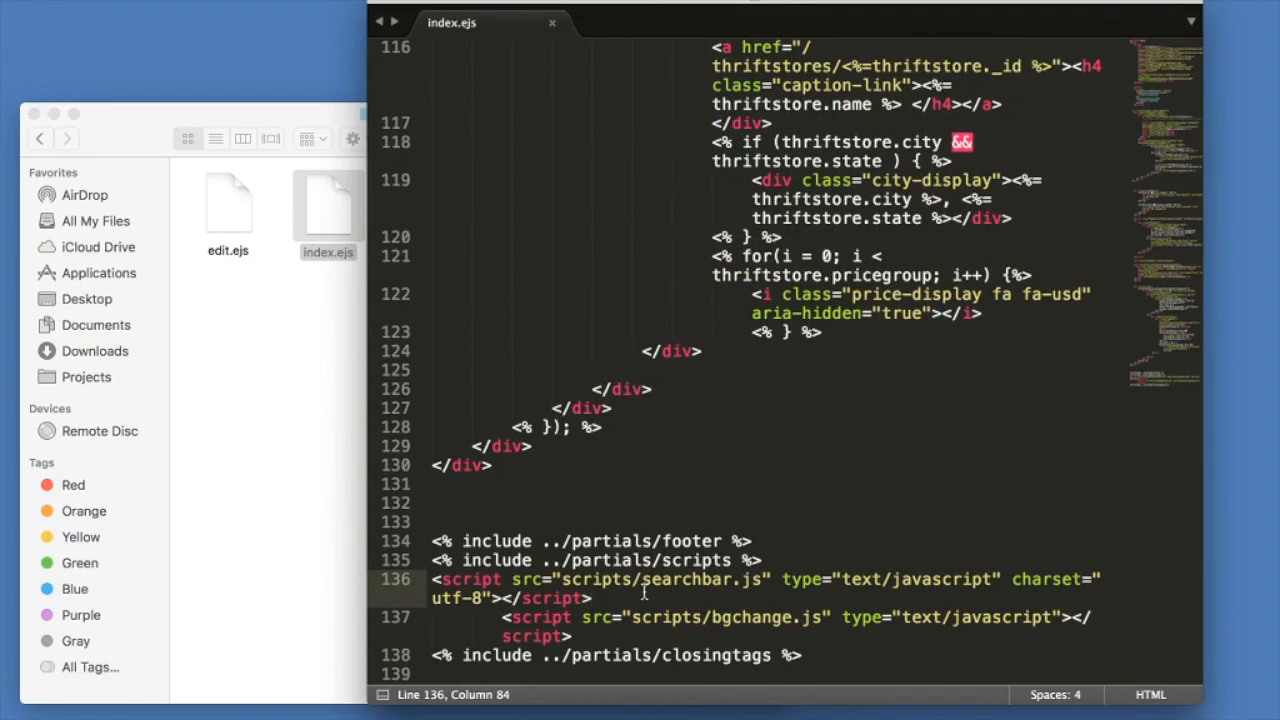
key("enter")
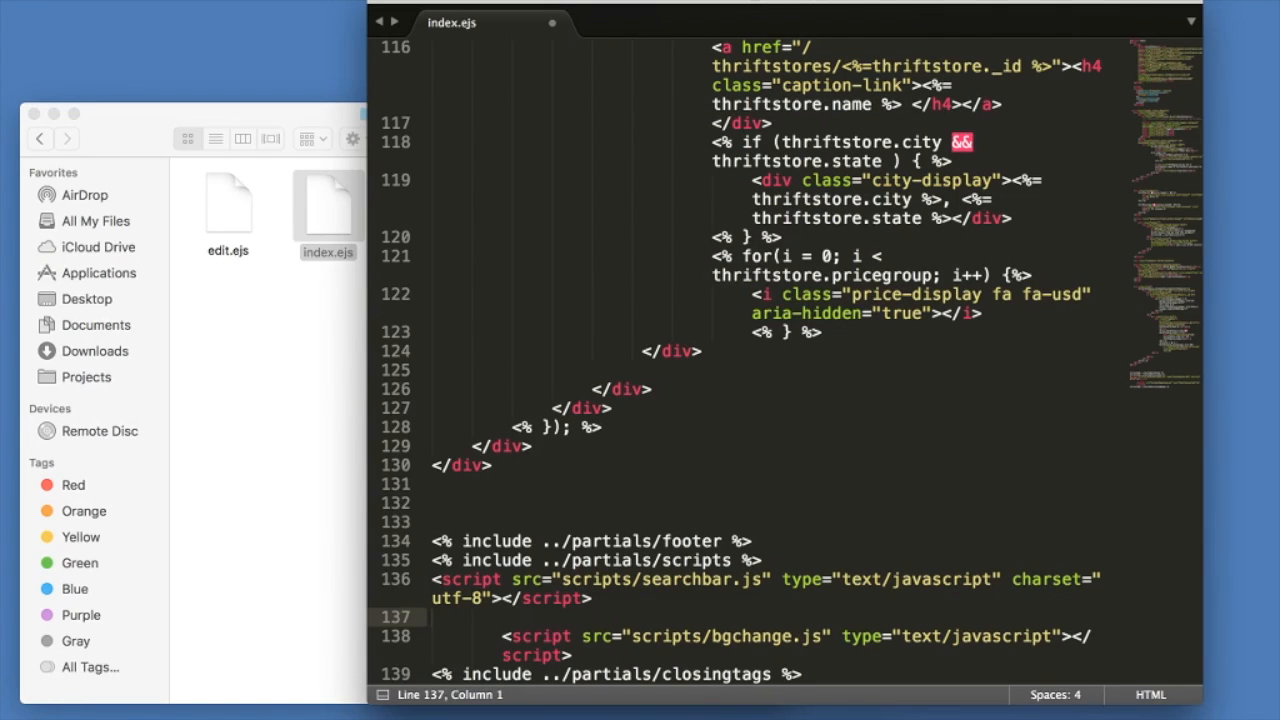
scroll("down", 3)
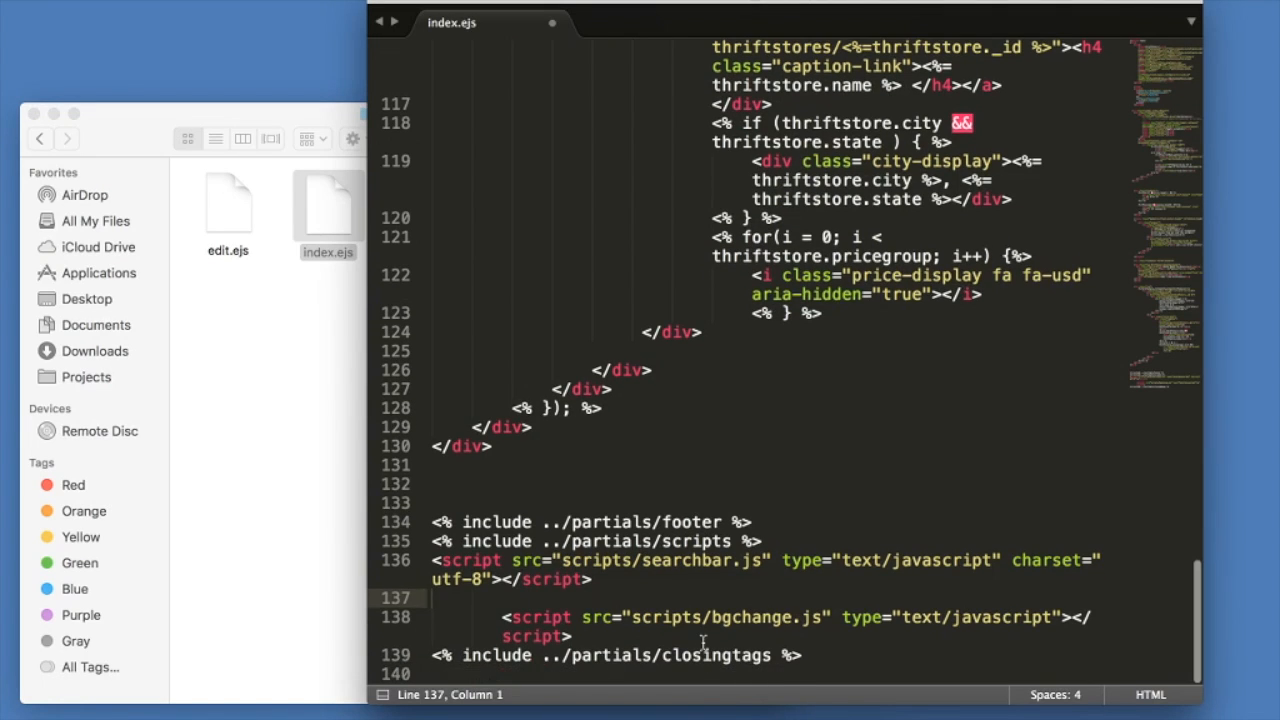
double_click(495, 655)
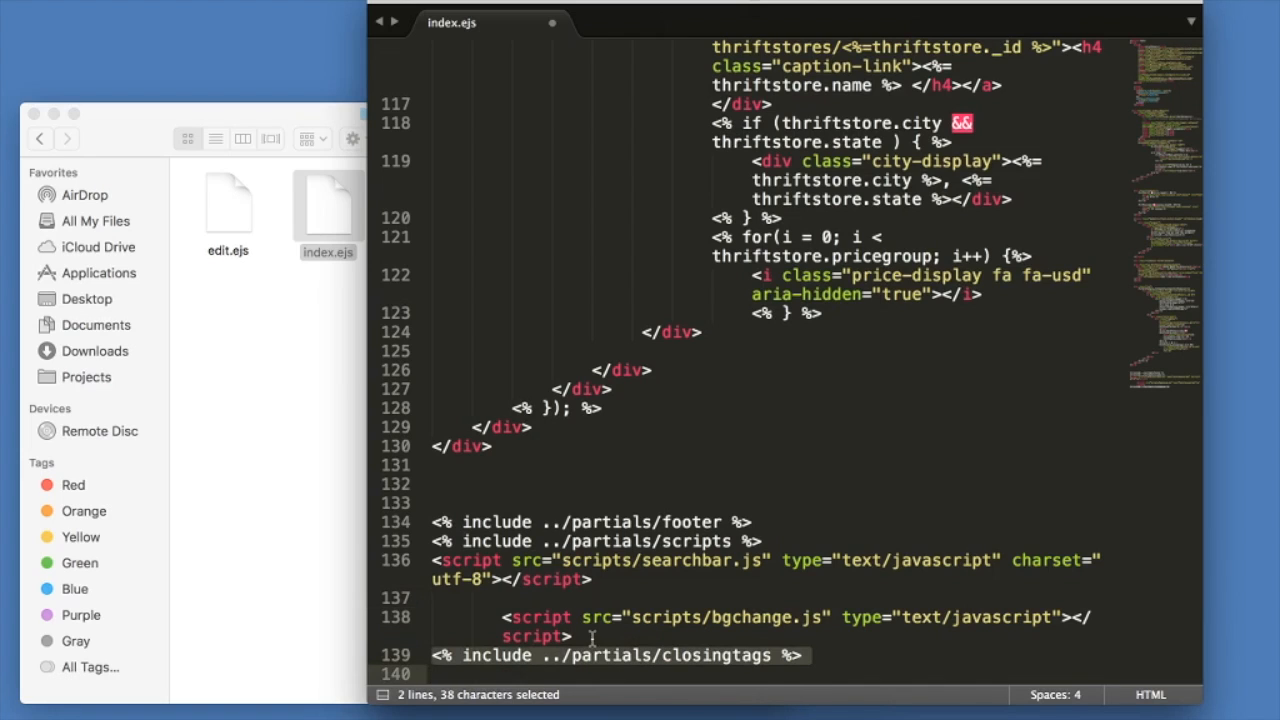
type("</body>")
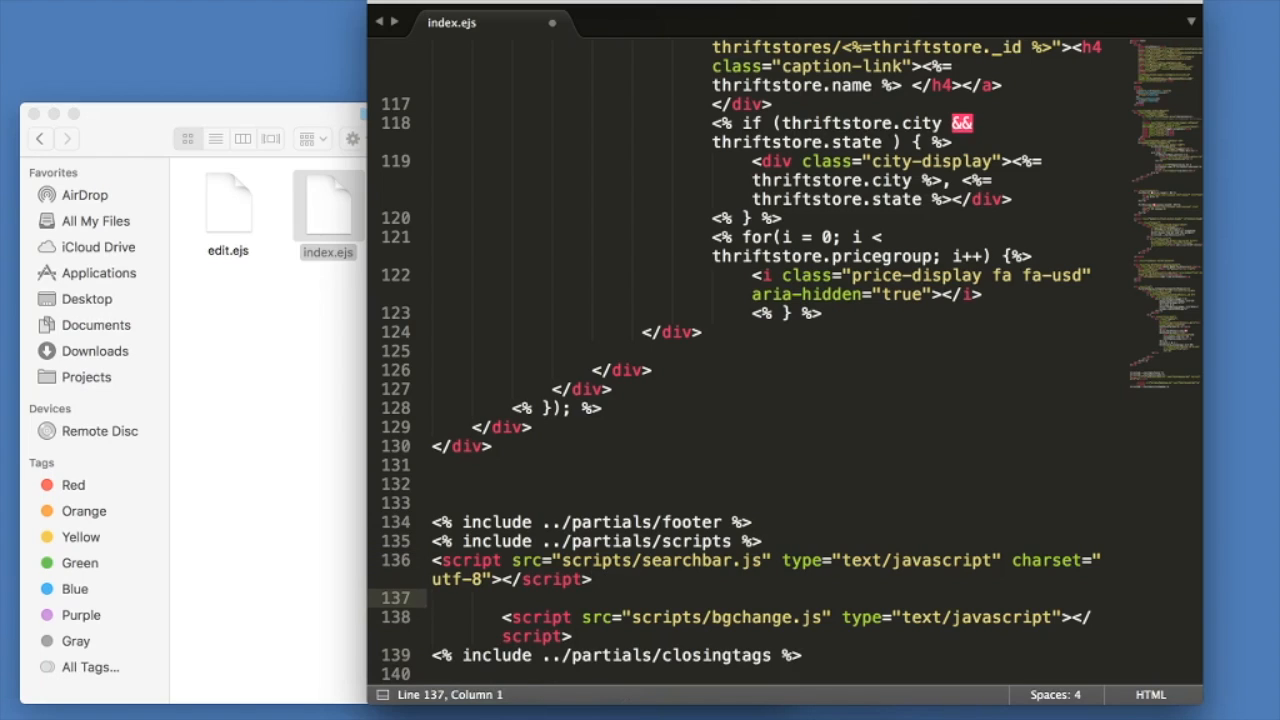
type("<script type=\"text/javascript\" src=\"https://maps.googleapis.com/maps/api/js?key=YOUR_API_KEY&libraries=places\"></script>")
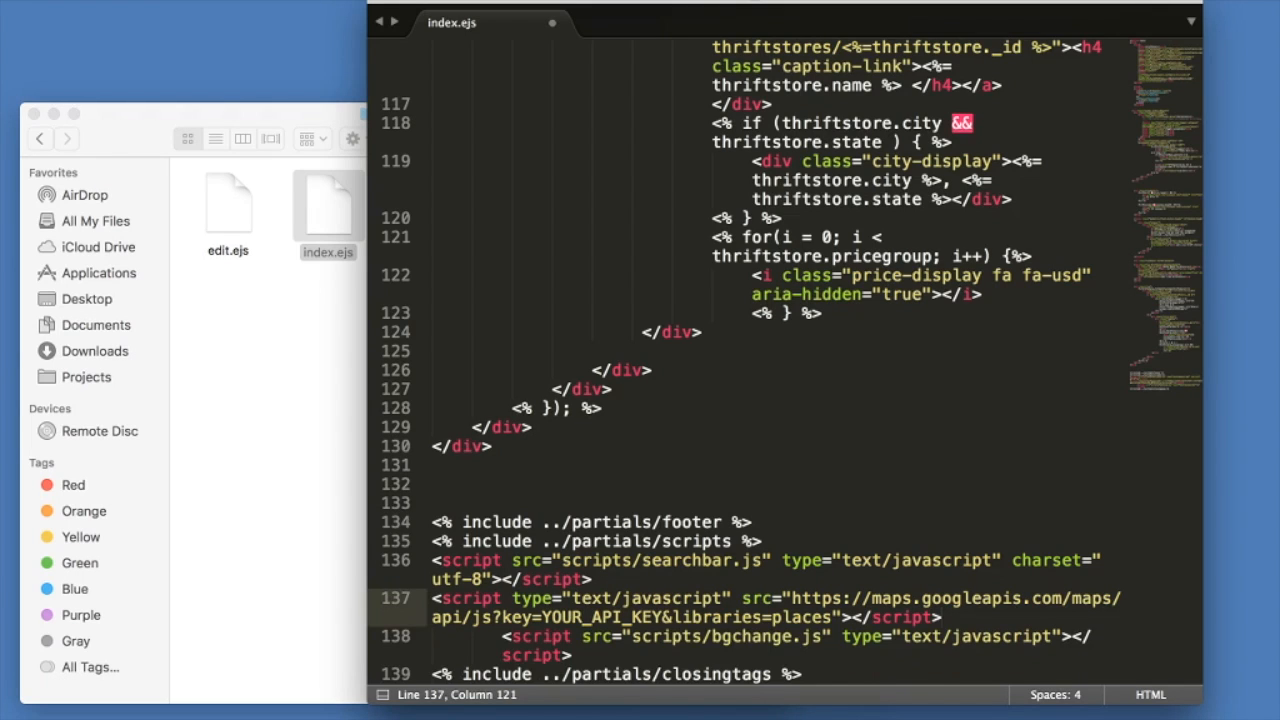
key("cmd+s")
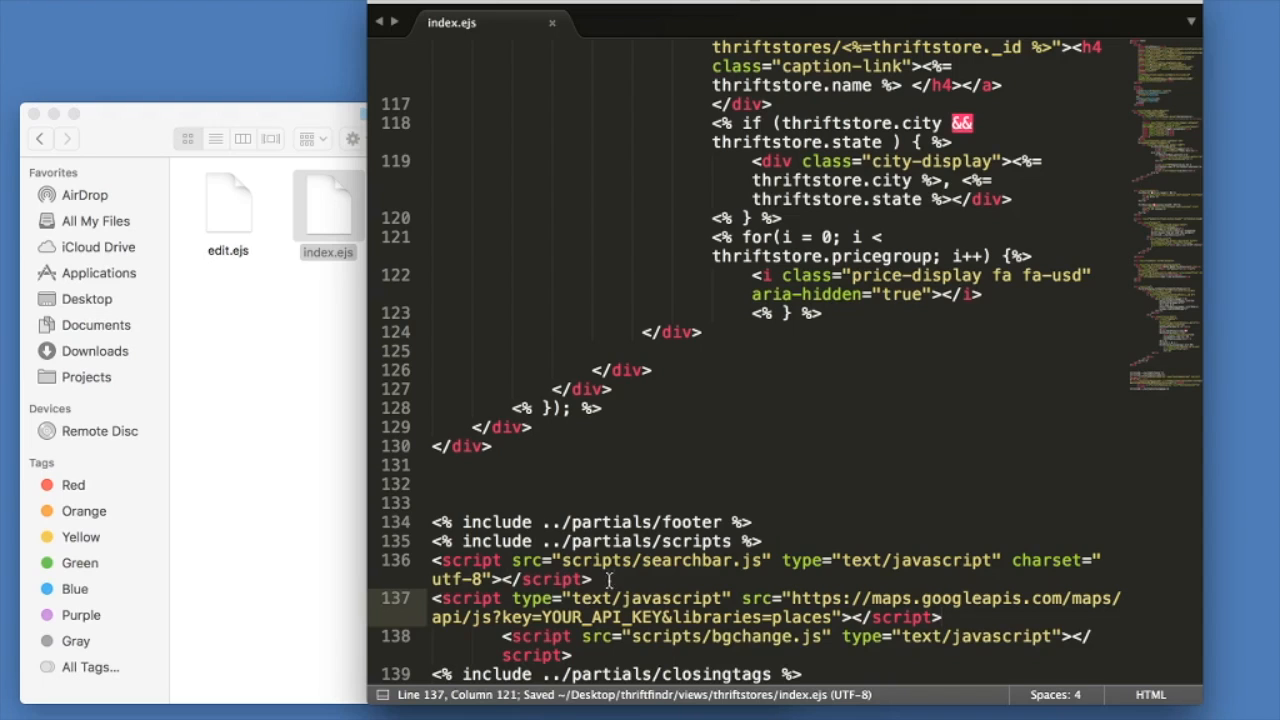
double_click(593, 617)
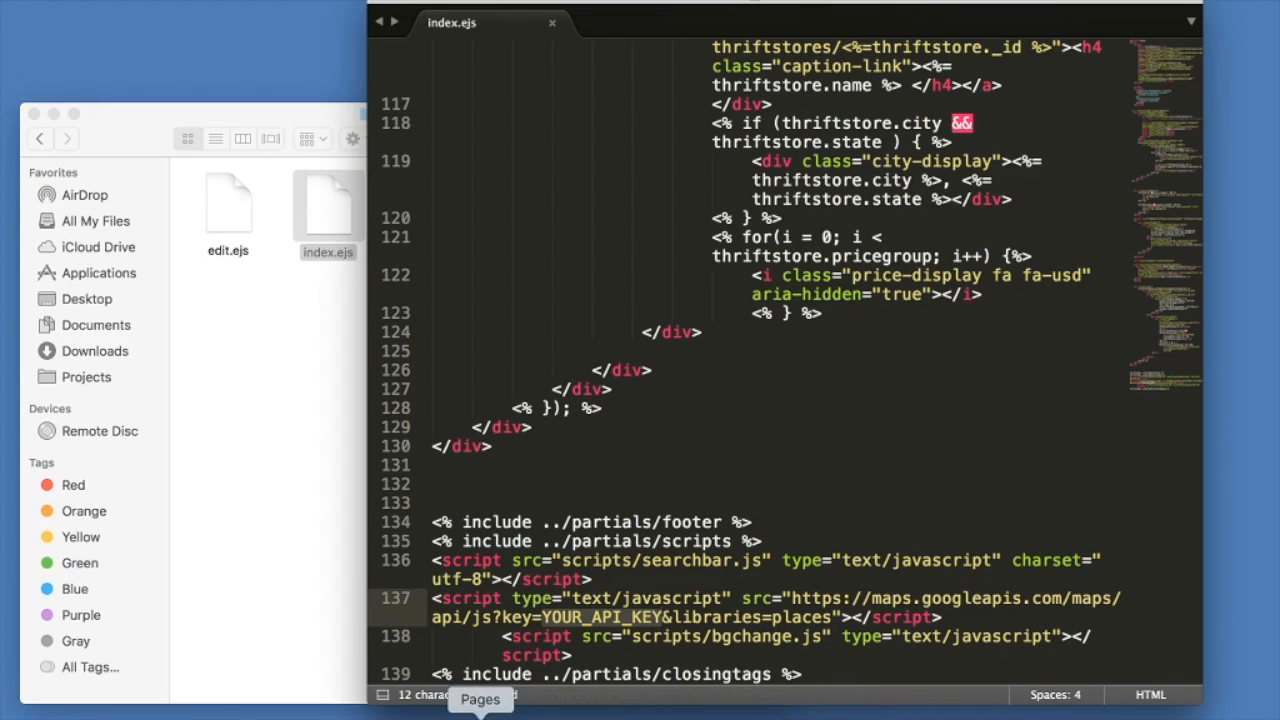
left_click(480, 699)
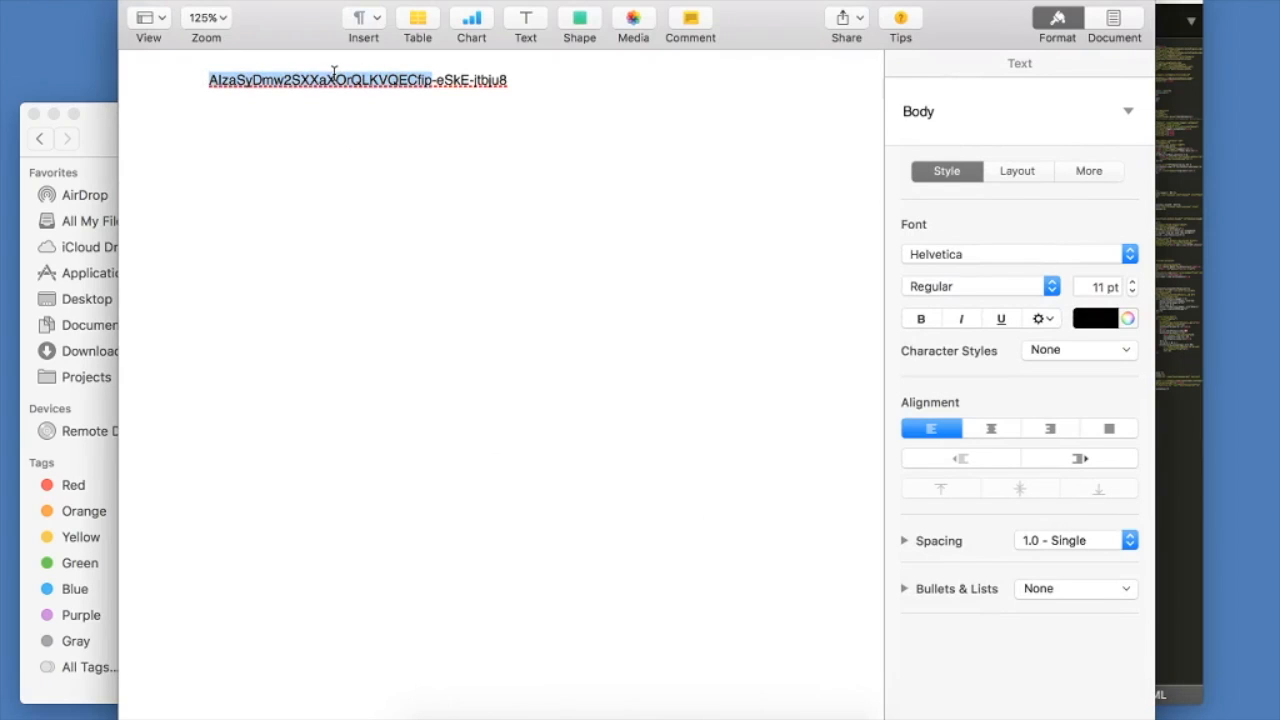
right_click(333, 80)
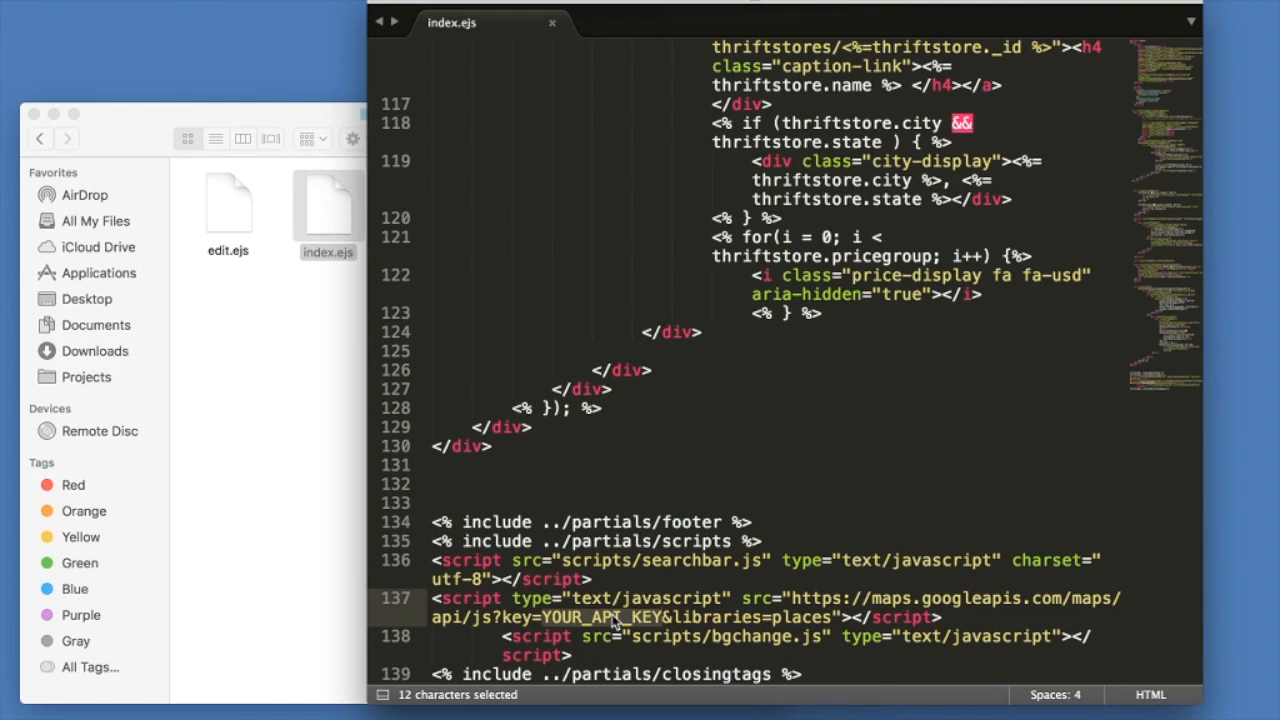
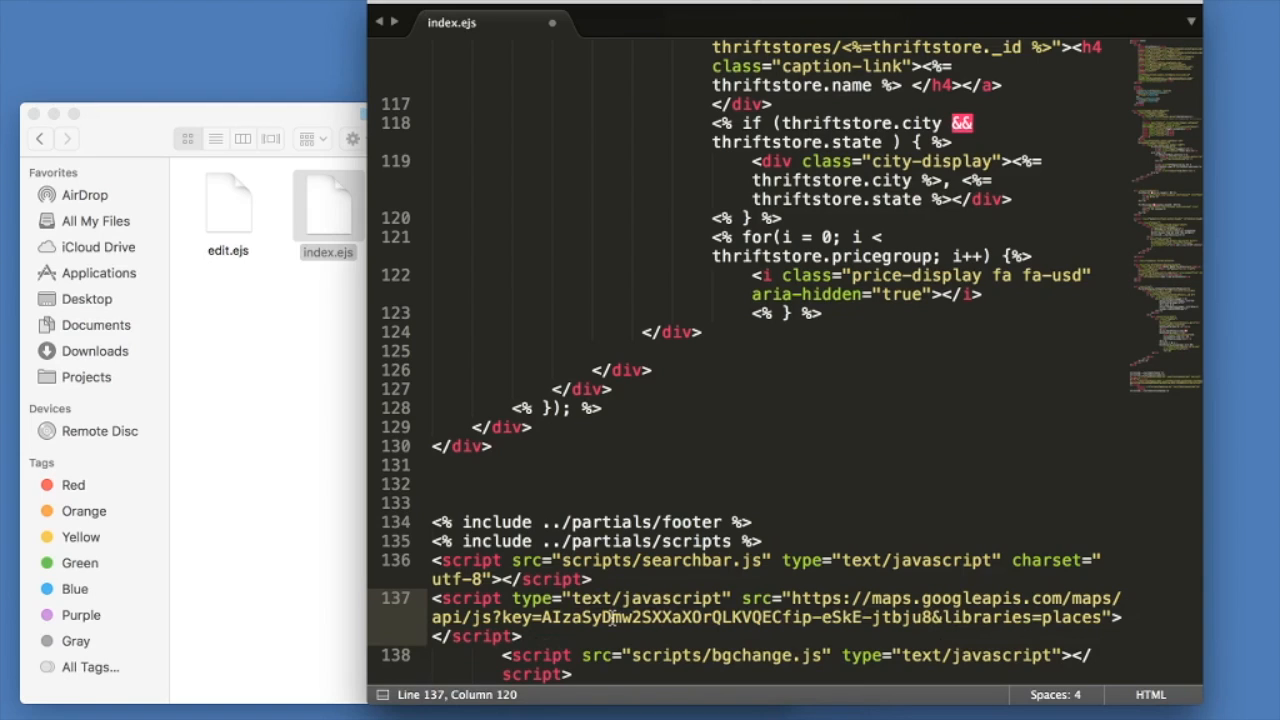
key("cmd+s")
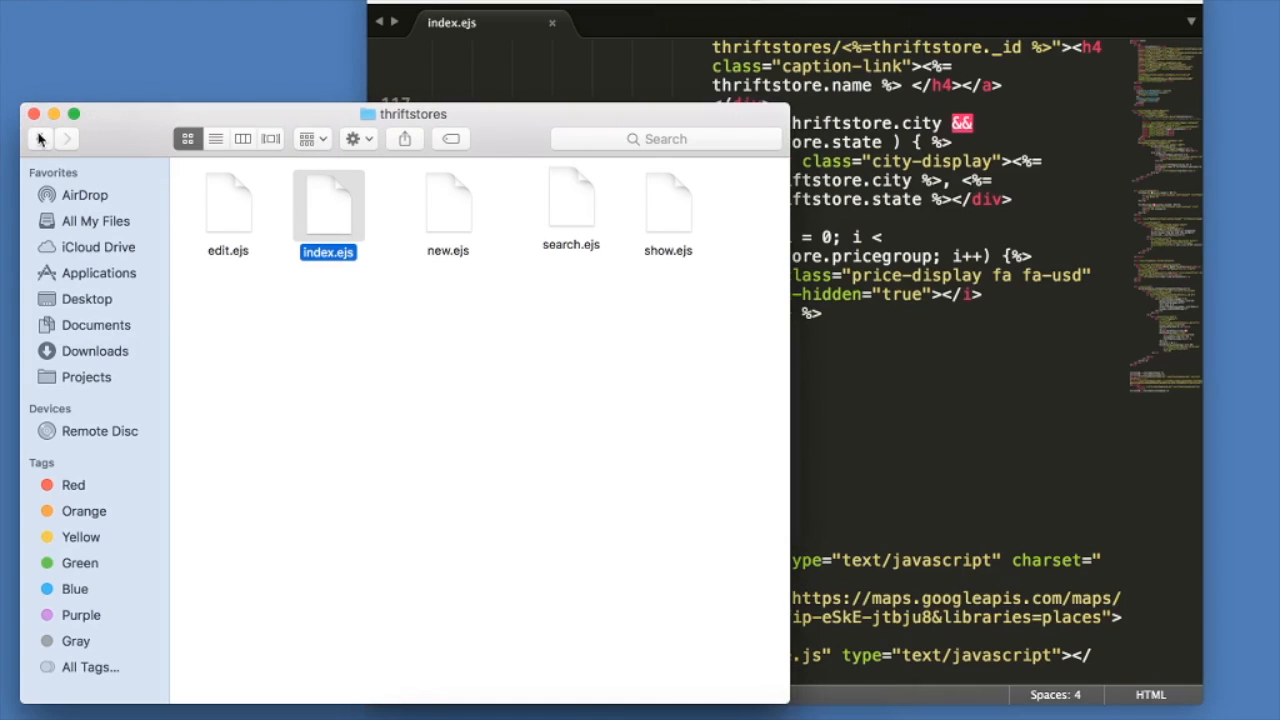
mouse_move(40, 138)
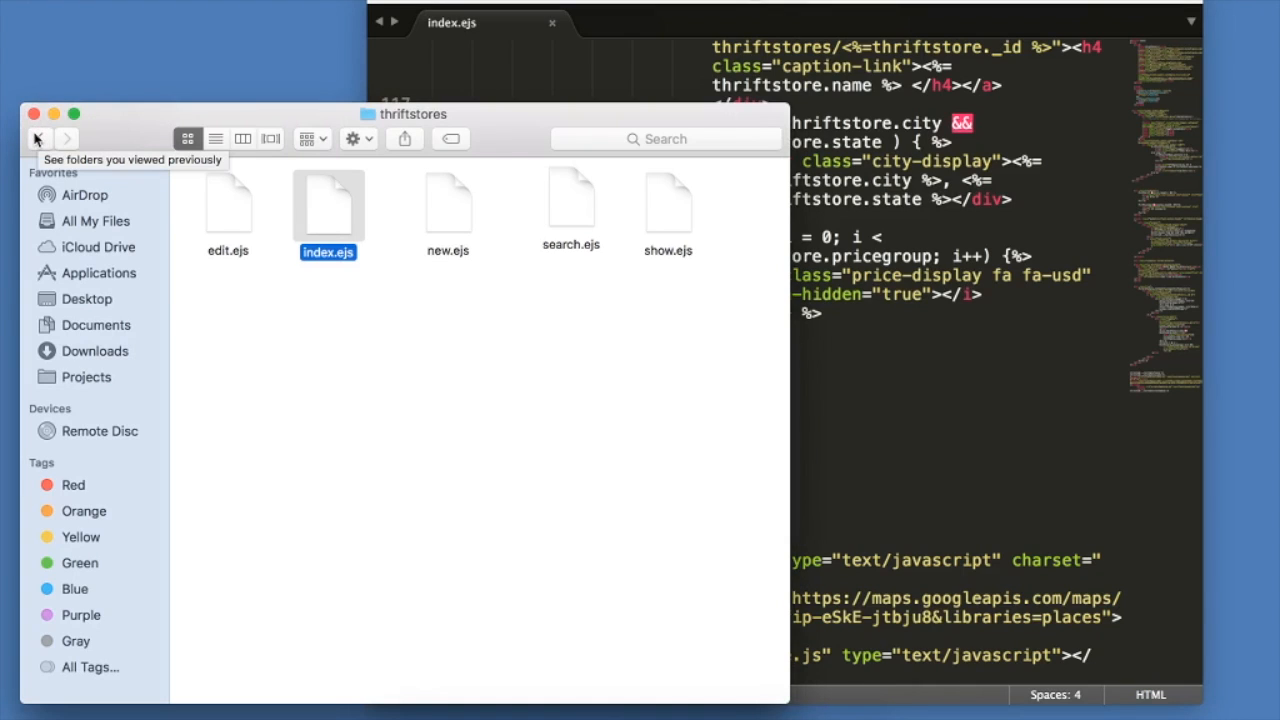
Go back to the partials folder in Finder and open search.ejs in Sublime Text.
left_click(38, 138)
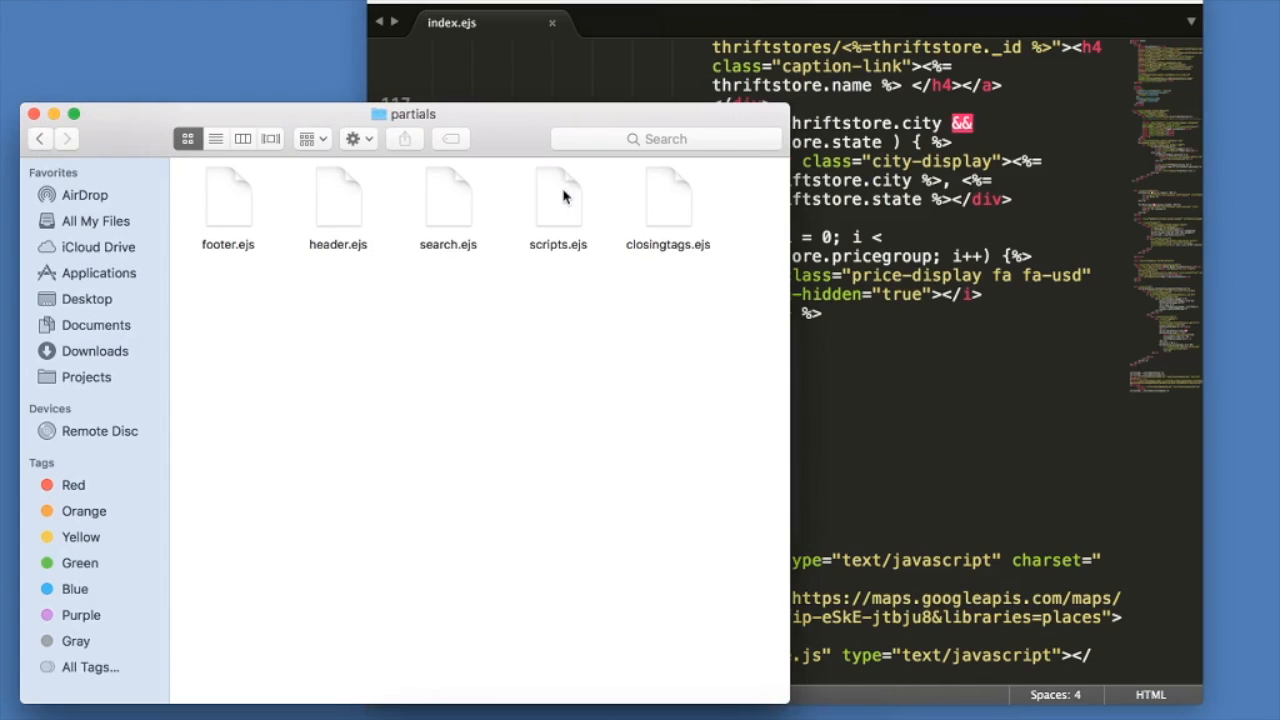
left_click(447, 196)
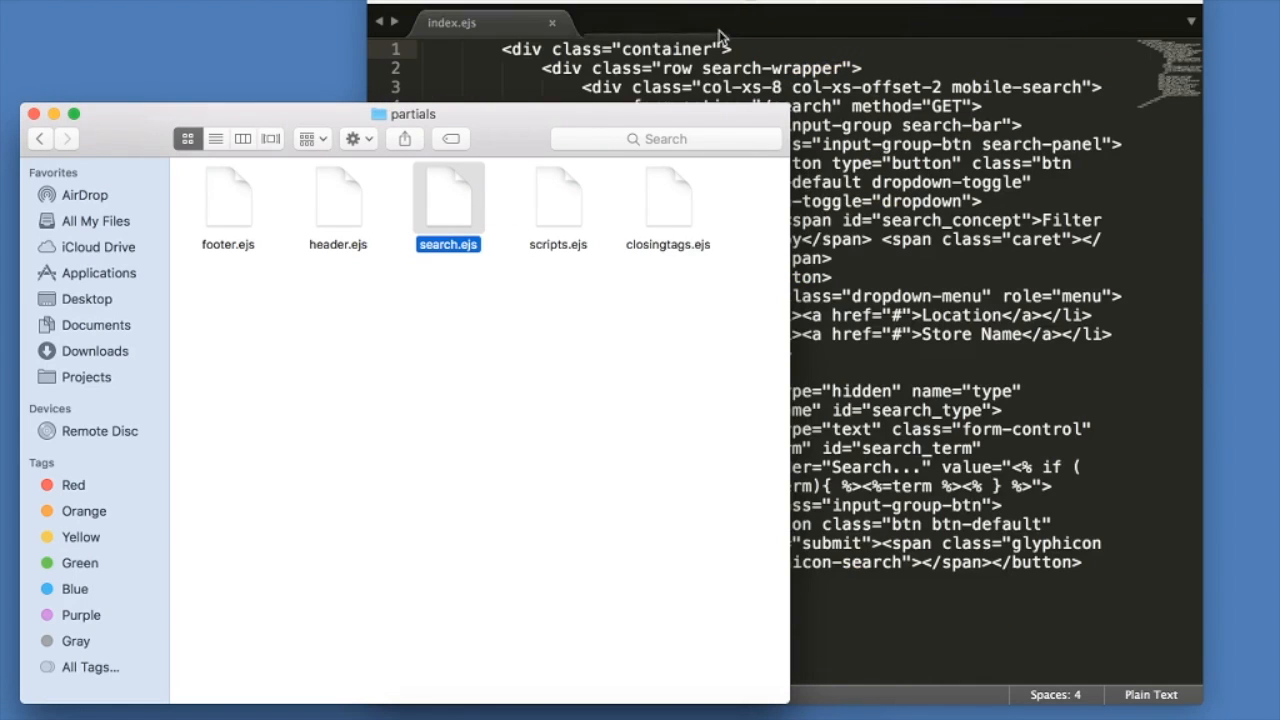
double_click(448, 195)
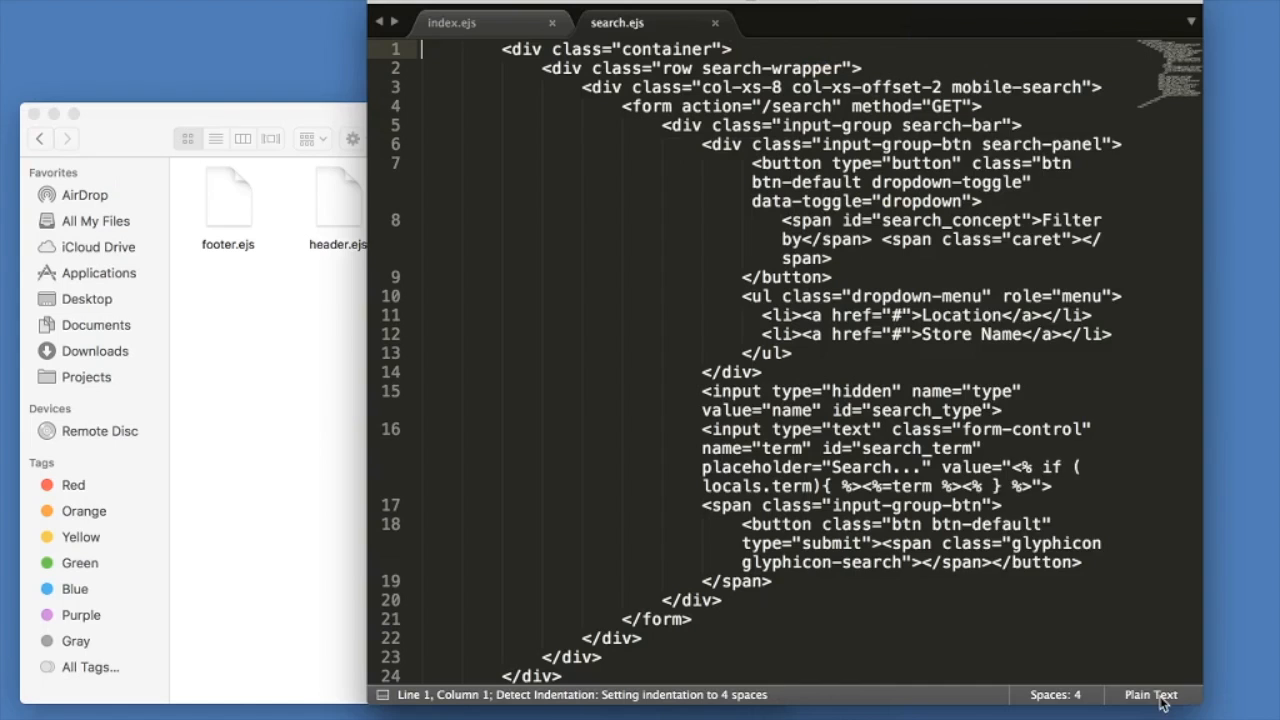
Set search.ejs syntax to HTML, select its search_term id, and return to index.ejs.
left_click(1150, 694)
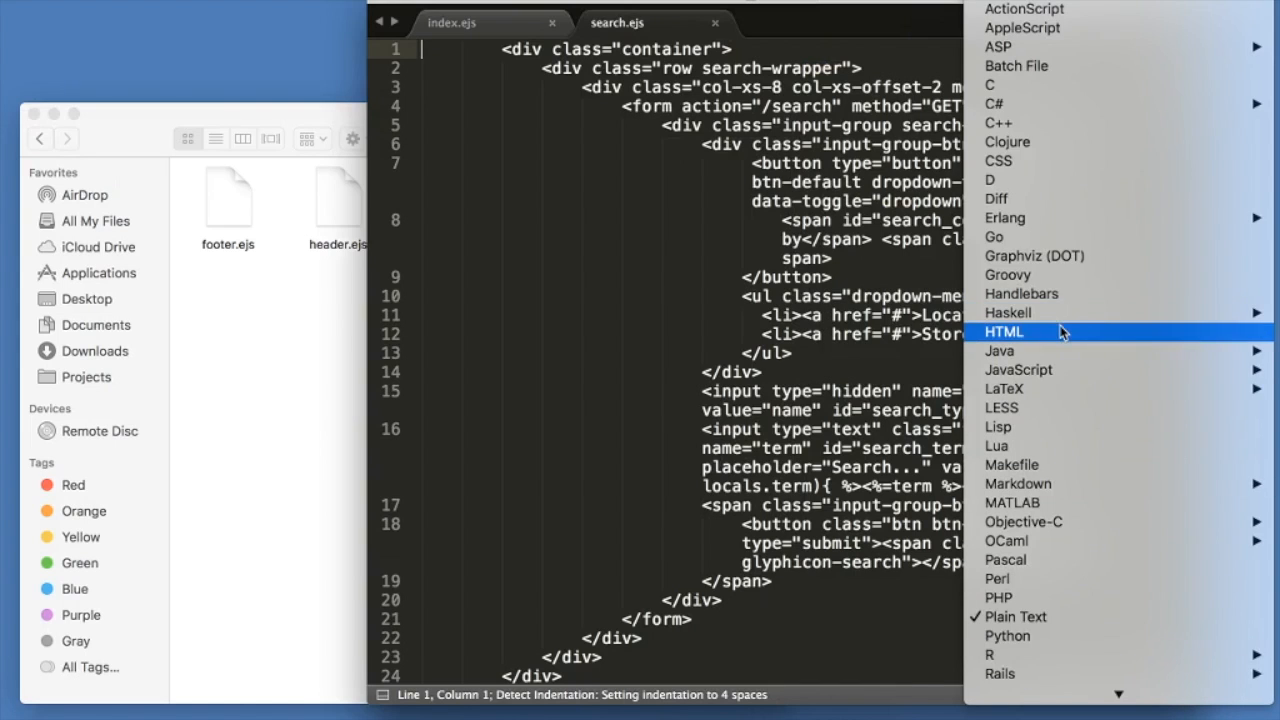
left_click(1004, 331)
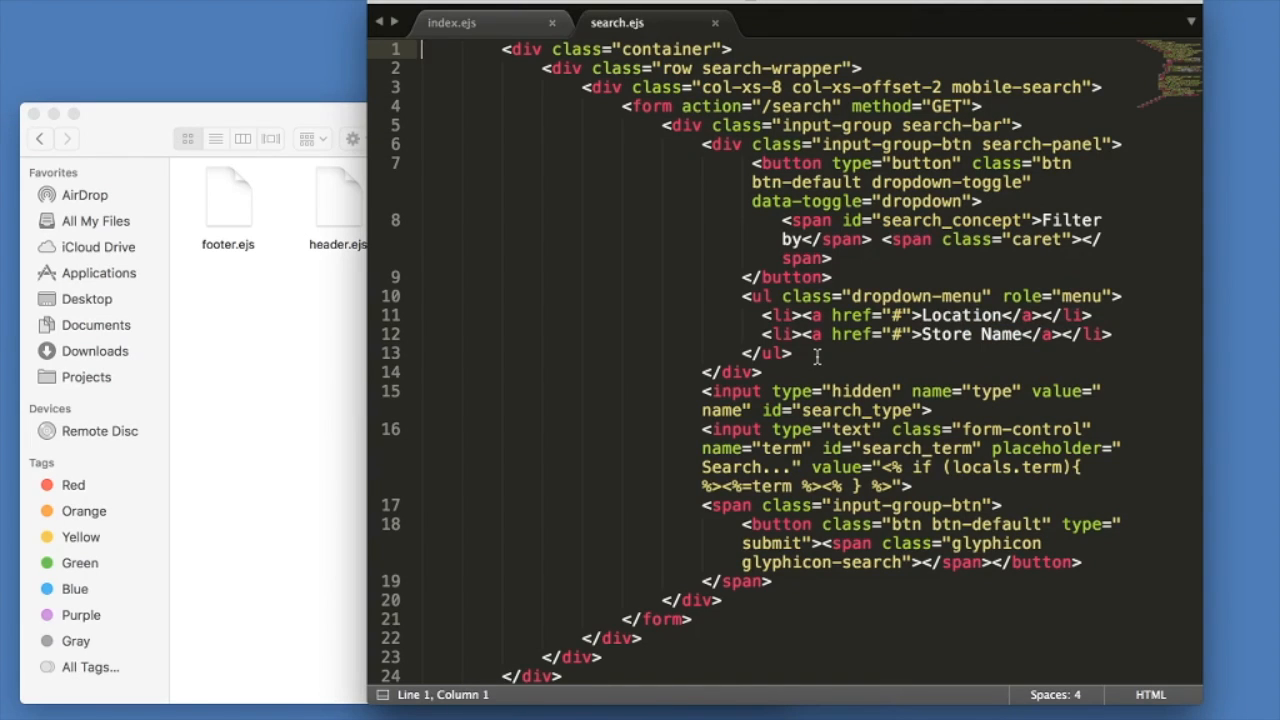
mouse_move(693, 423)
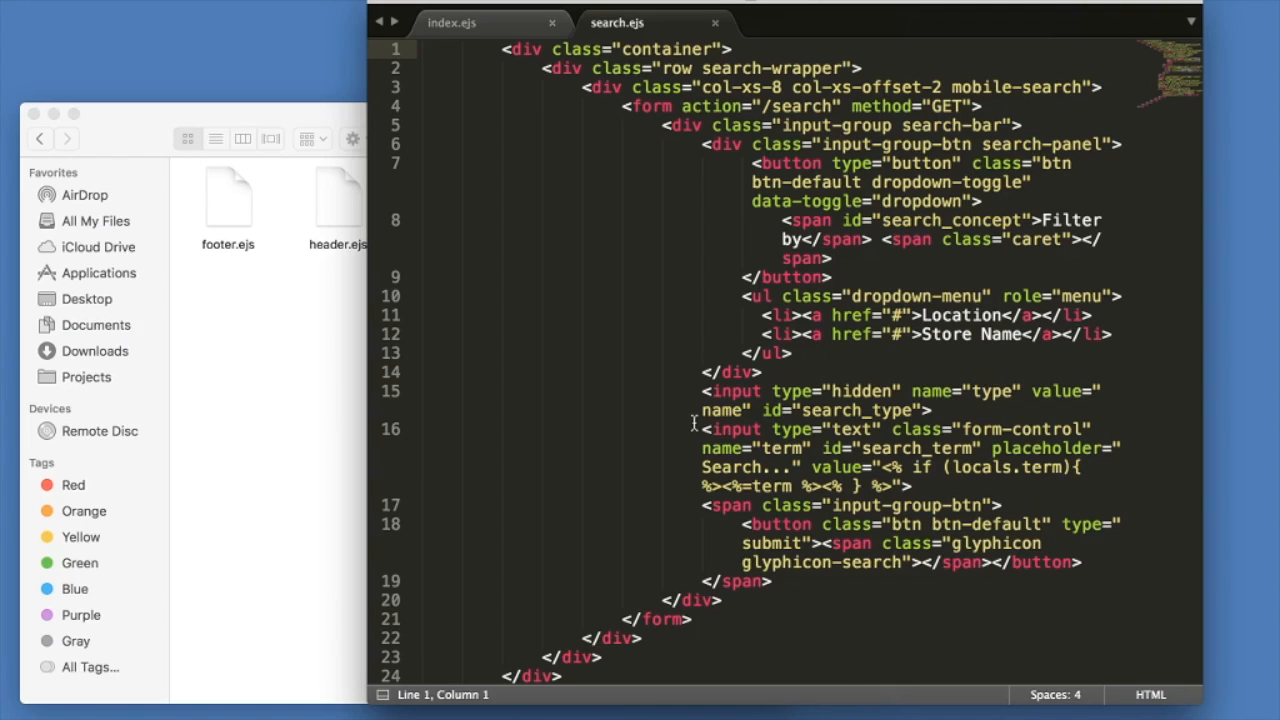
left_click_drag(702, 429, 912, 485)
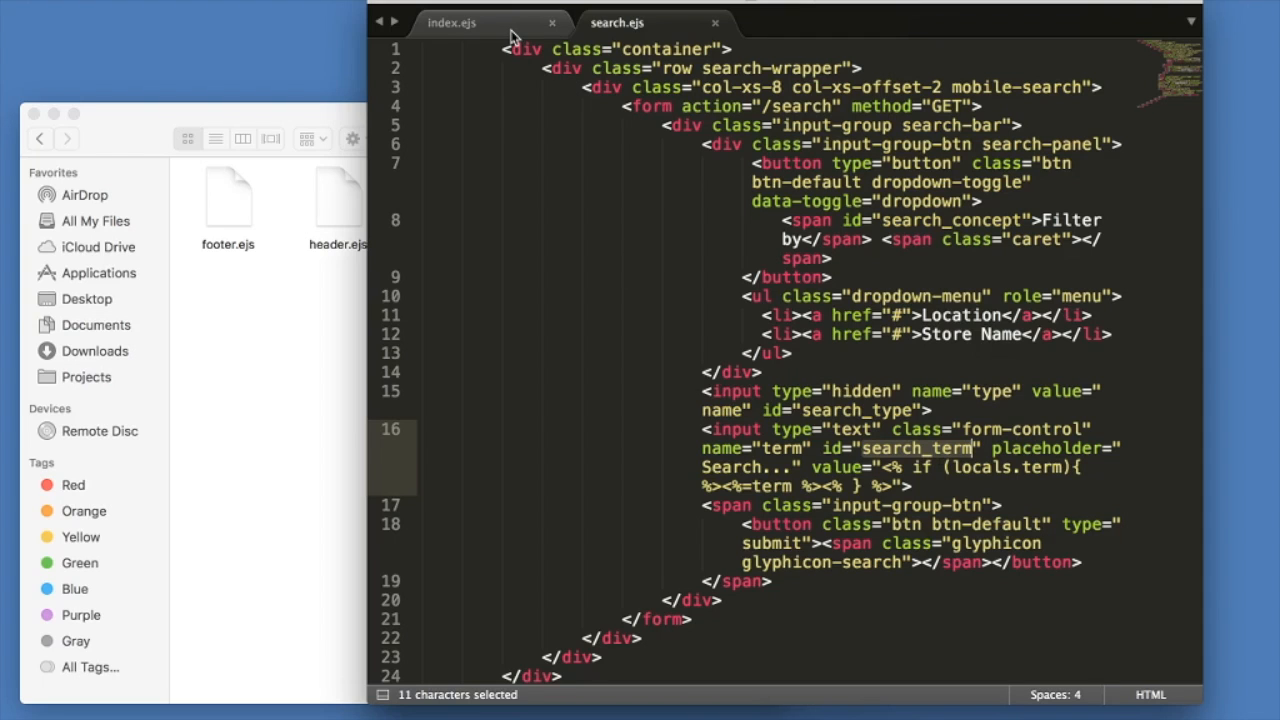
left_click(452, 22)
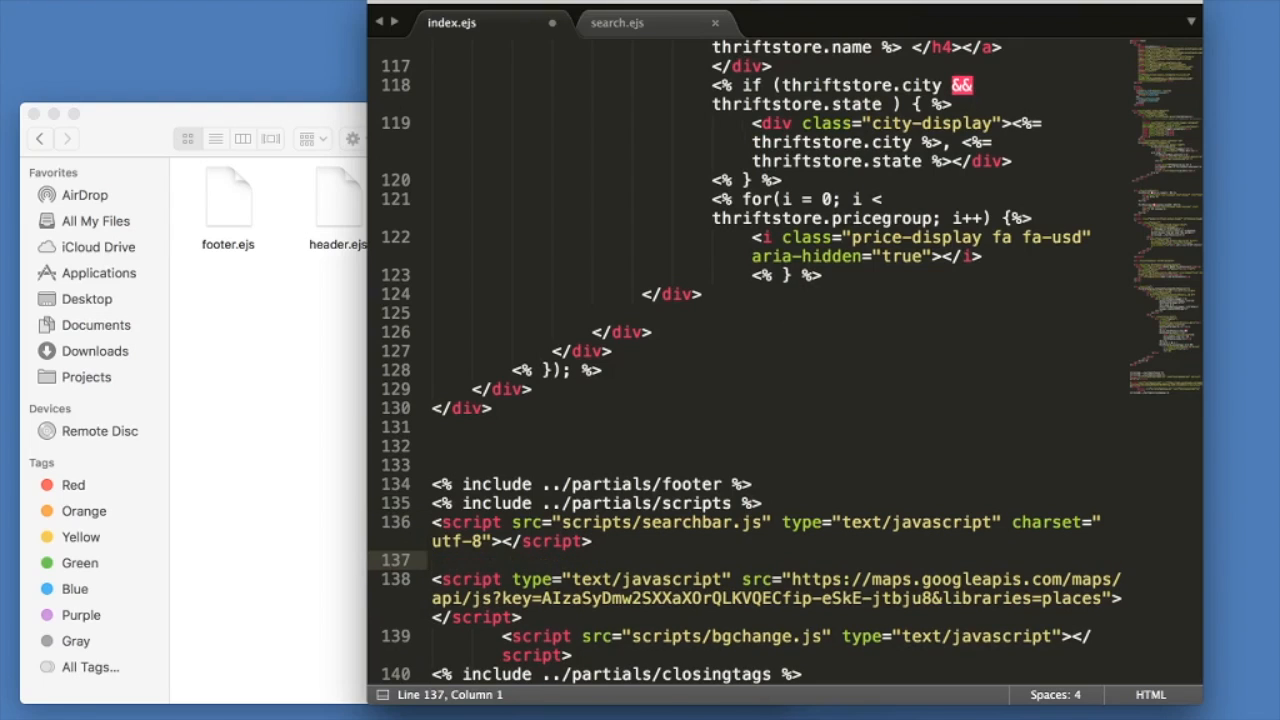
Add a script tag opening a function activatePlacesSearch() { in index.ejs.
type("<script></script>")
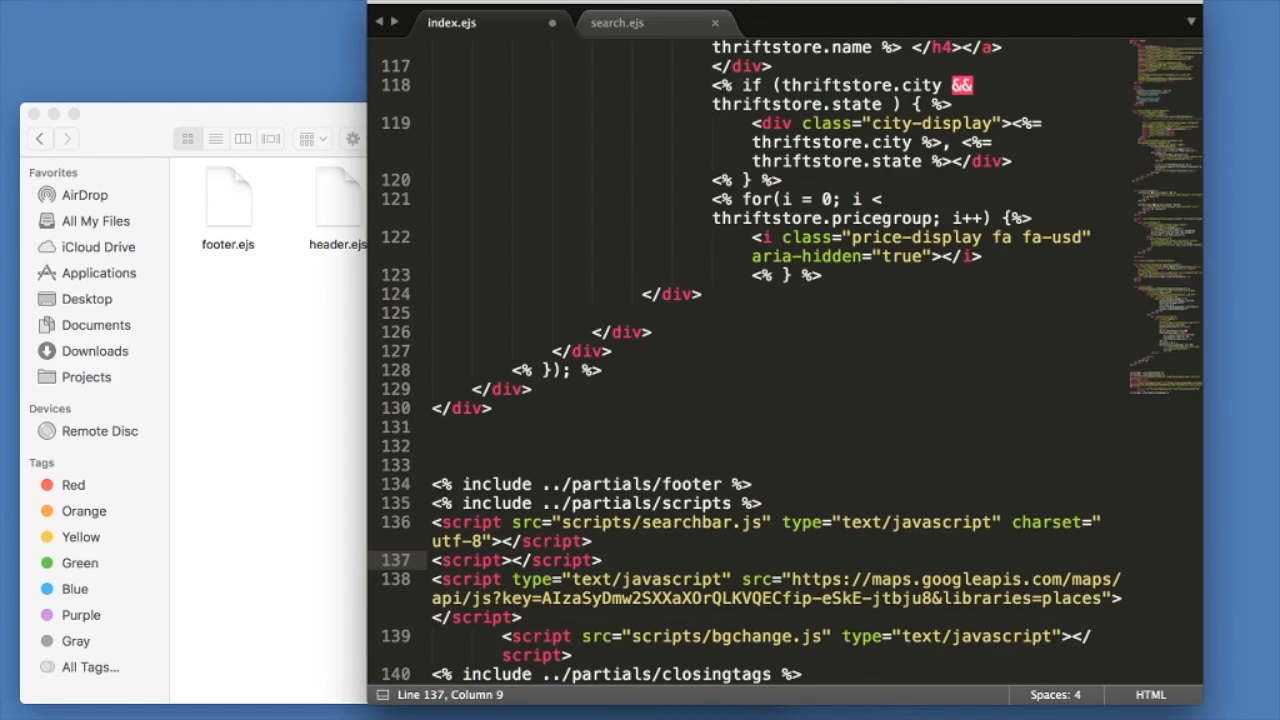
type("function")
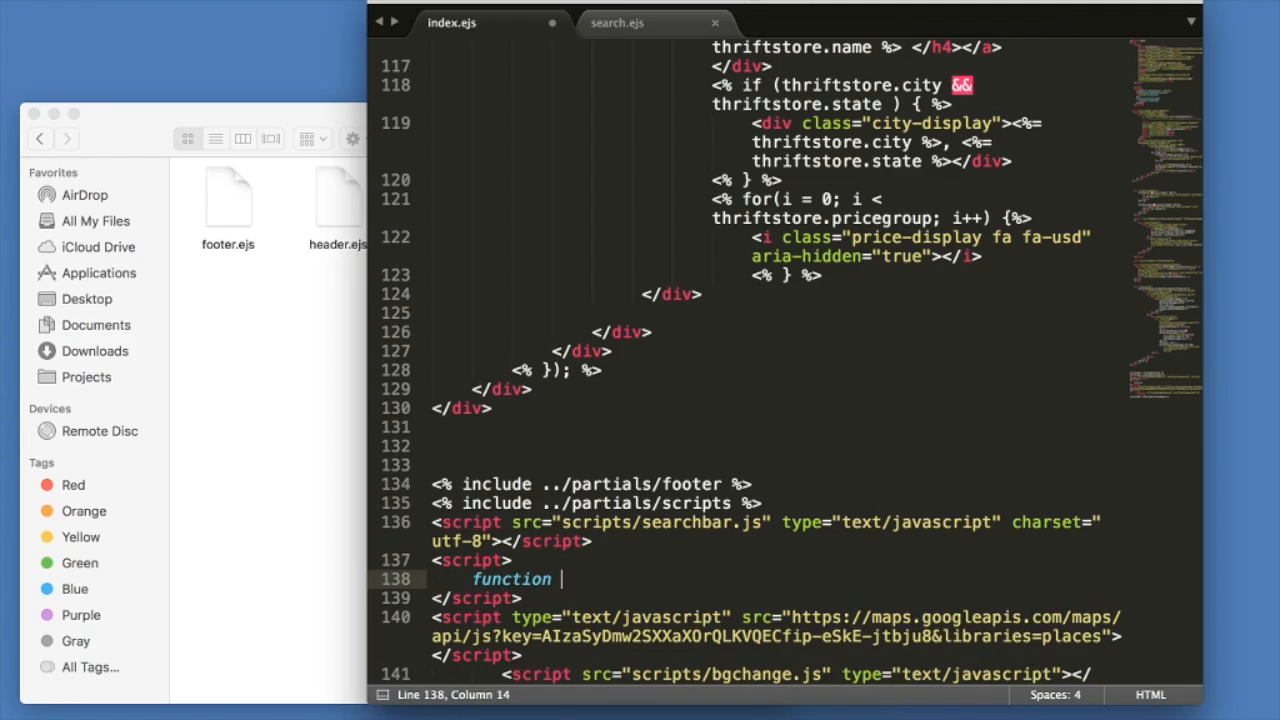
type("activatePlaces")
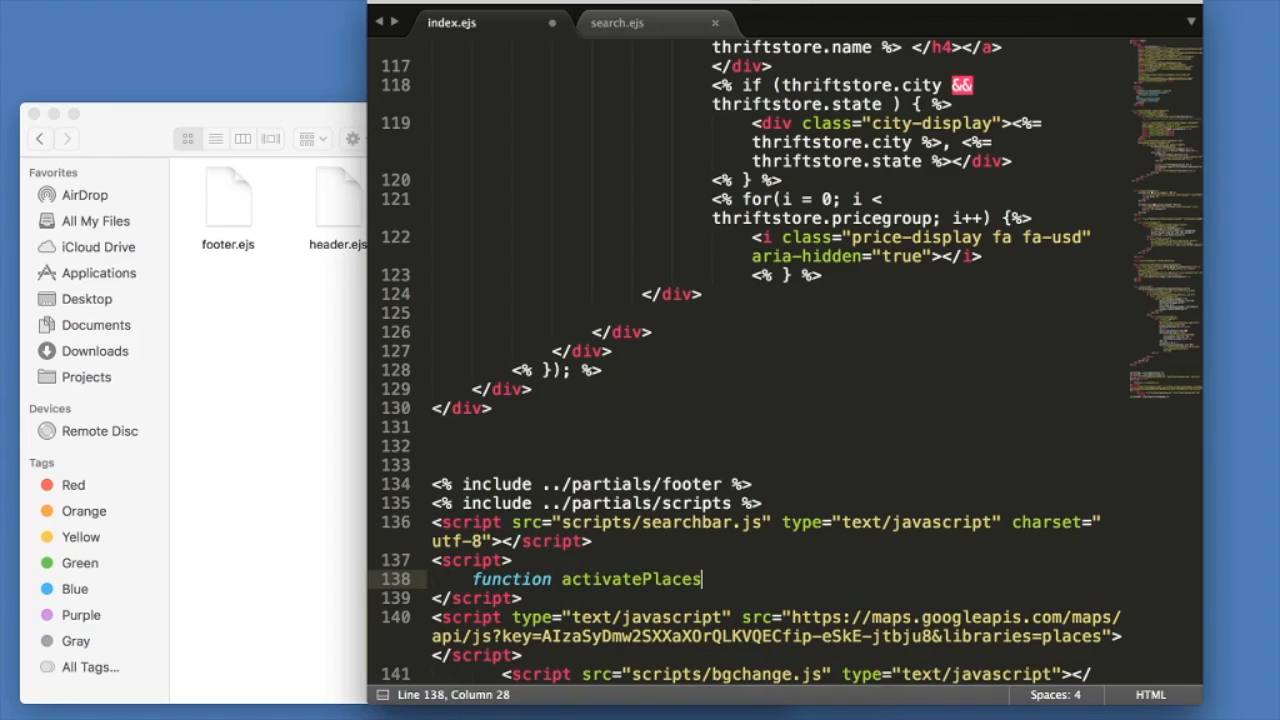
type("Search()")
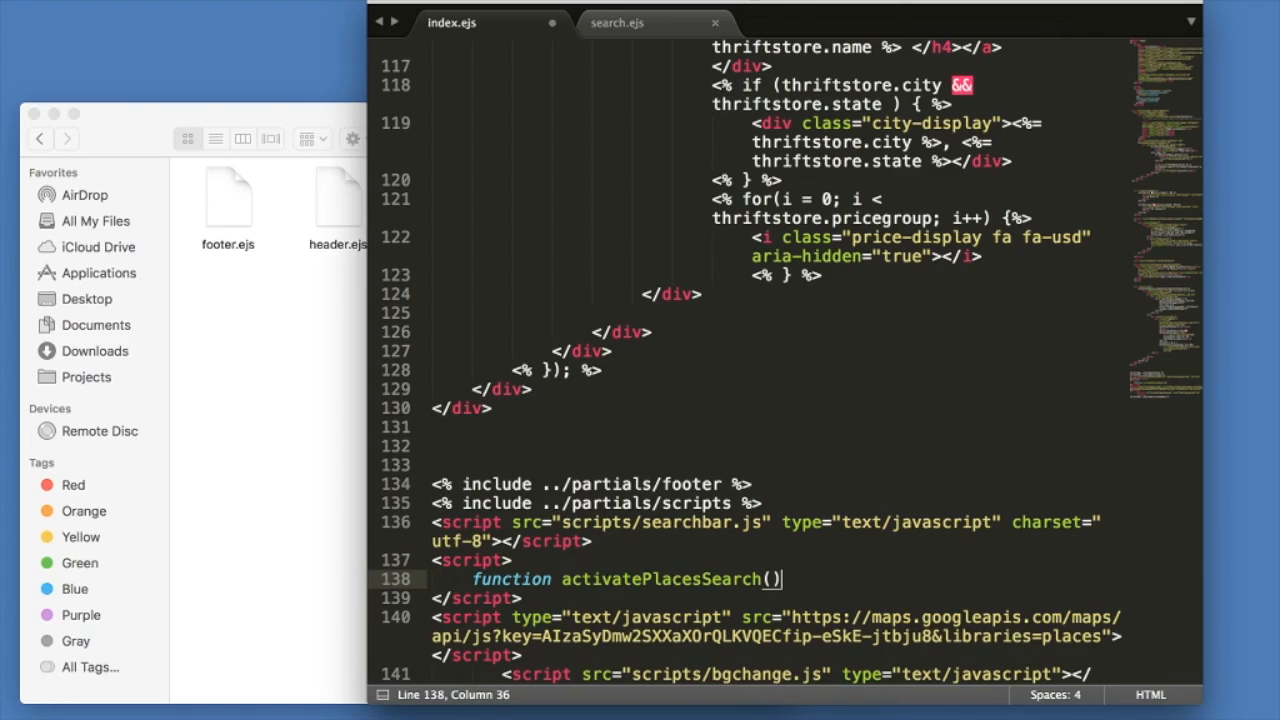
type("{")
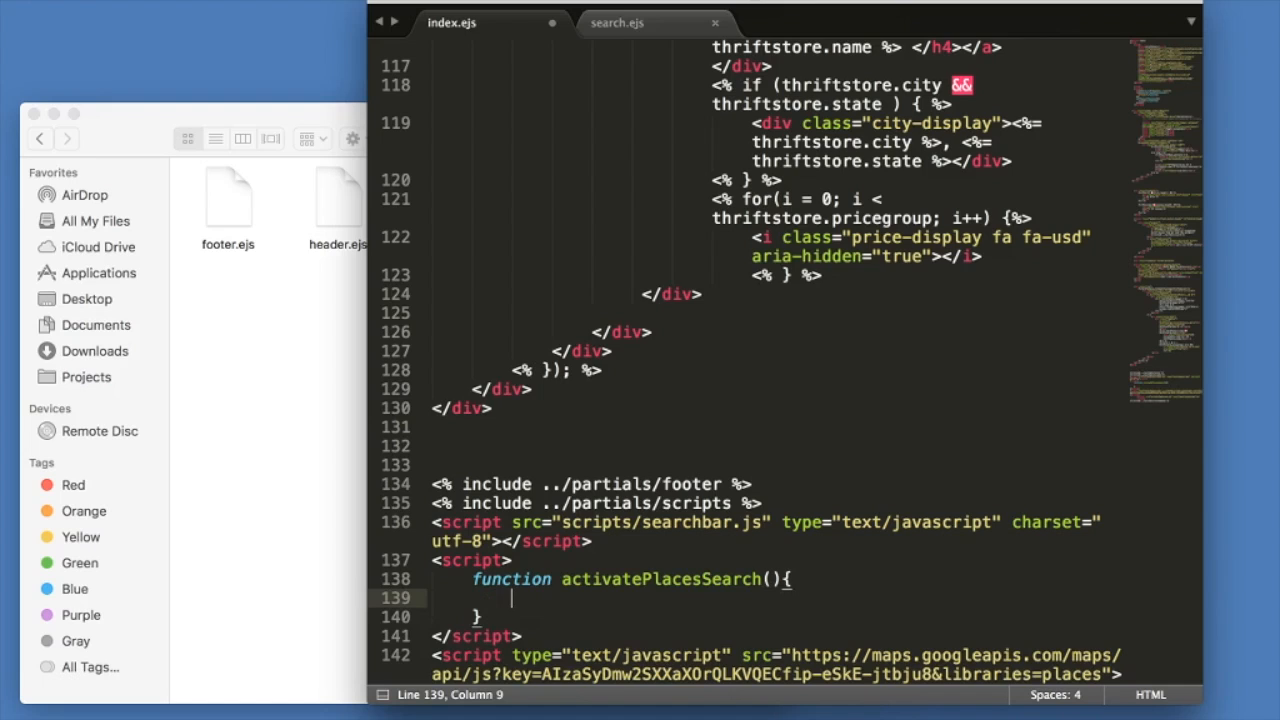
Inside it, write var input = getElementById('search_term').
type("v")
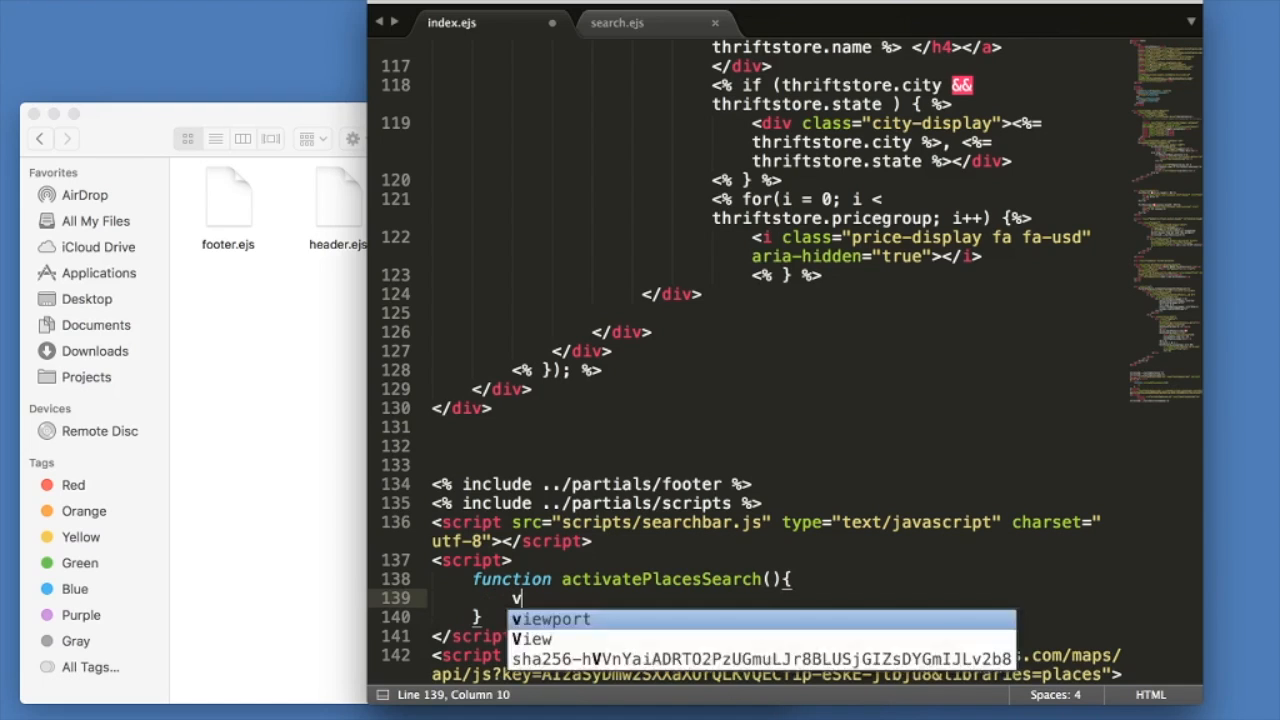
type("ar input = document.")
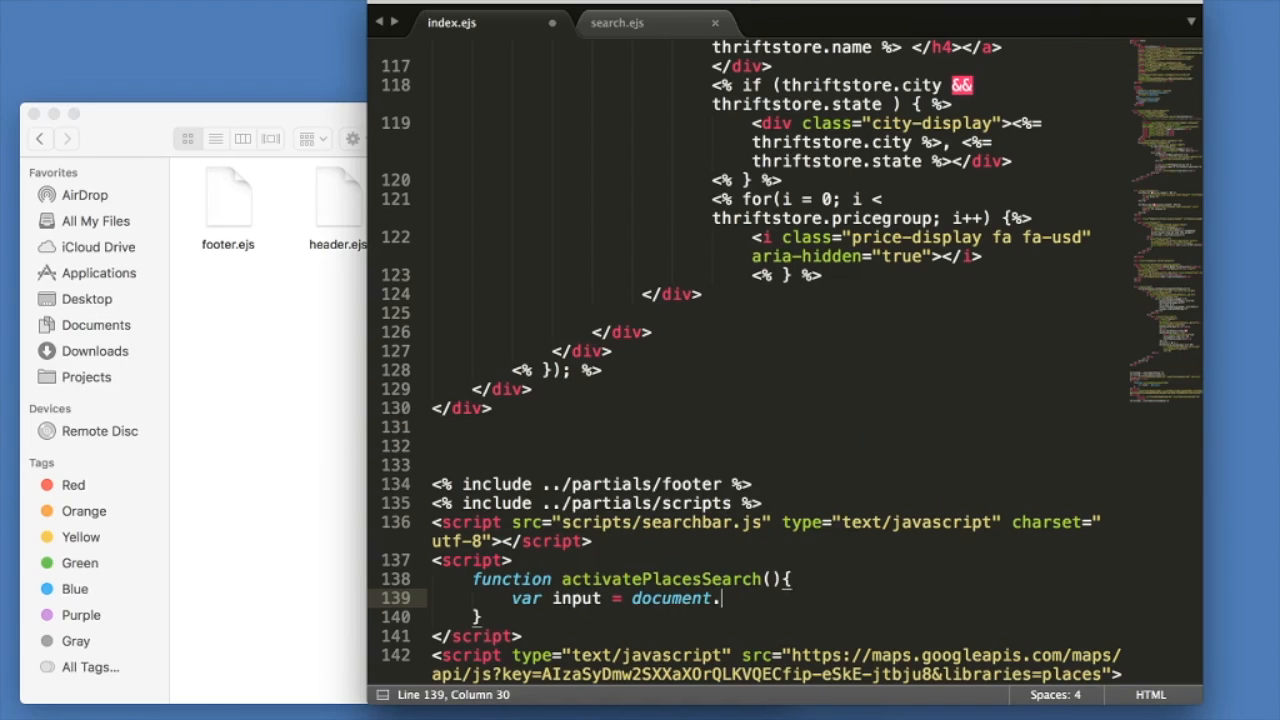
type("getE")
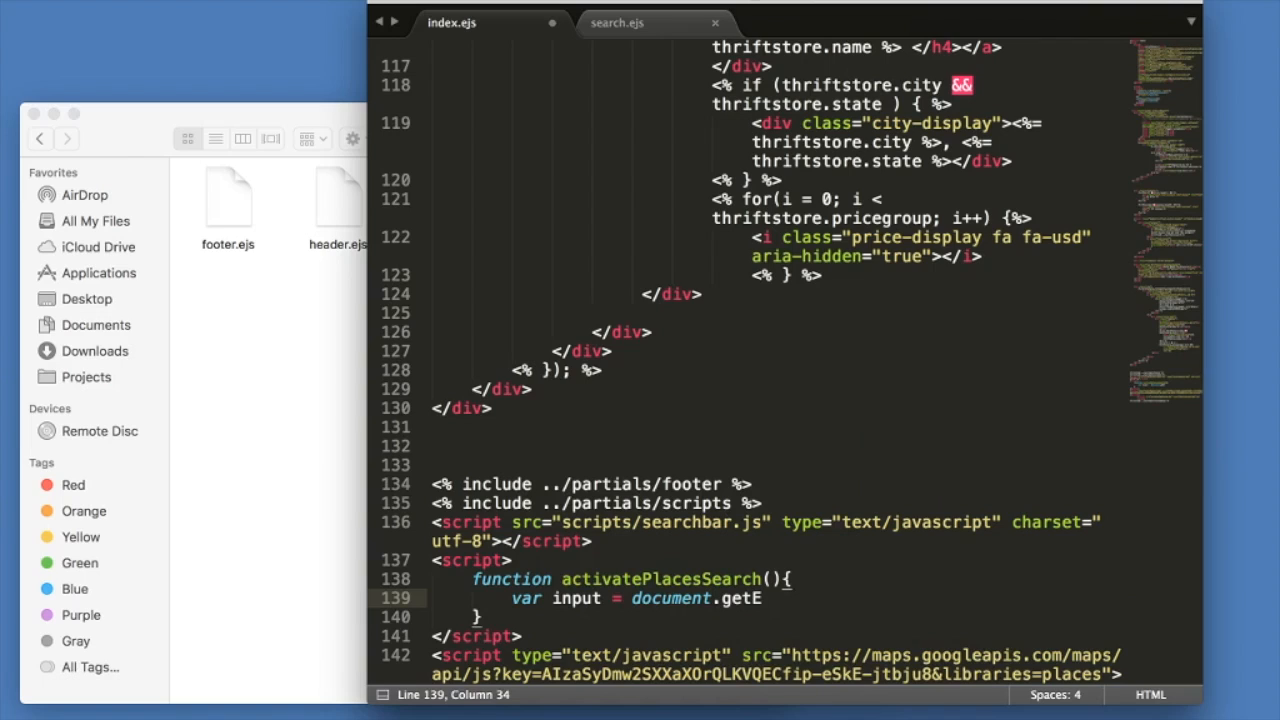
type("lement")
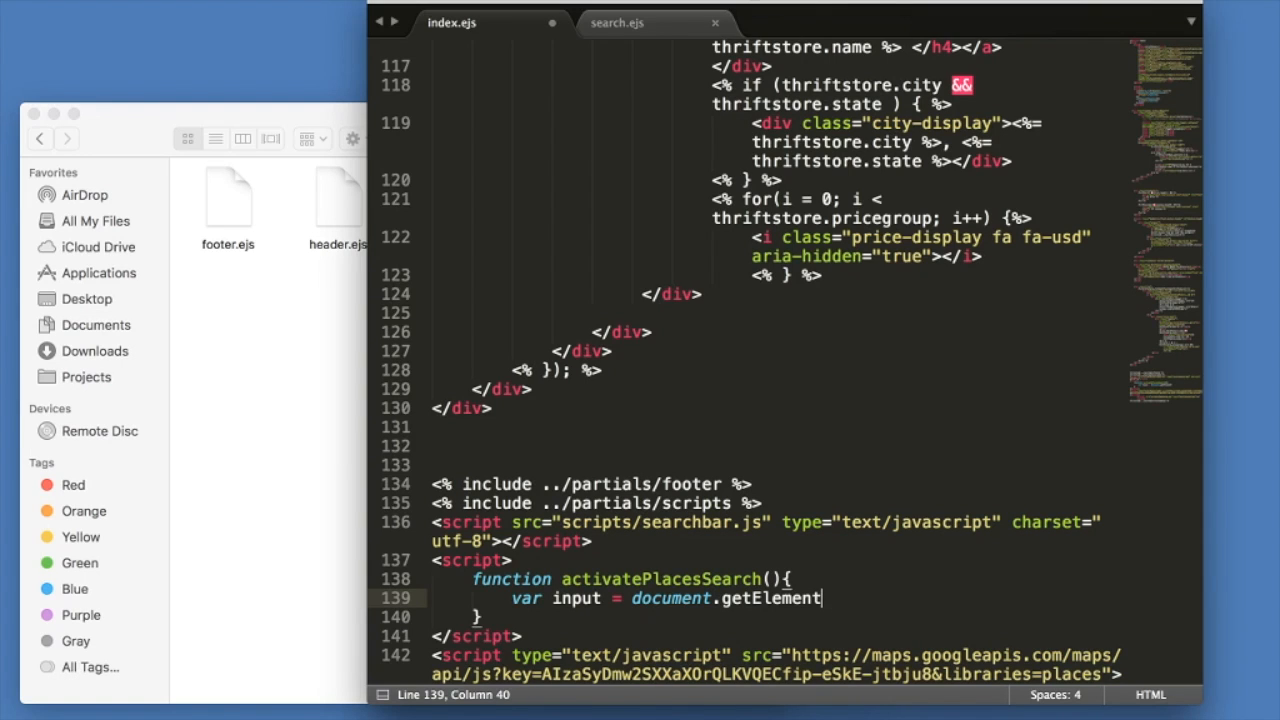
type("ById('')")
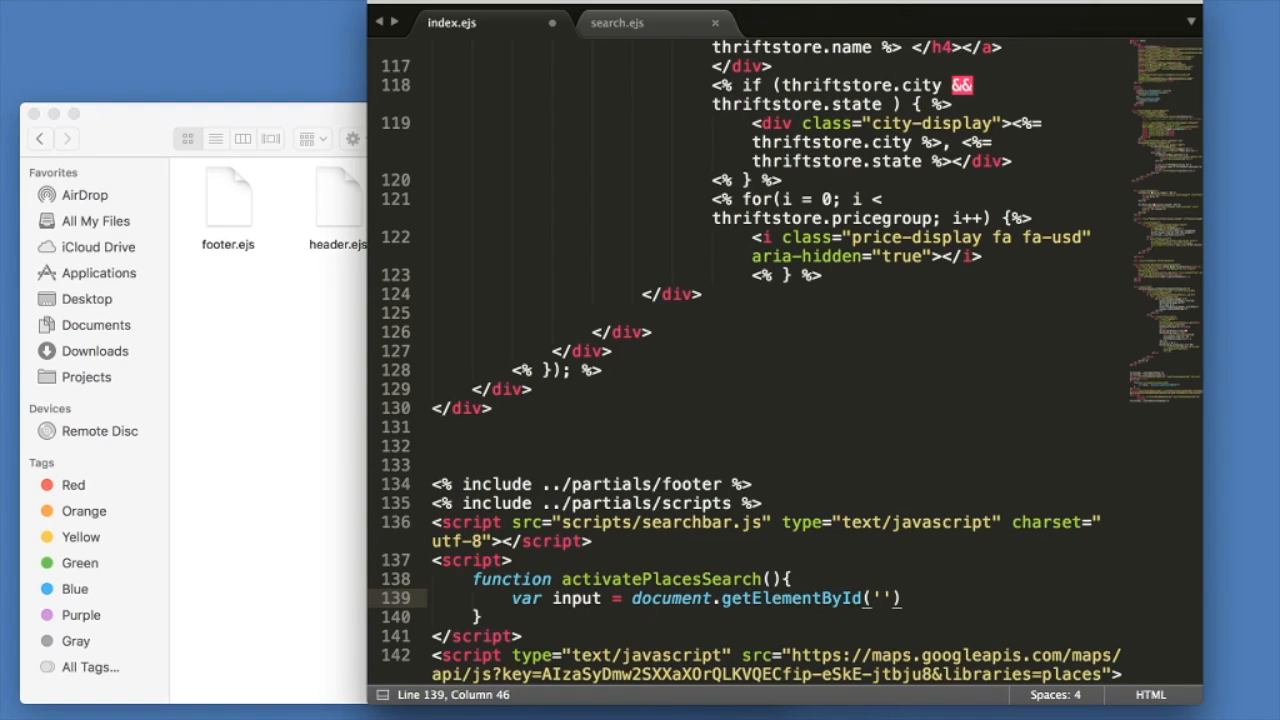
type("search_term")
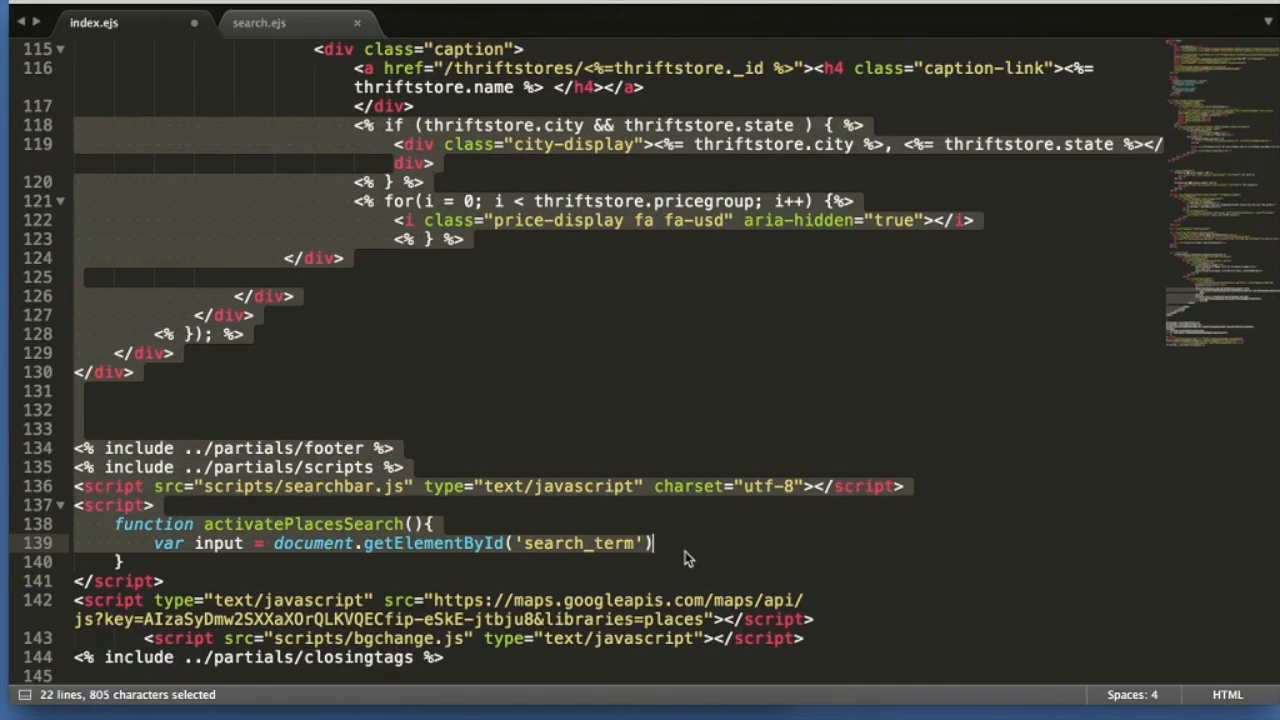
Add var autocomplete = new google.maps.places.Autocomplete(input); inside activatePlacesSearch.
left_click(655, 543)
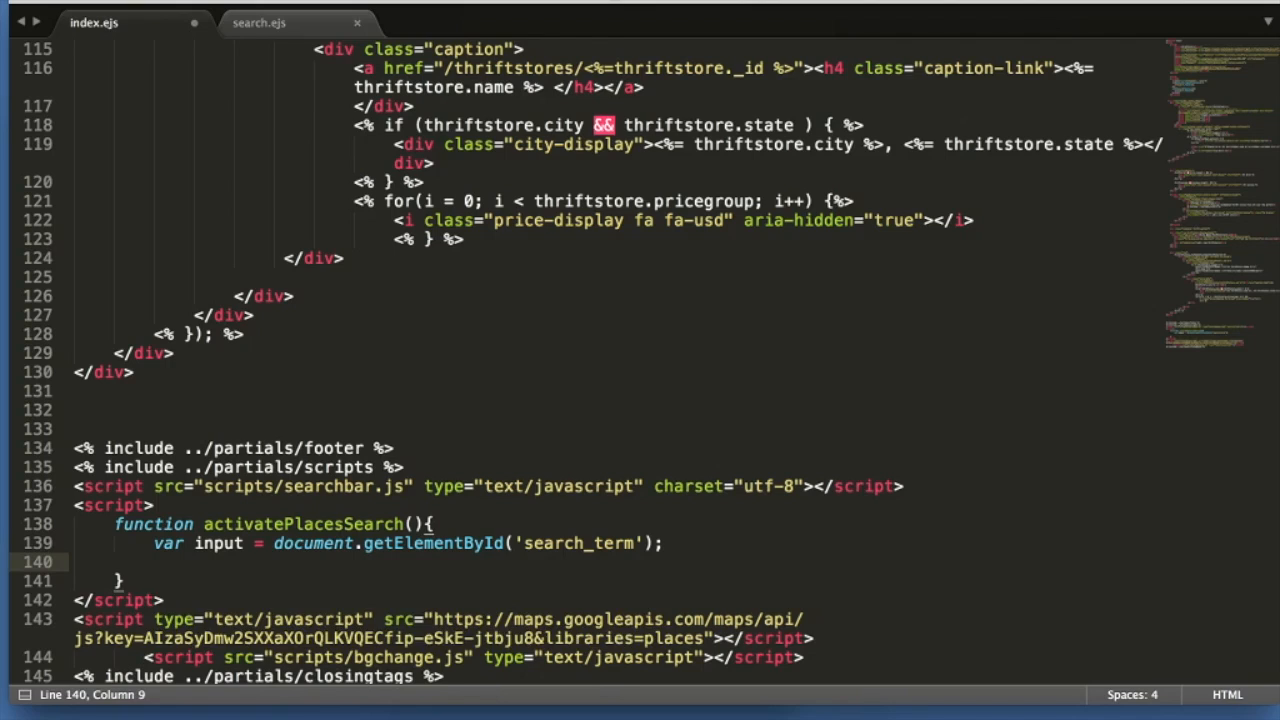
type("var")
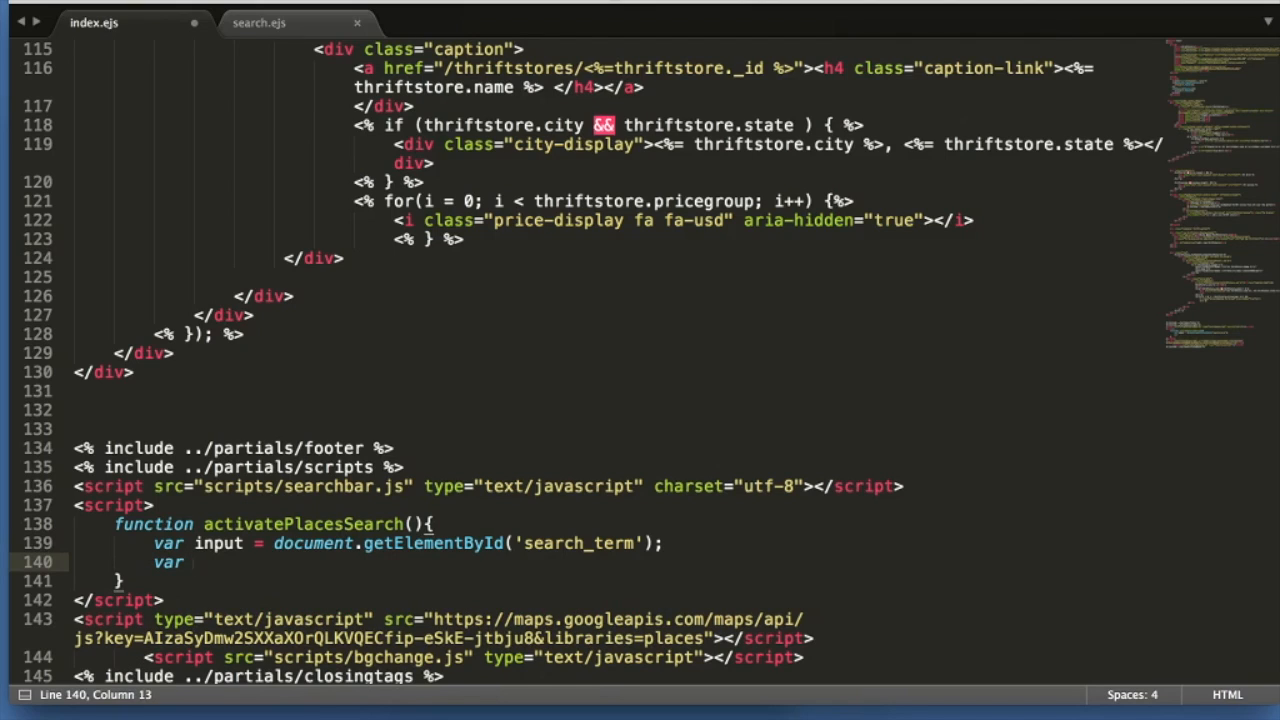
type("aut")
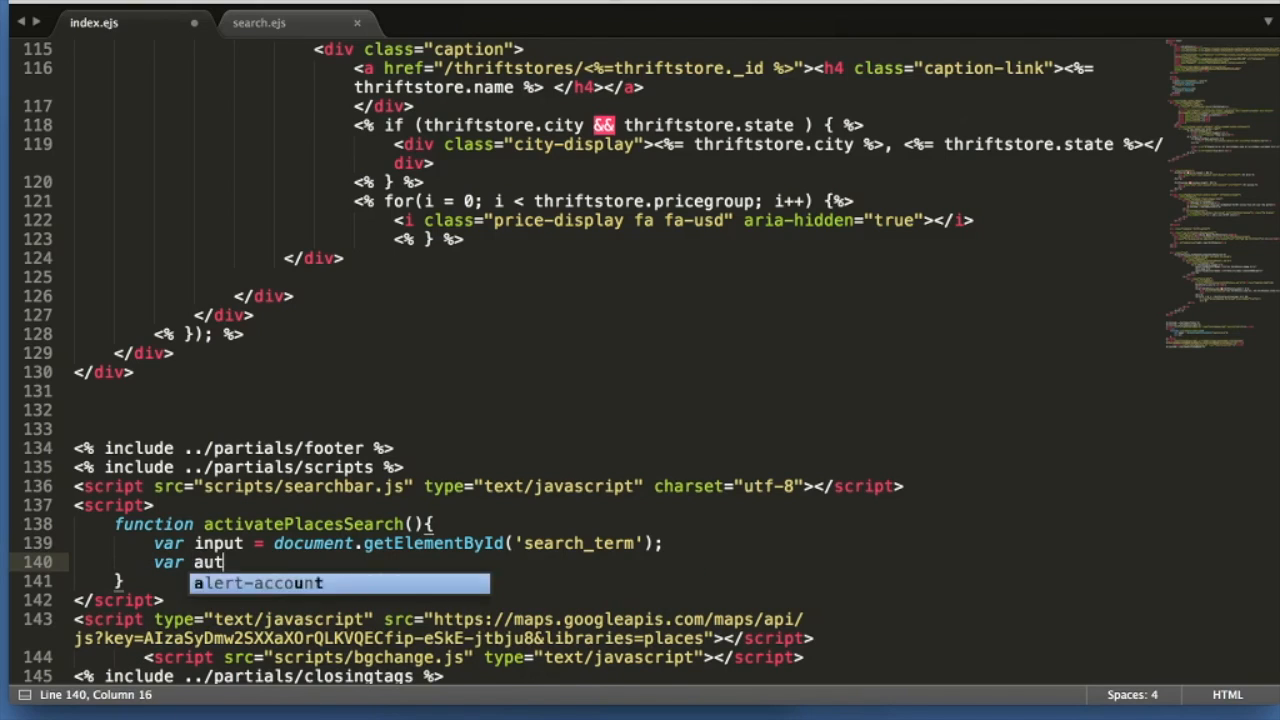
type("ocomplete")
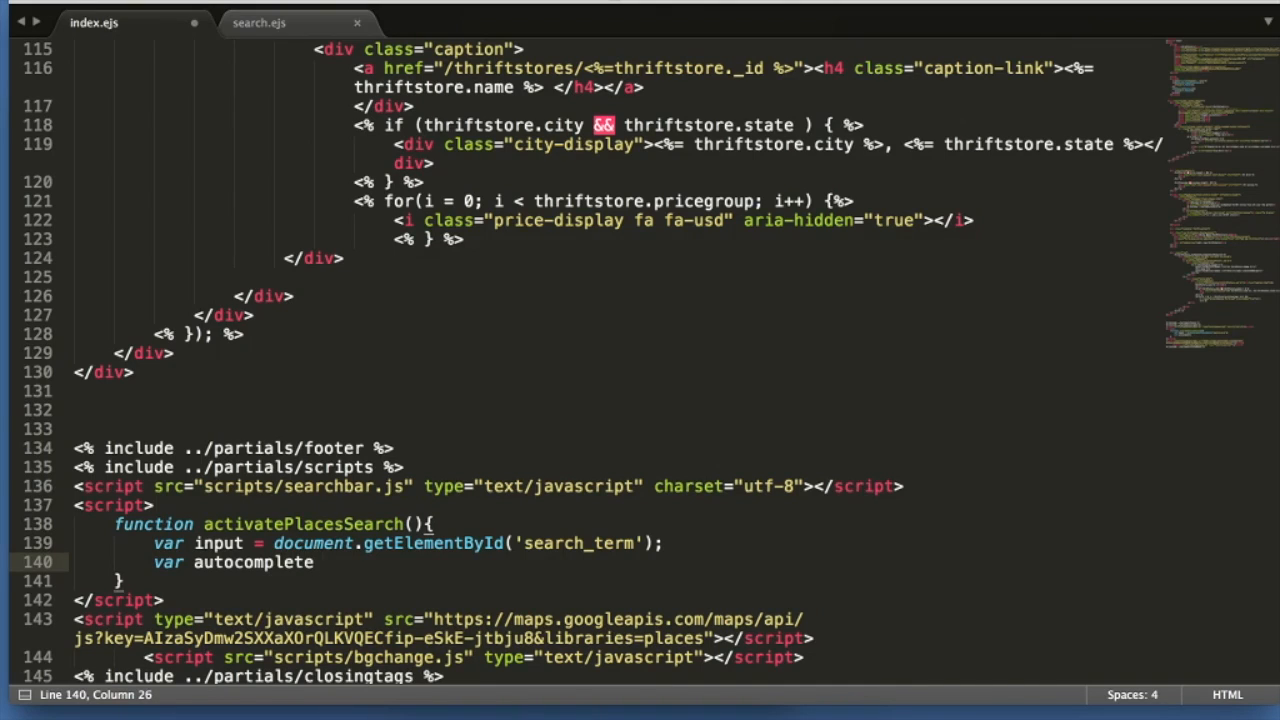
type("= new")
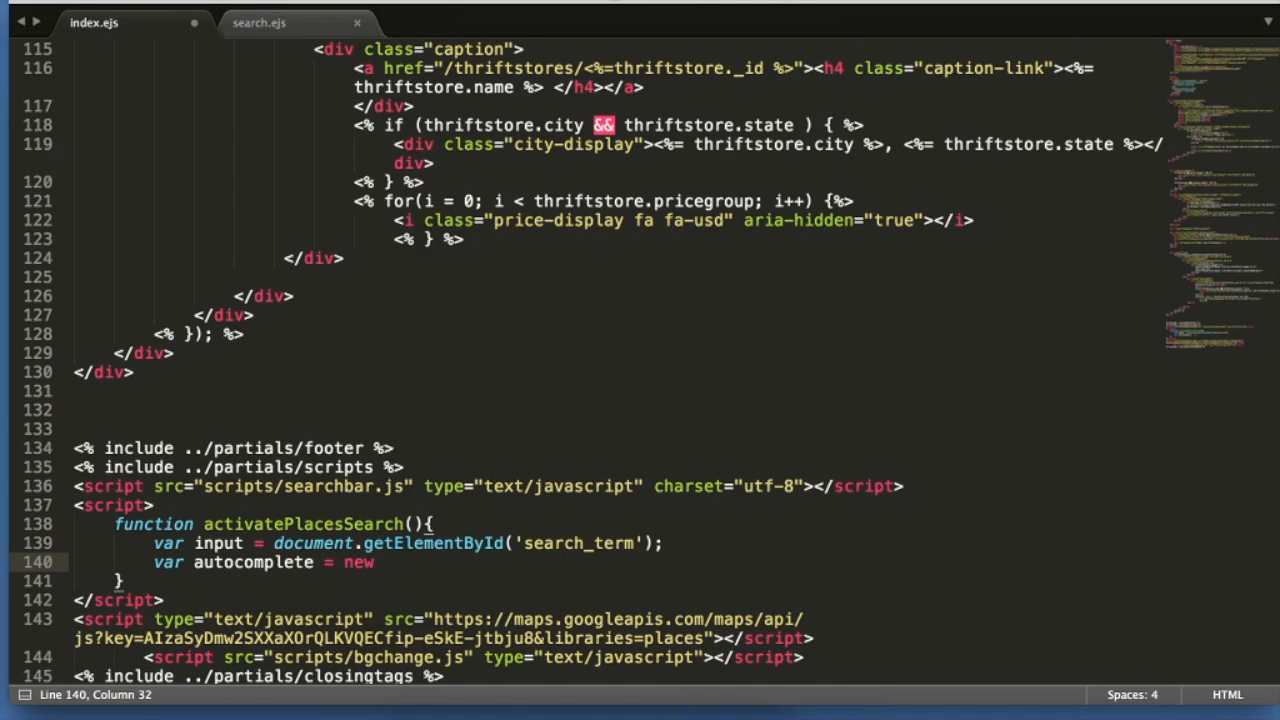
type("google.map")
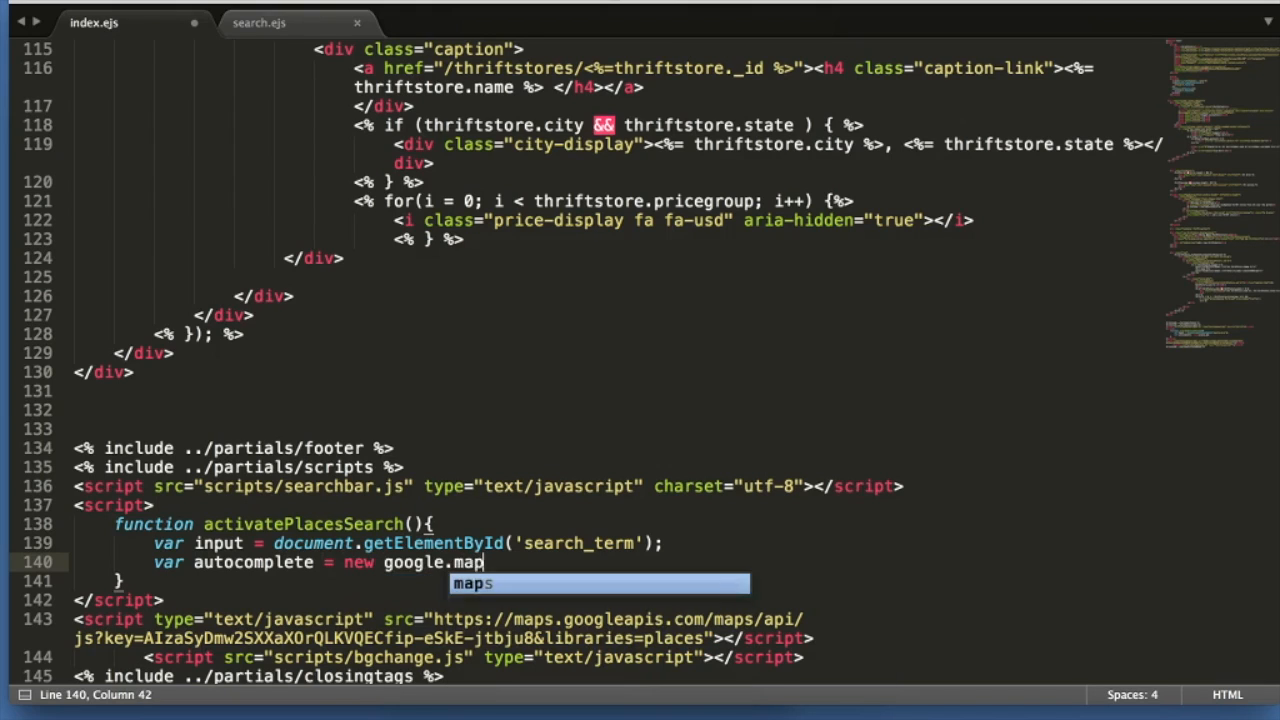
type("s.places")
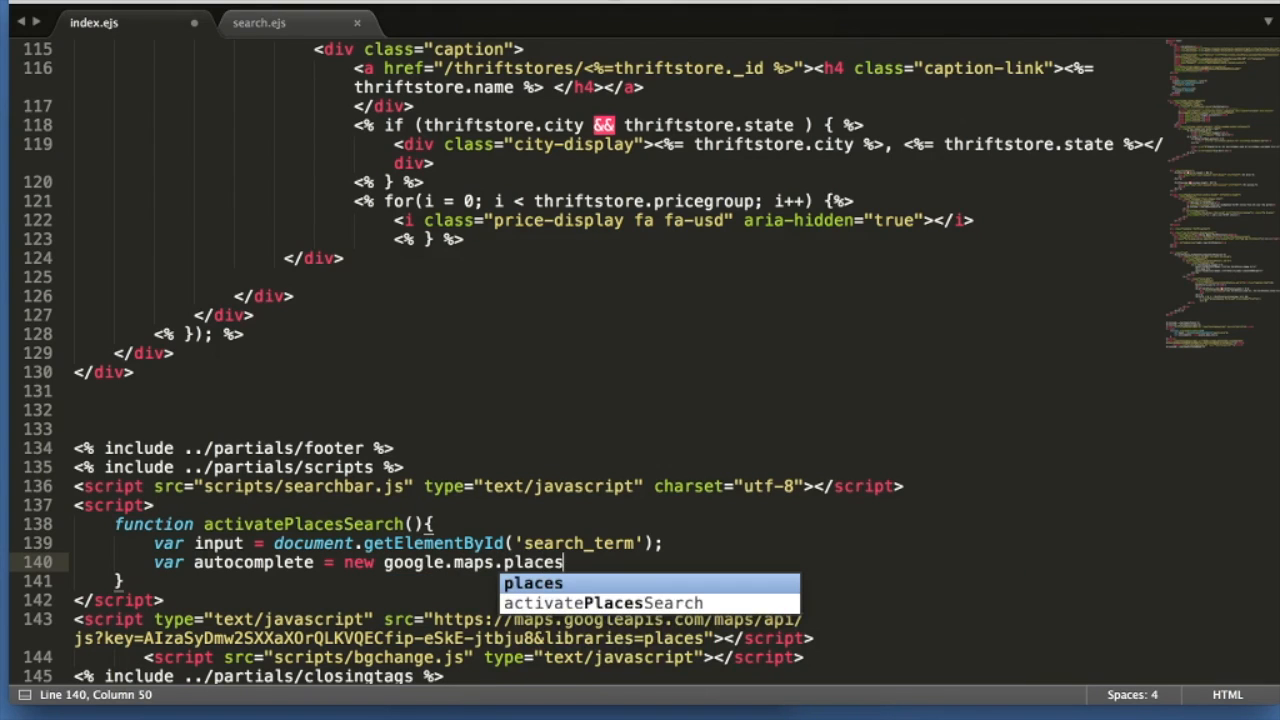
type(".Autocomp")
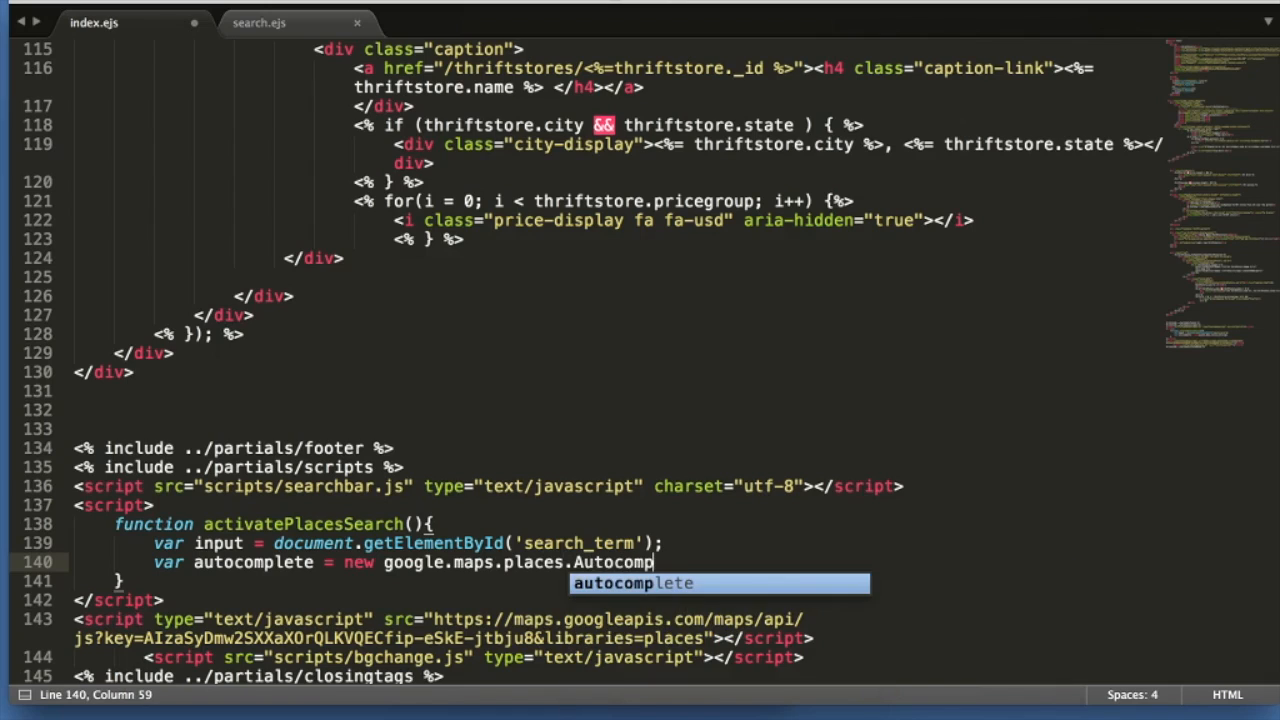
key("Tab")
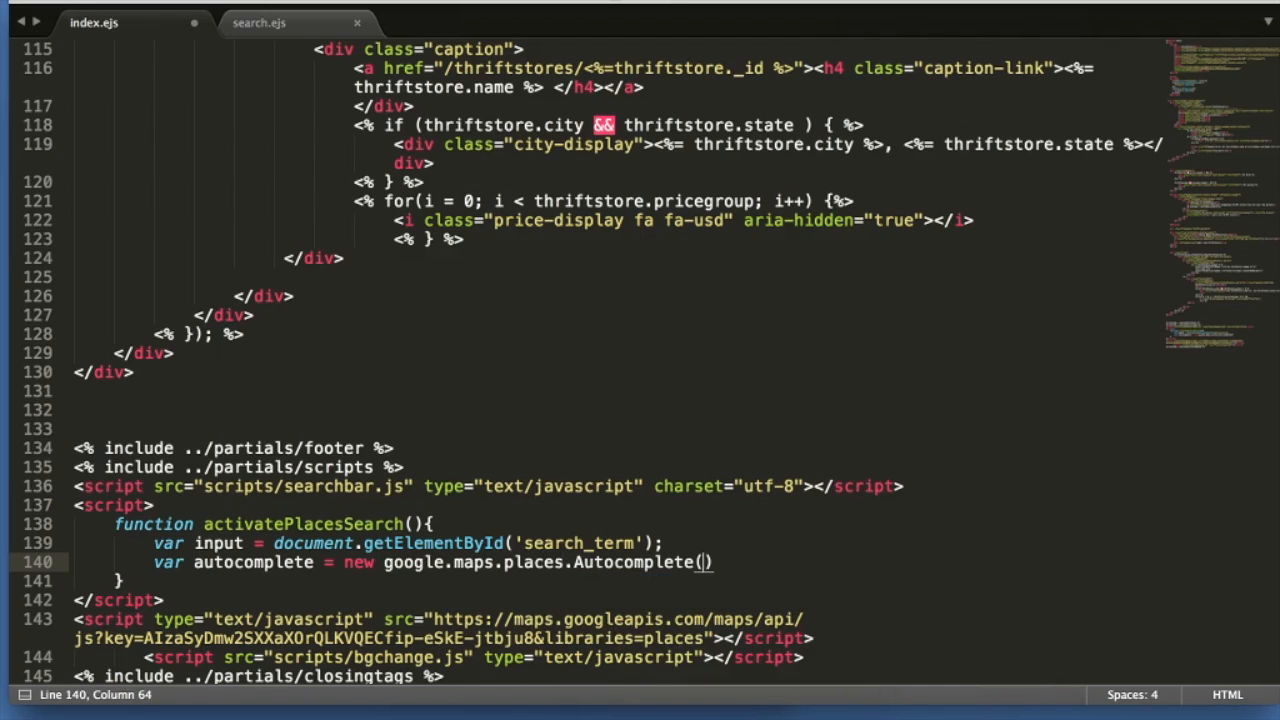
type("input")
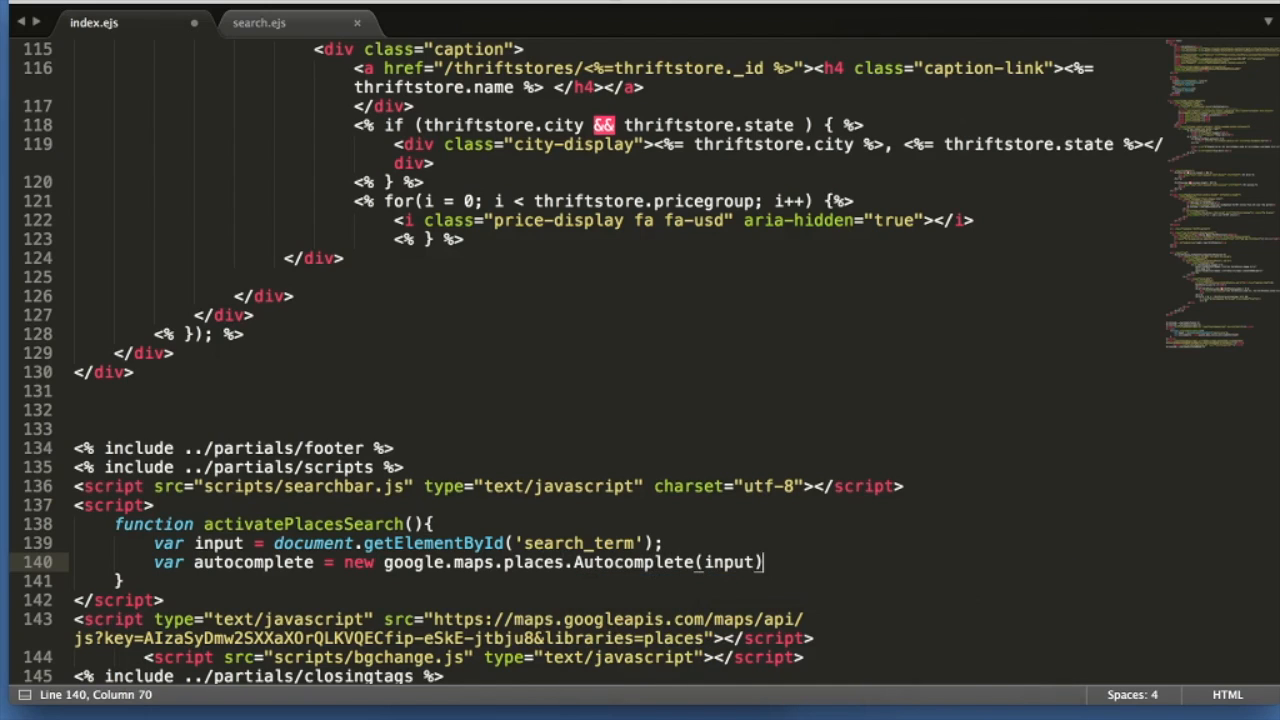
type(";")
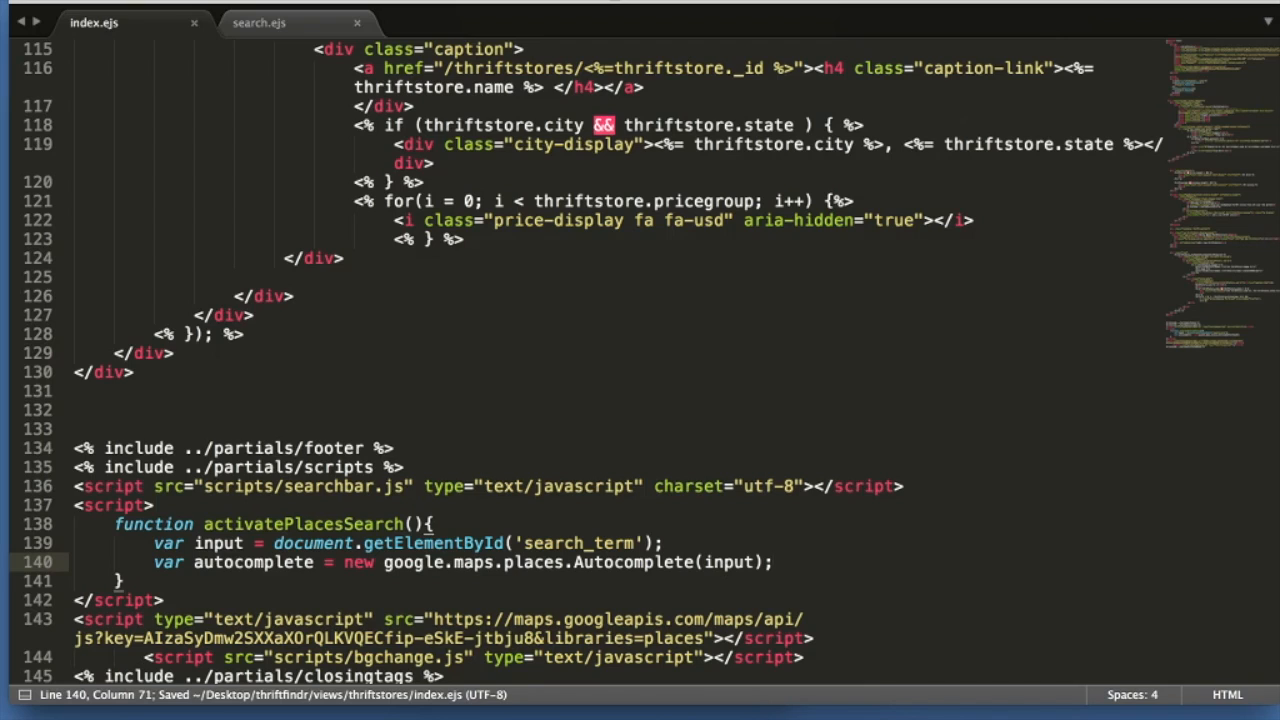
scroll("down", 3)
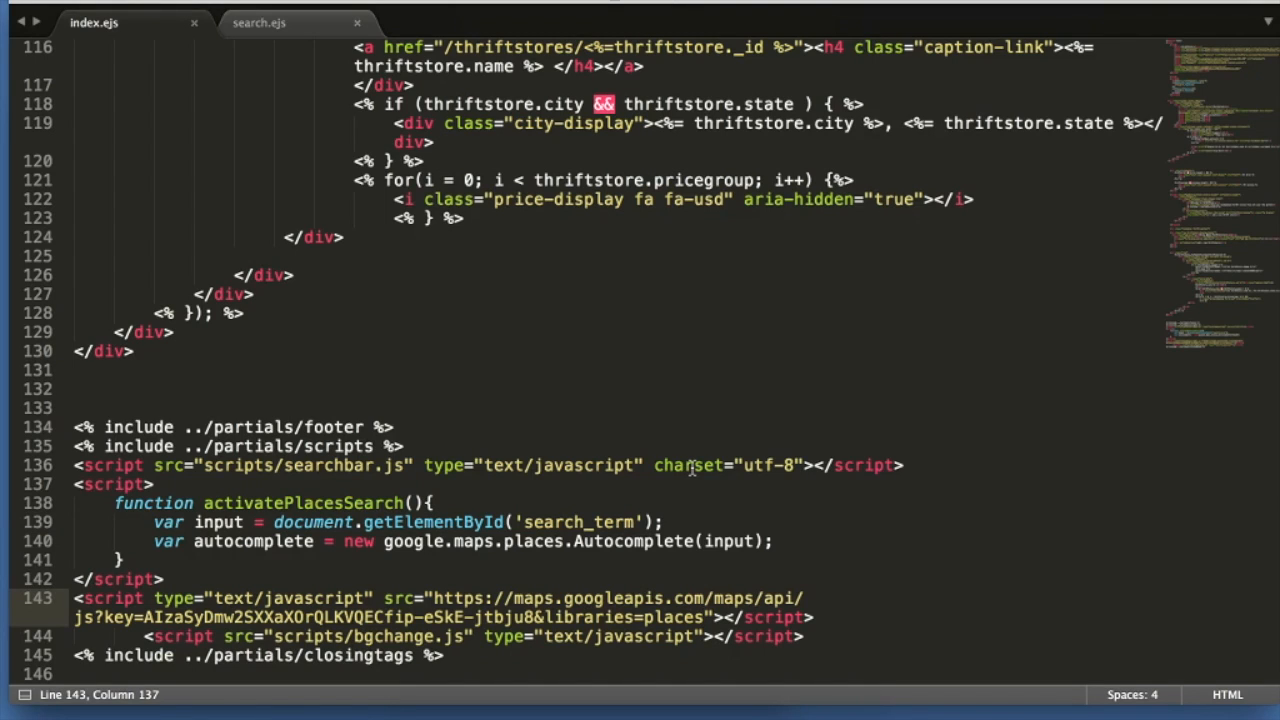
Append &callback=activatePlacecsSearch (misspelled) to the Google Maps script src URL.
type("&")
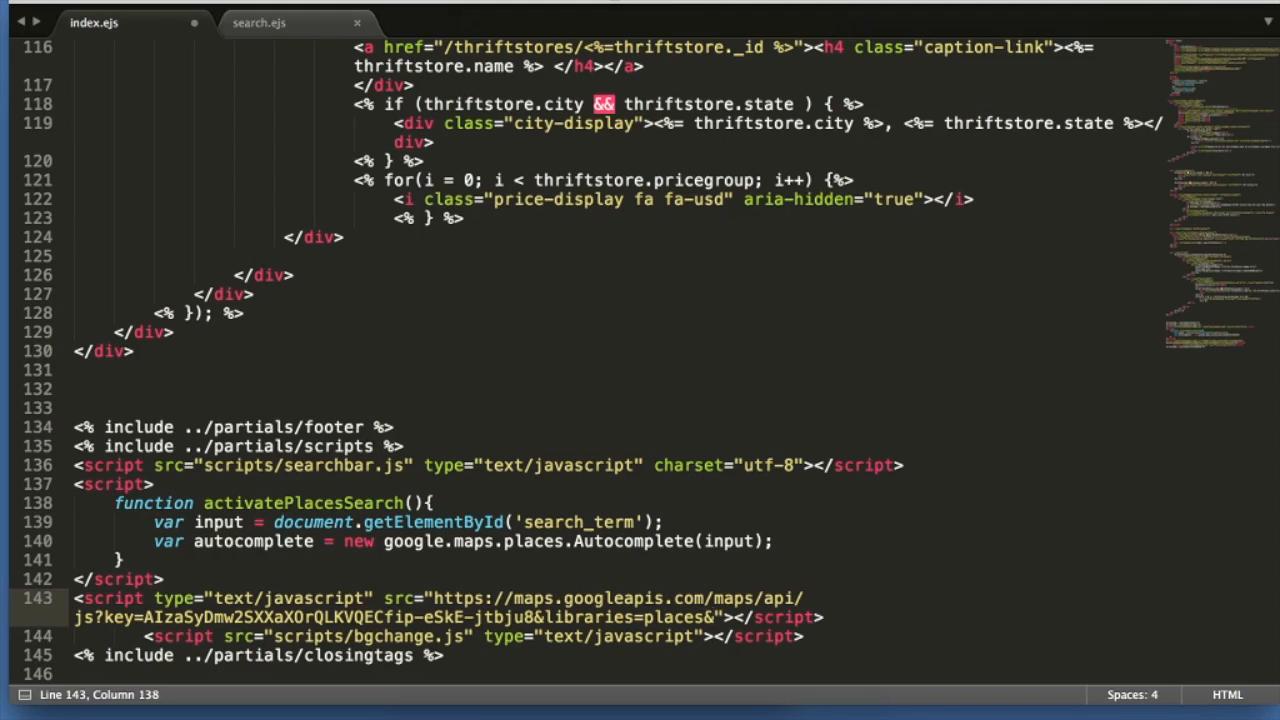
type("callback=")
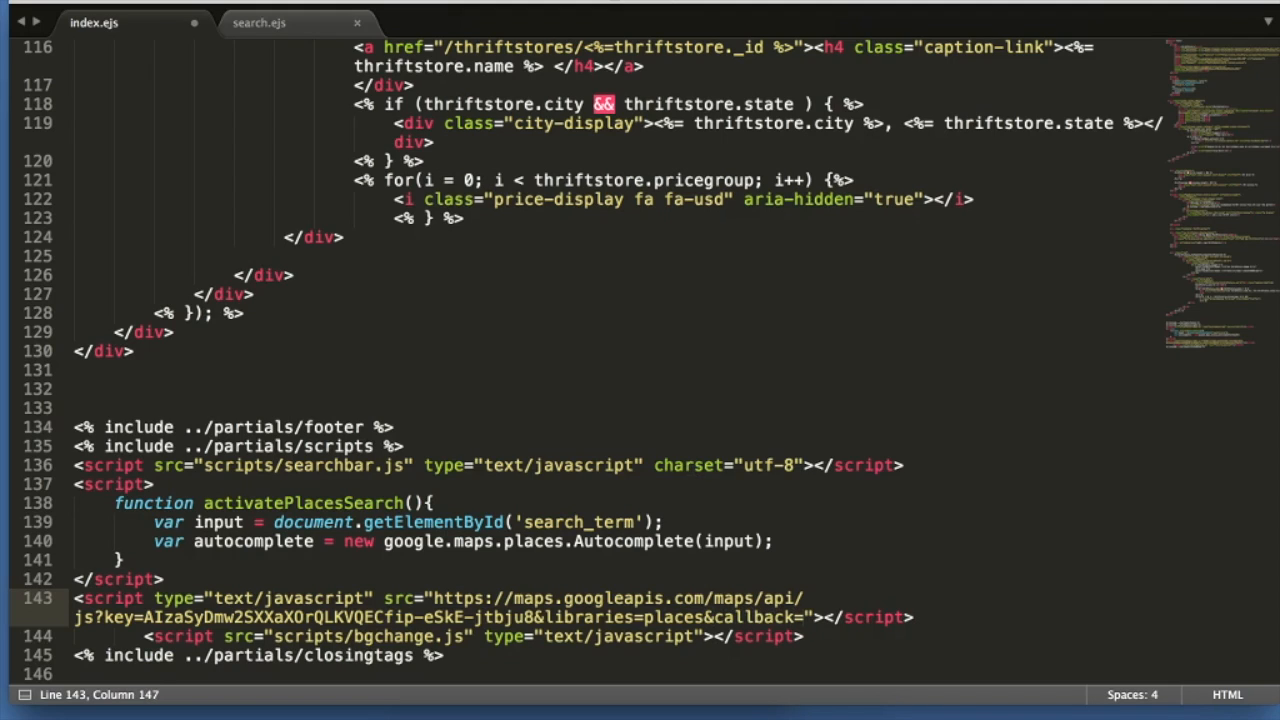
type("a")
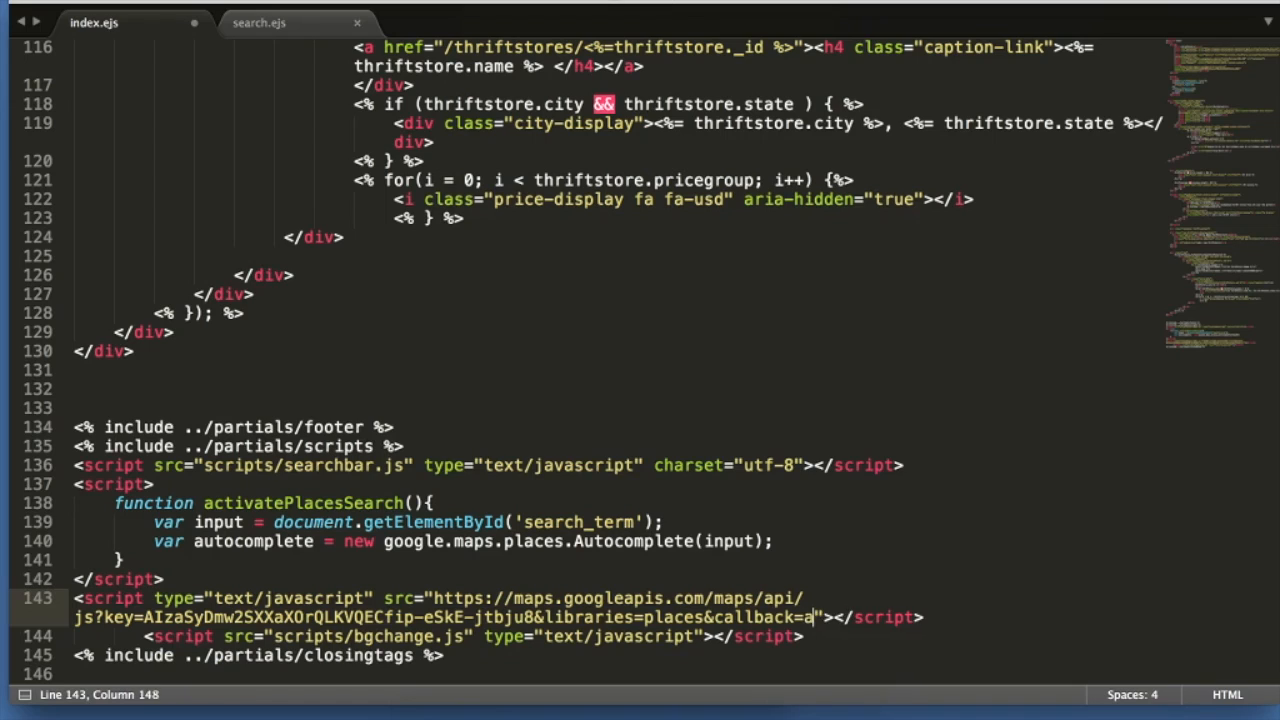
type("ctivatePlacecs")
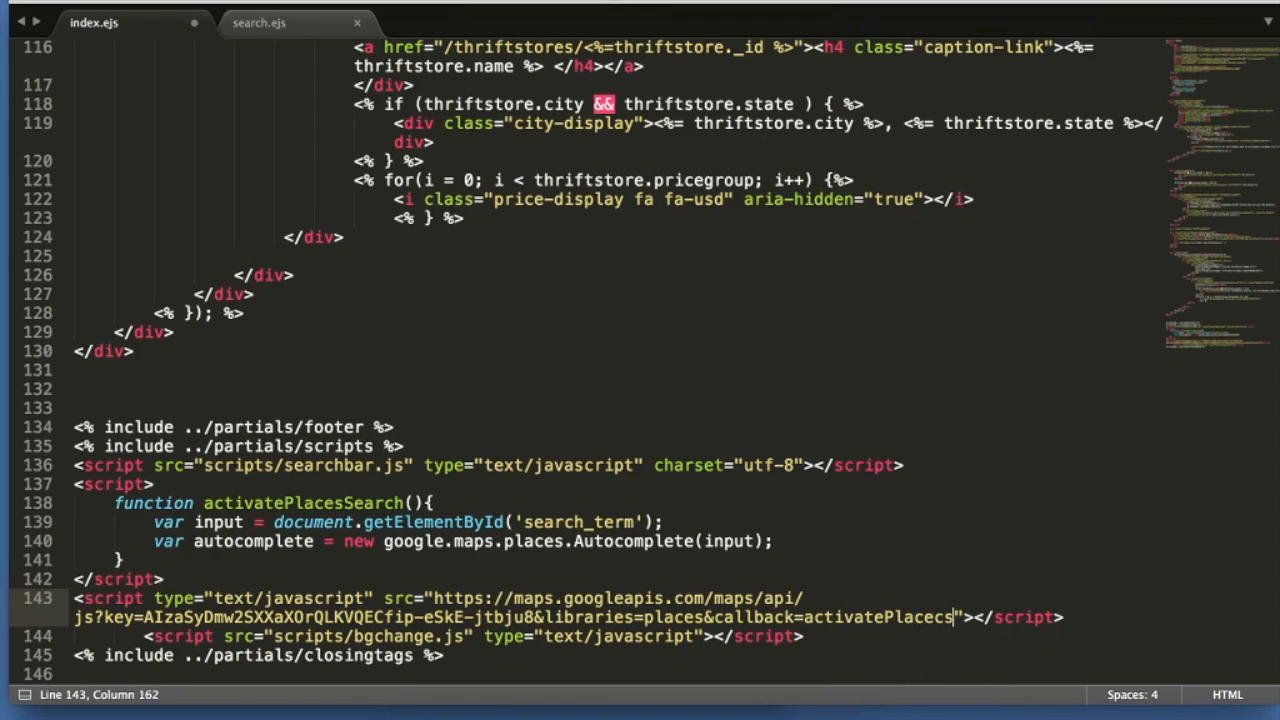
type("Search")
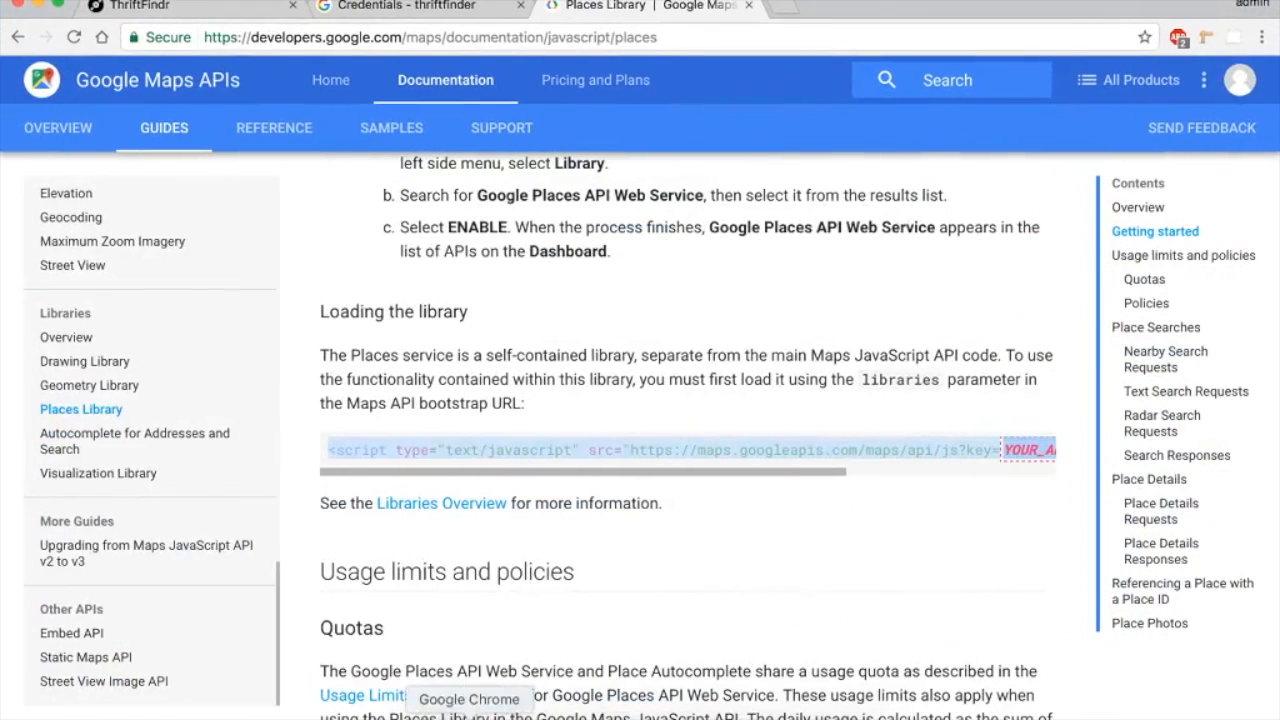
Switch to the ThriftFindr tab in Chrome and type 'aa' in the search field.
left_click(135, 7)
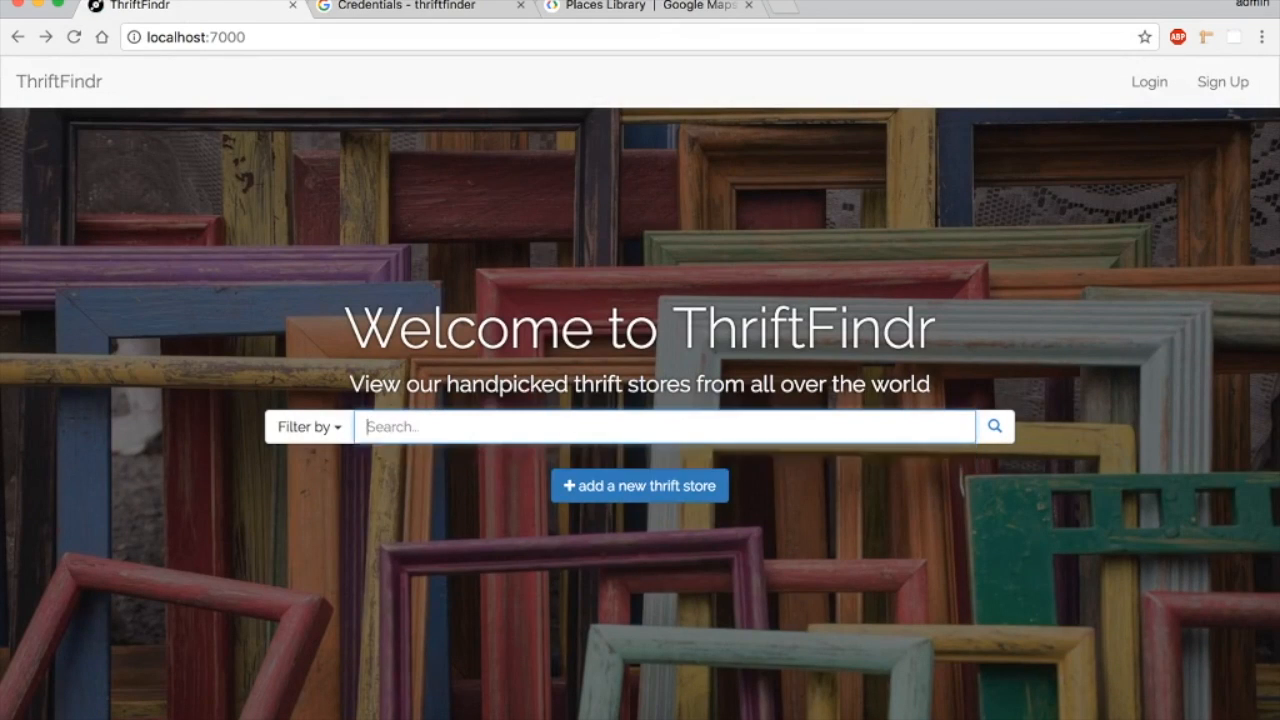
type("aa")
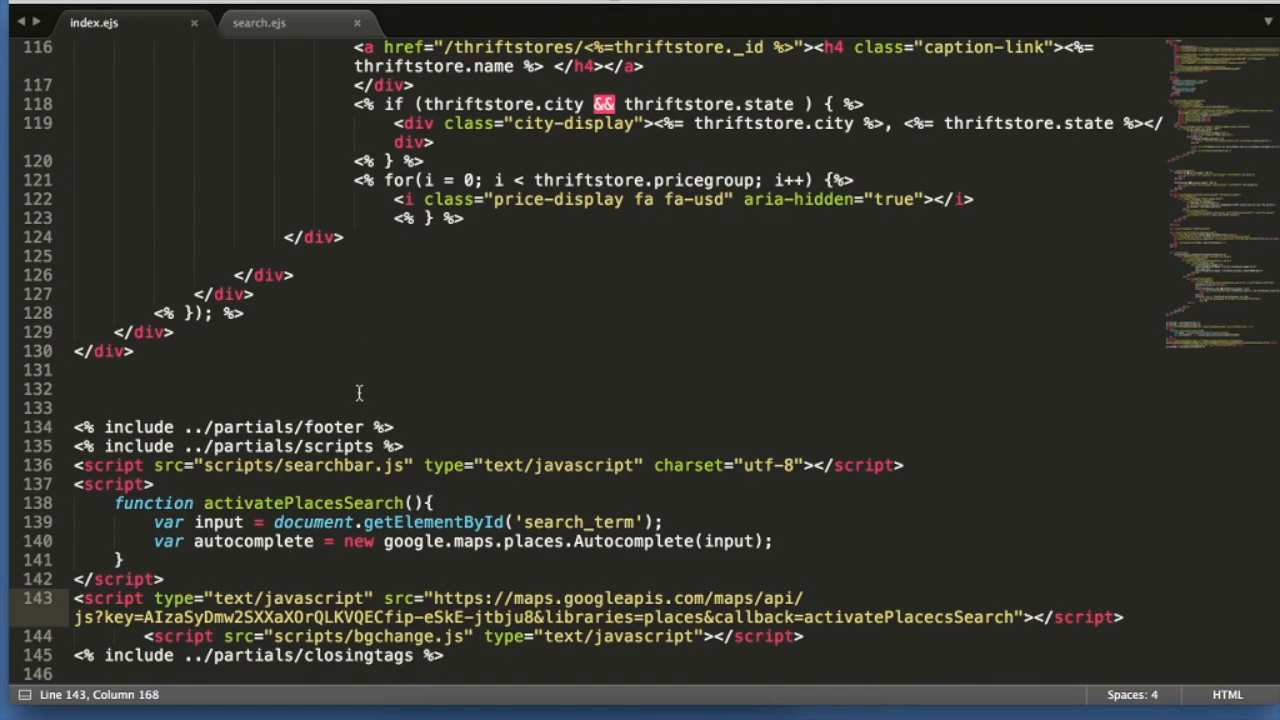
mouse_move(889, 602)
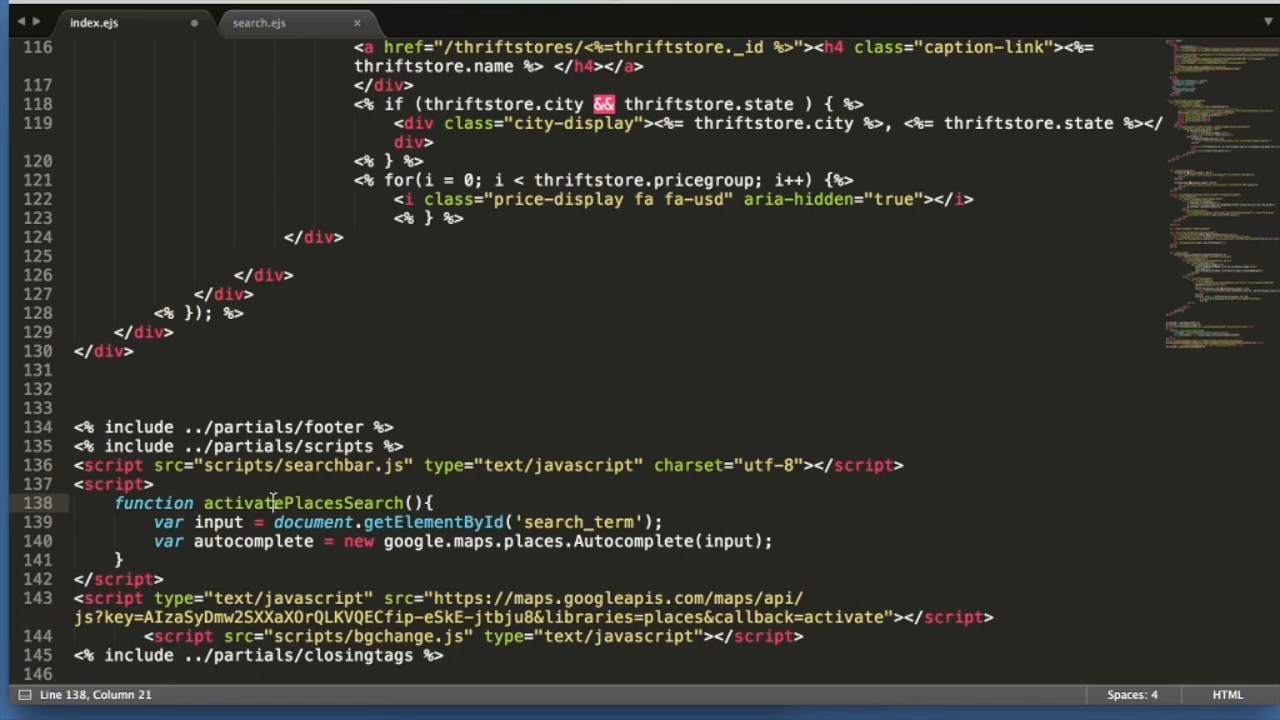
Select the function name activatePlacesSearch on line 138.
double_click(303, 502)
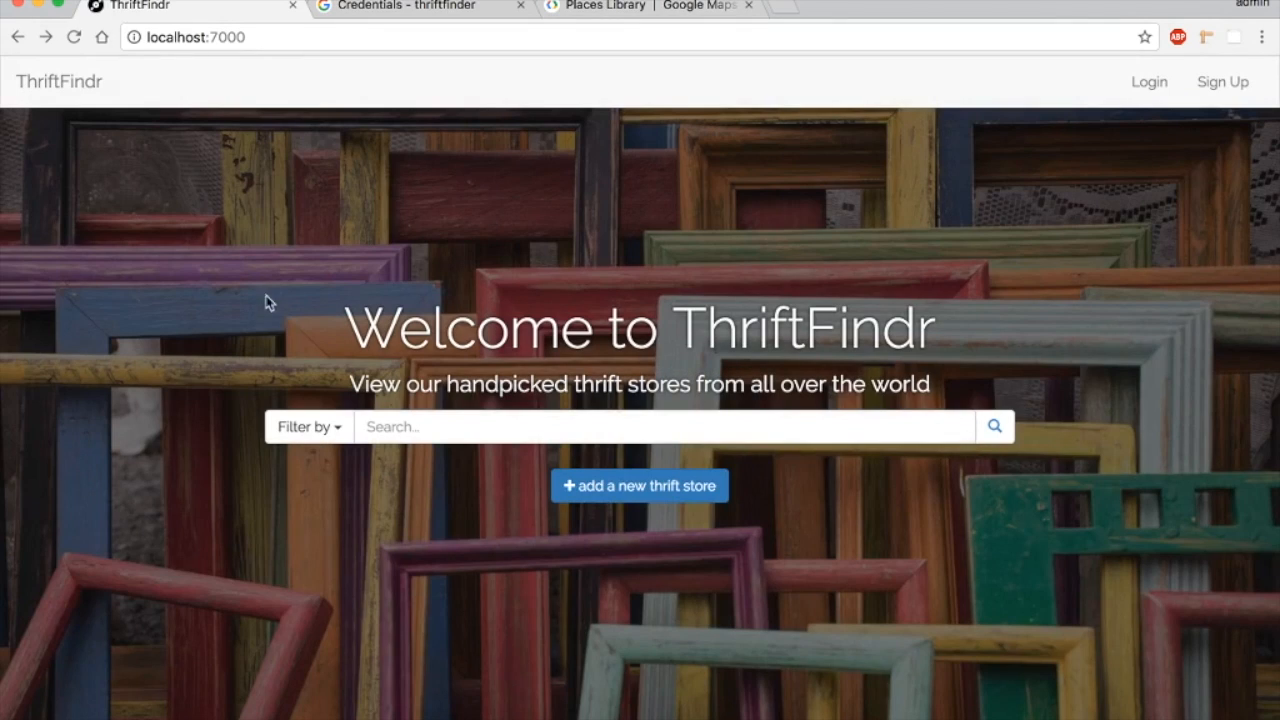
Type 'a' then 'toronto' in the ThriftFindr search box to get place suggestions.
type("a")
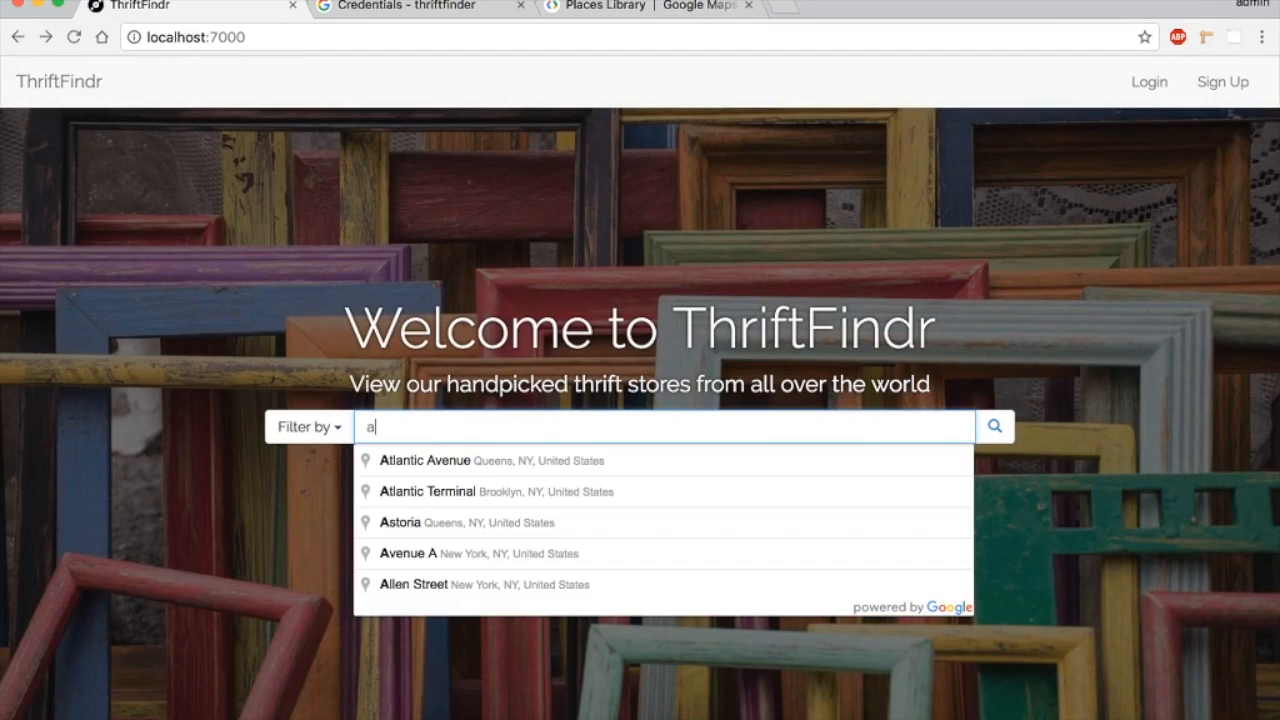
type("toronto")
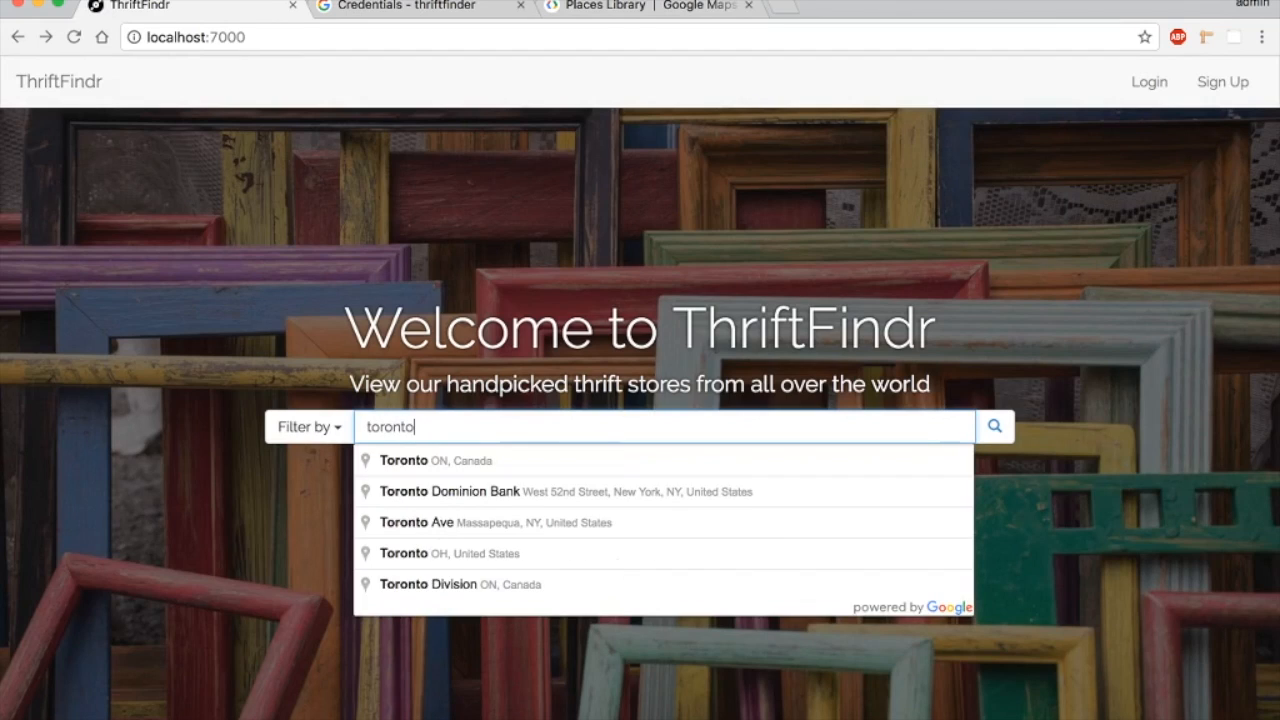